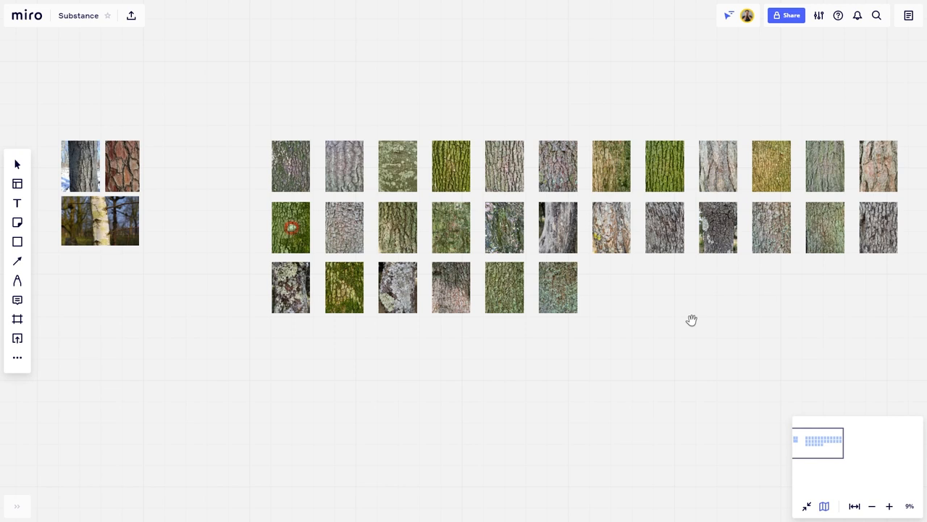
{"action": "mouse_move", "coordinate": [695, 336]}
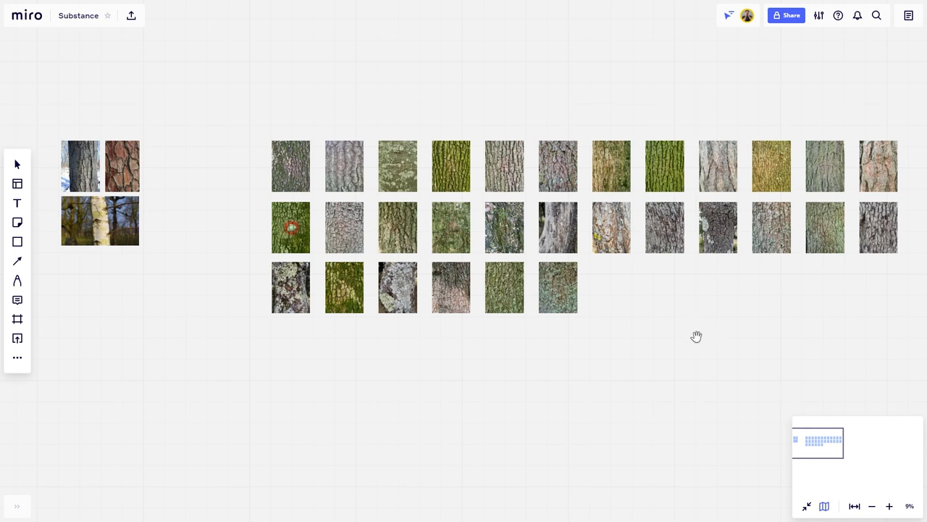
{"action": "mouse_move", "coordinate": [211, 323]}
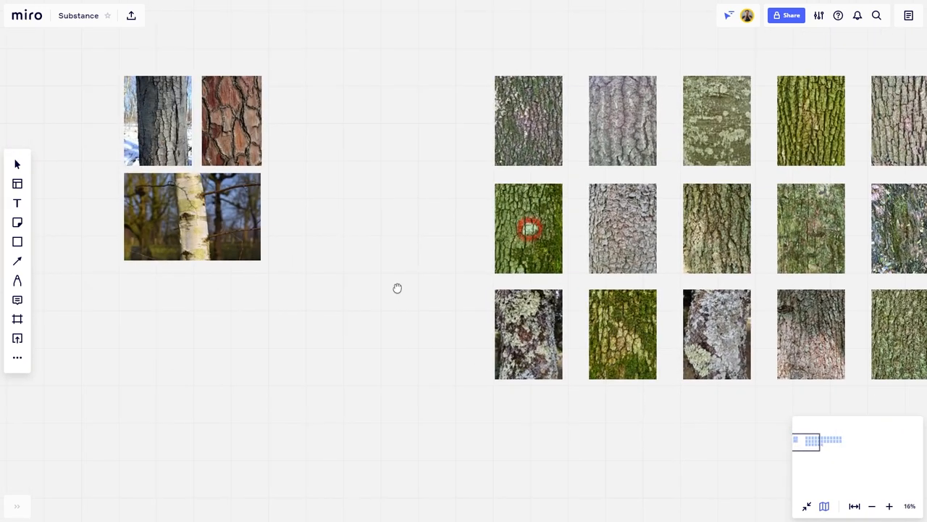
{"action": "mouse_move", "coordinate": [408, 290]}
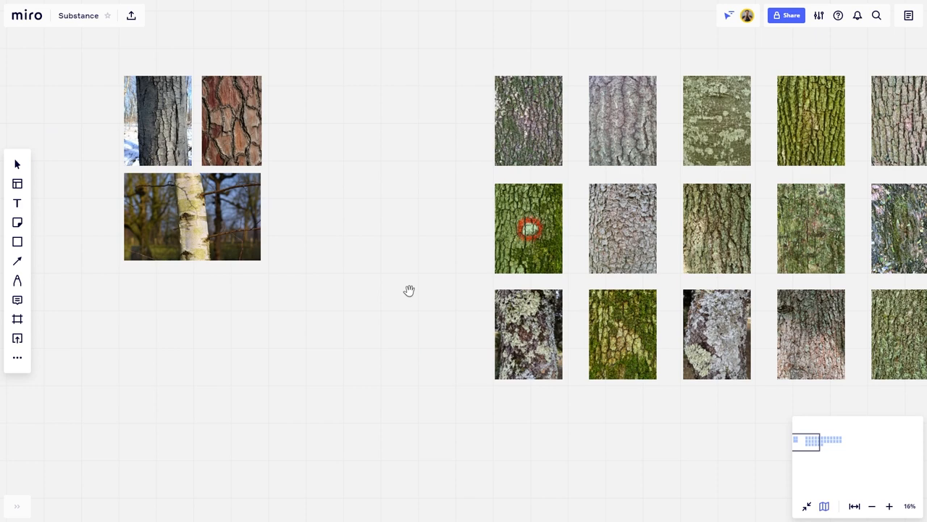
{"action": "mouse_move", "coordinate": [473, 261]}
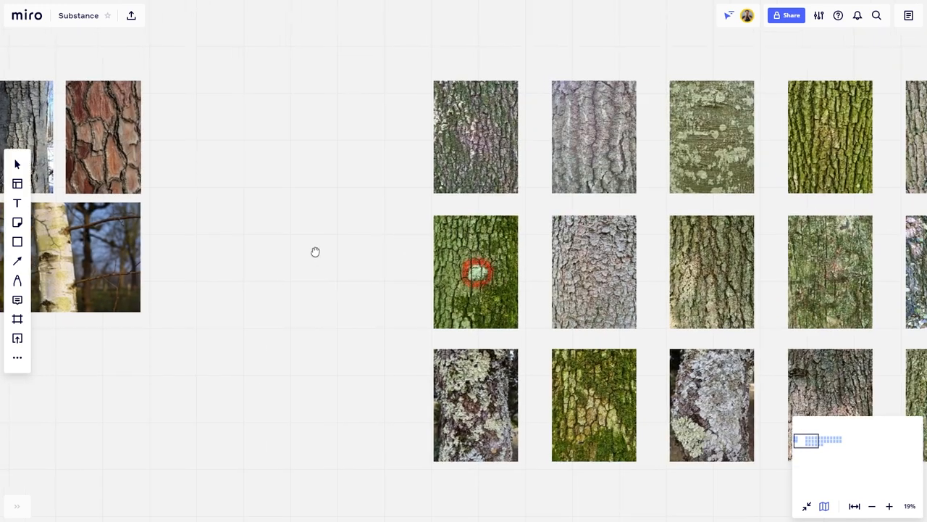
Pan and zoom the Miro board until individual bark reference photos fill the screen
{"action": "left_click_drag", "start_coordinate": [316, 252], "coordinate": [171, 235]}
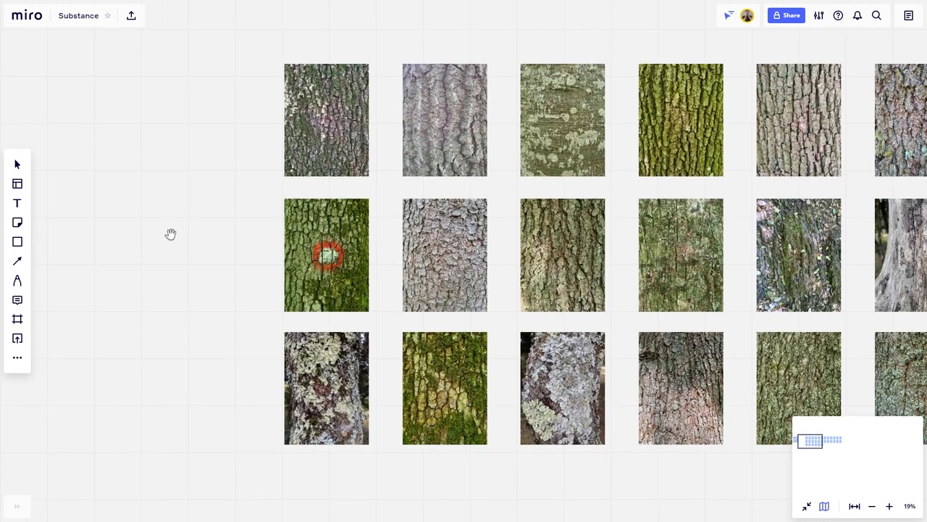
{"action": "mouse_move", "coordinate": [144, 196]}
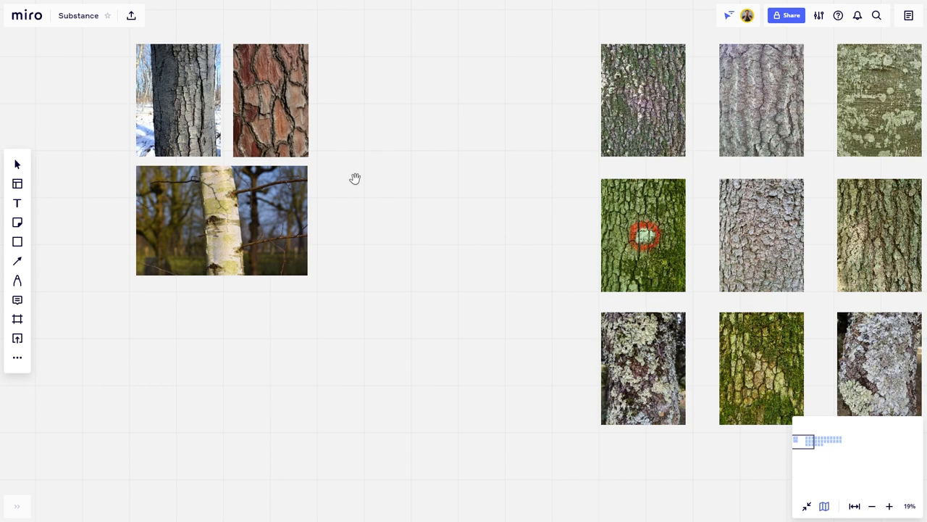
{"action": "mouse_move", "coordinate": [374, 140]}
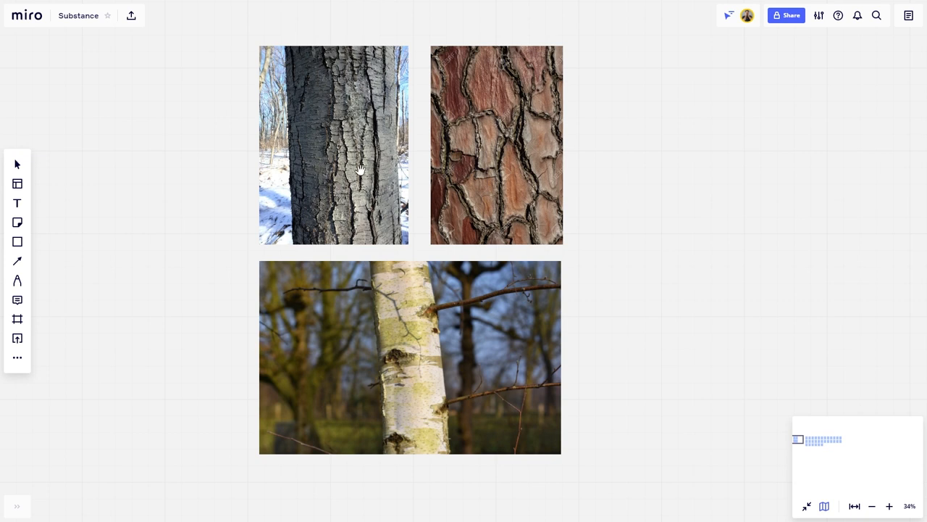
{"action": "mouse_move", "coordinate": [315, 158]}
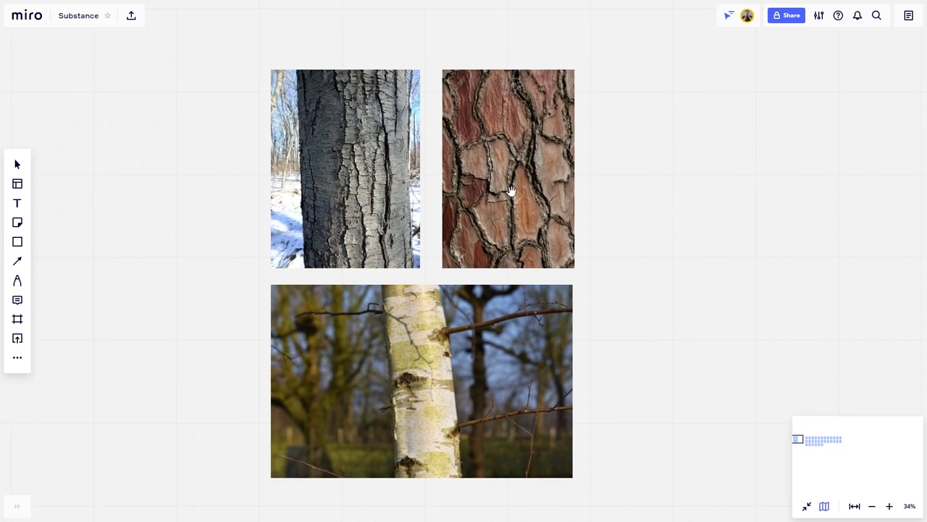
{"action": "mouse_move", "coordinate": [377, 186]}
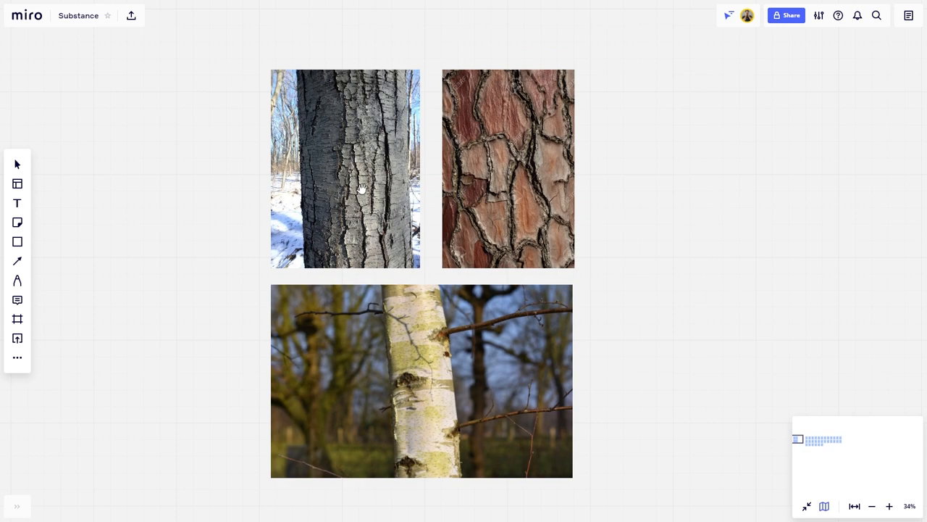
{"action": "mouse_move", "coordinate": [674, 196]}
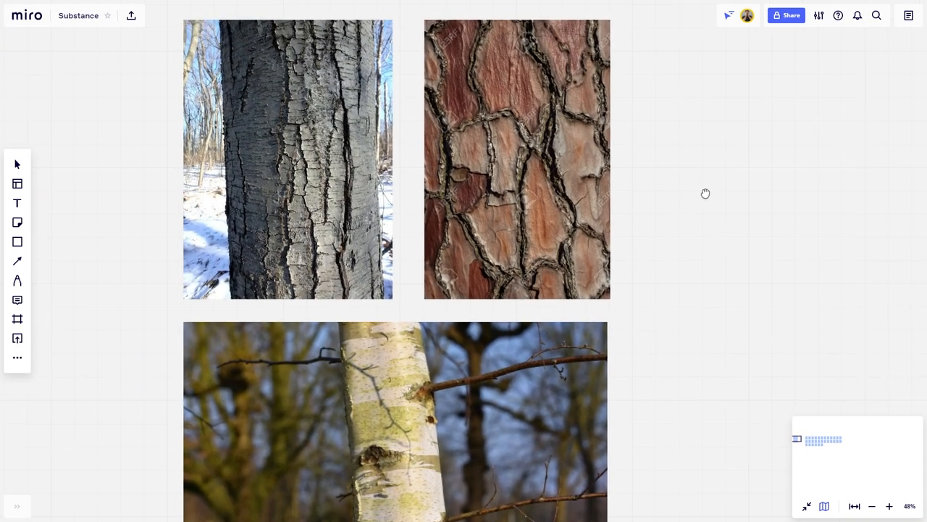
{"action": "scroll", "scroll_direction": "down", "scroll_amount": 3}
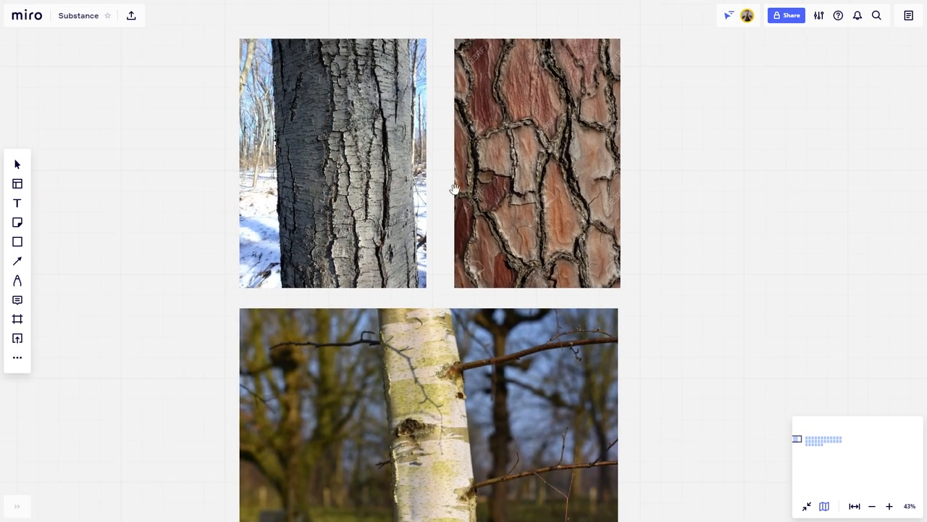
{"action": "mouse_move", "coordinate": [533, 191]}
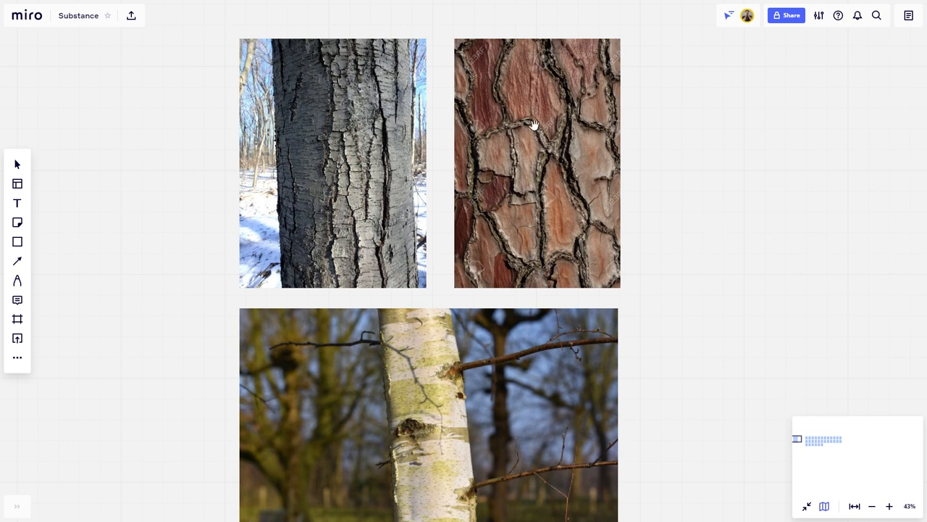
{"action": "mouse_move", "coordinate": [519, 203]}
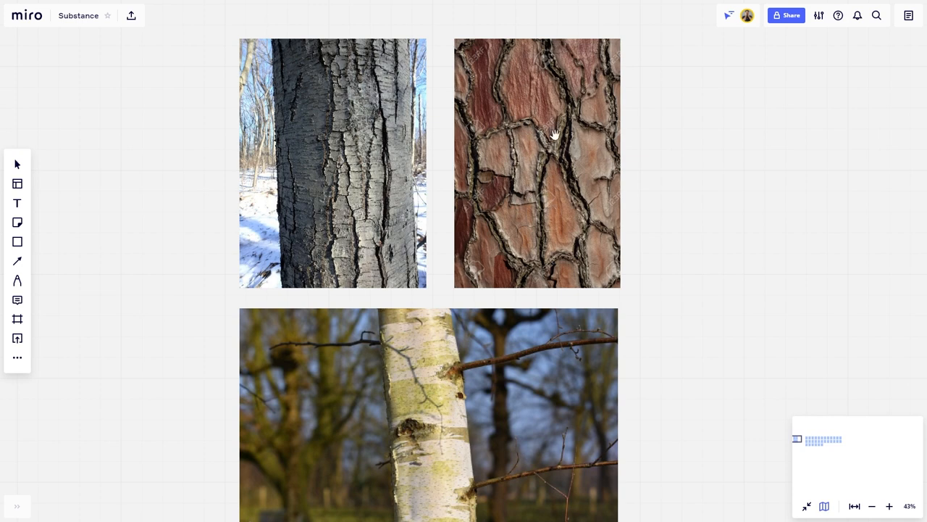
{"action": "mouse_move", "coordinate": [557, 98]}
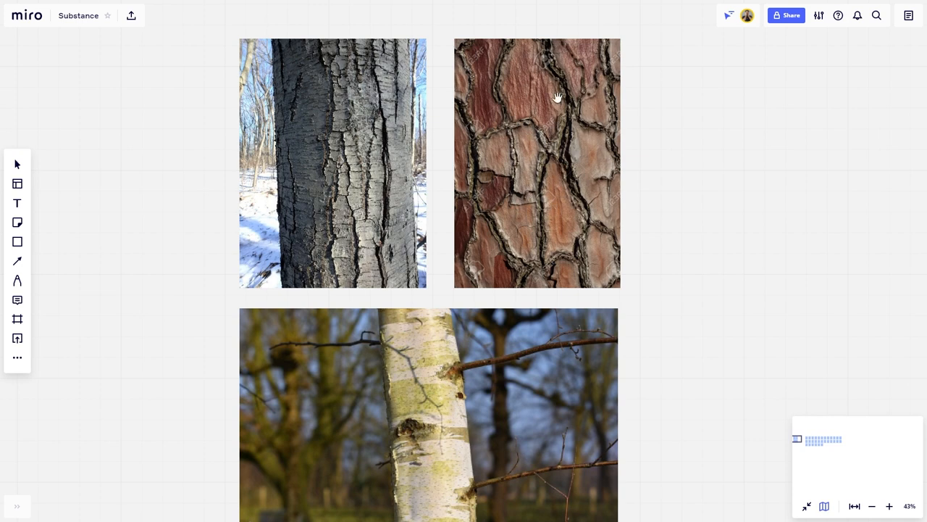
{"action": "mouse_move", "coordinate": [579, 157]}
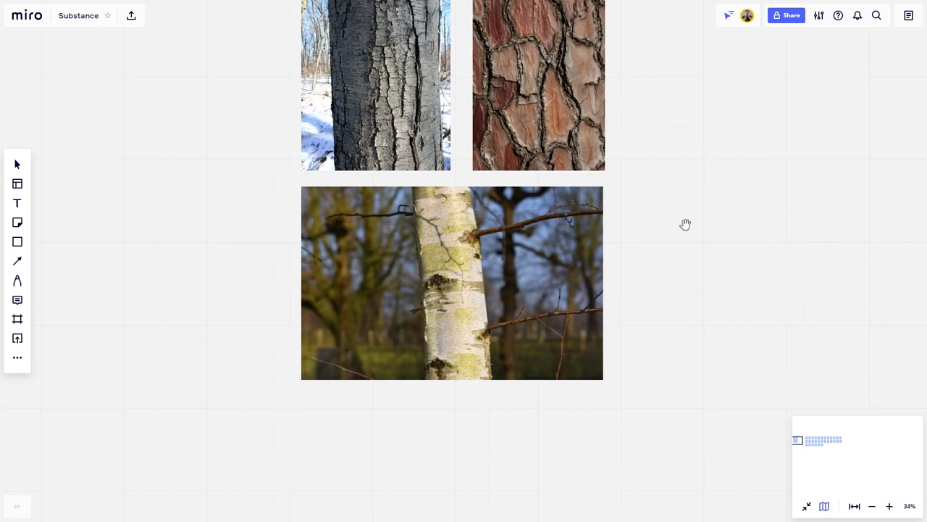
{"action": "mouse_move", "coordinate": [447, 303]}
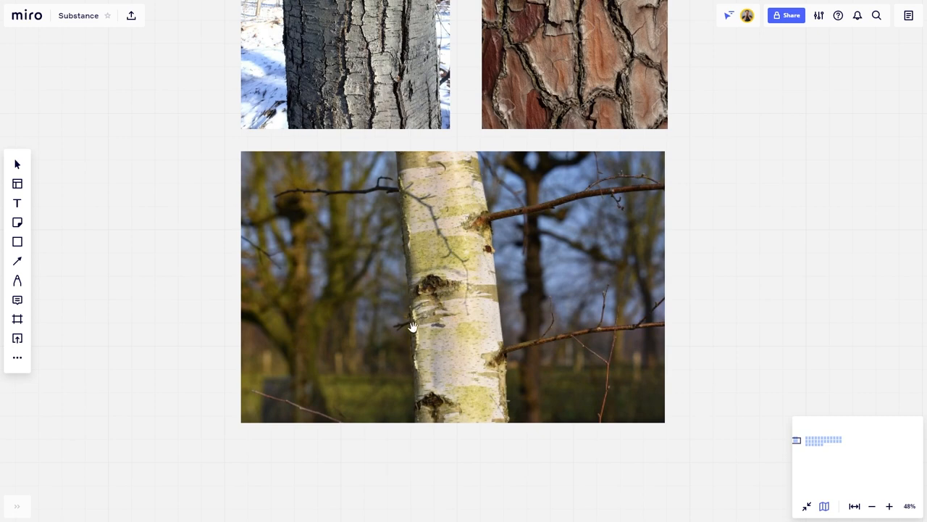
{"action": "mouse_move", "coordinate": [497, 246]}
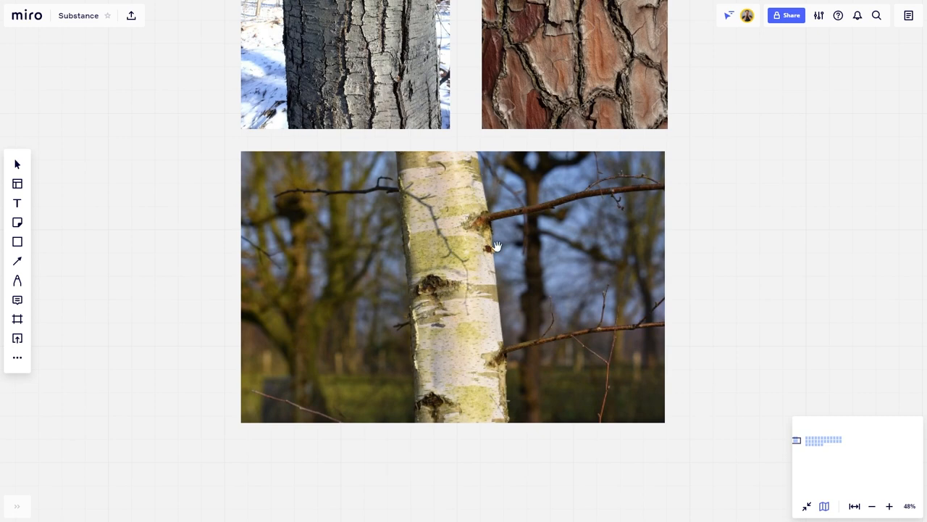
{"action": "scroll", "scroll_direction": "down", "scroll_amount": 3}
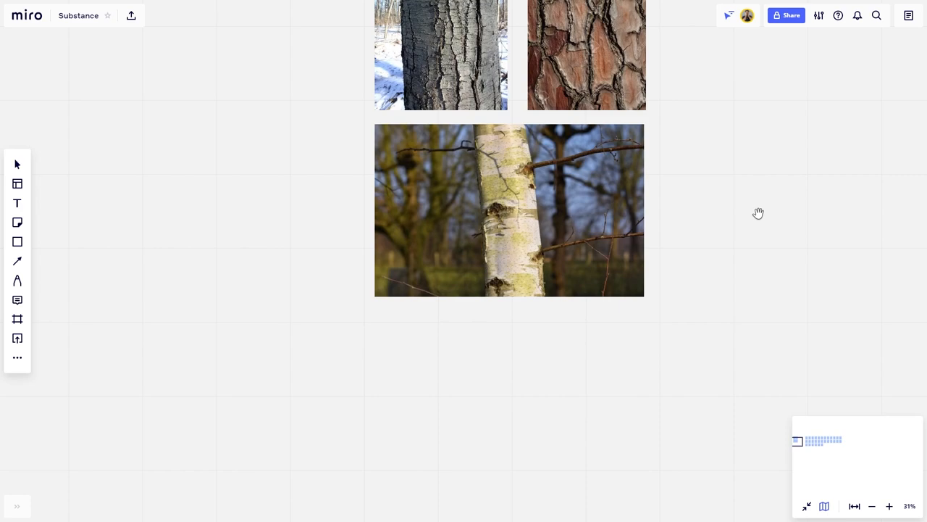
{"action": "left_click_drag", "start_coordinate": [759, 212], "coordinate": [616, 158]}
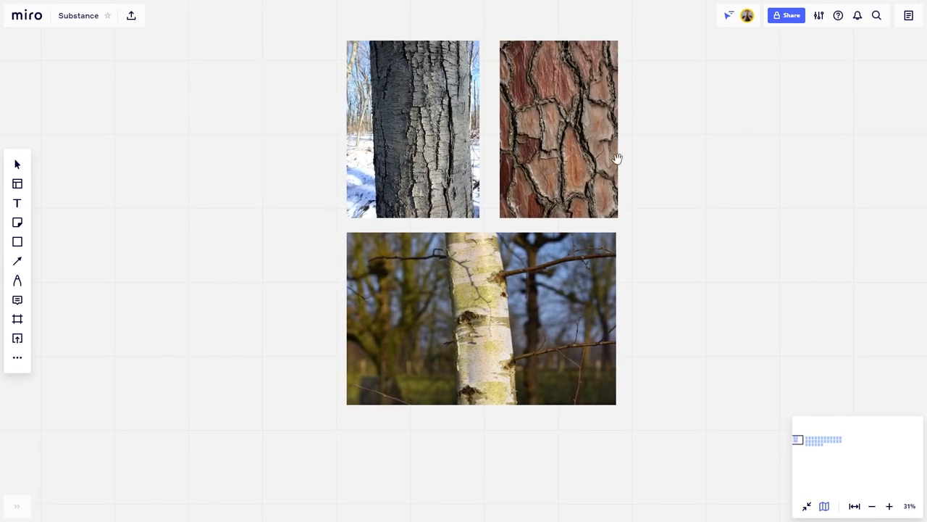
{"action": "scroll", "scroll_direction": "down", "scroll_amount": 3}
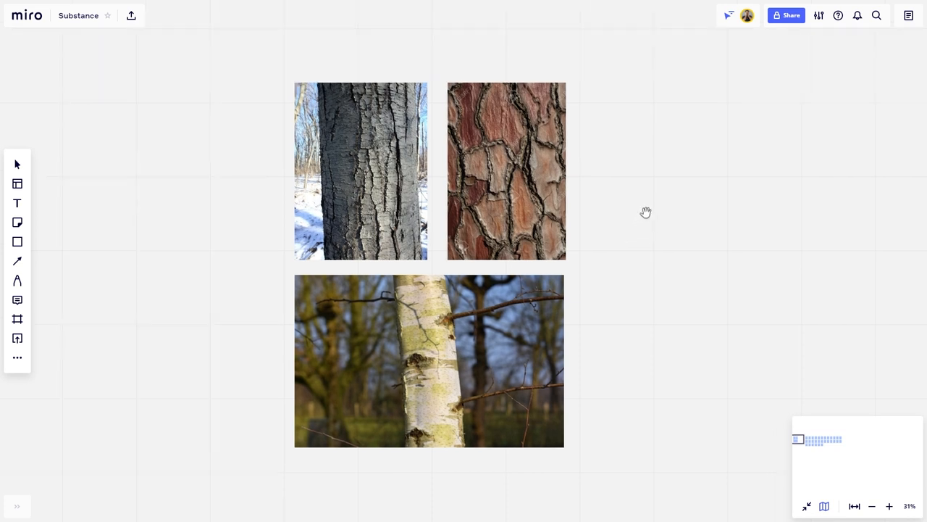
{"action": "mouse_move", "coordinate": [643, 156]}
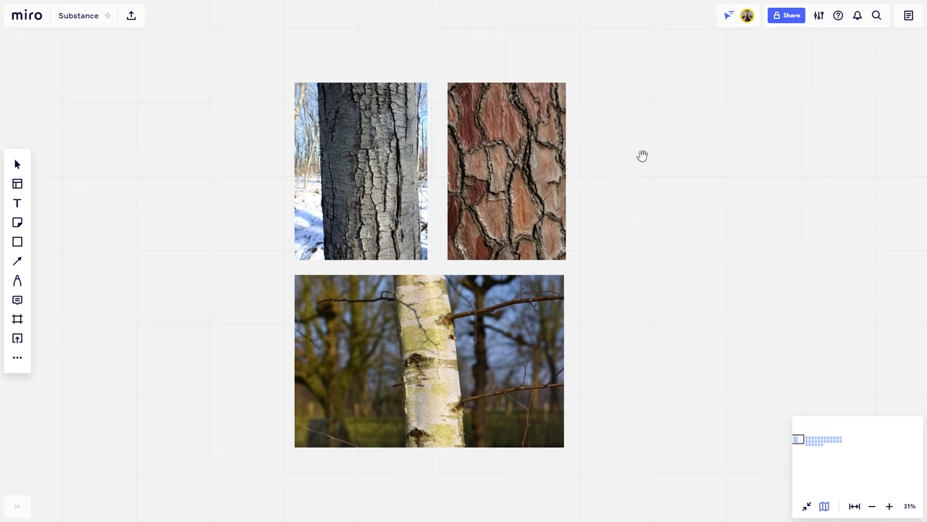
{"action": "scroll", "scroll_direction": "down", "scroll_amount": 3}
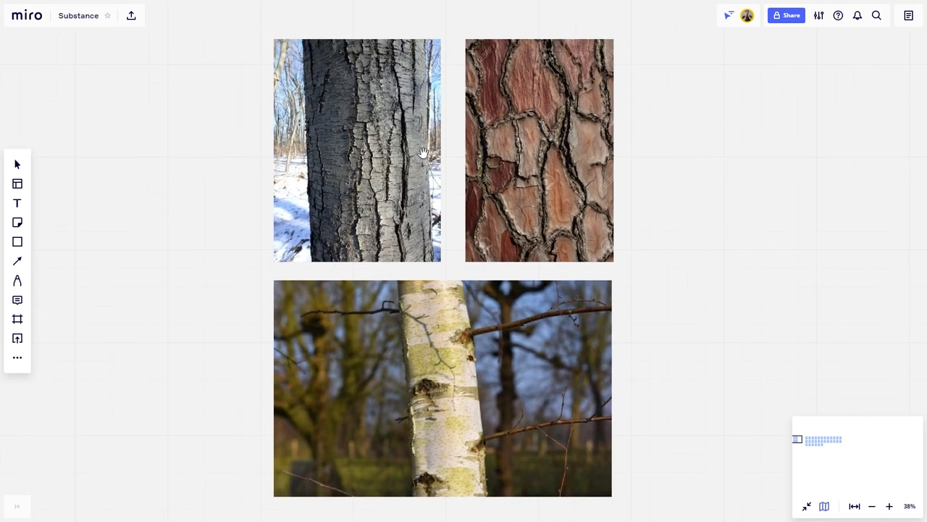
{"action": "mouse_move", "coordinate": [590, 158]}
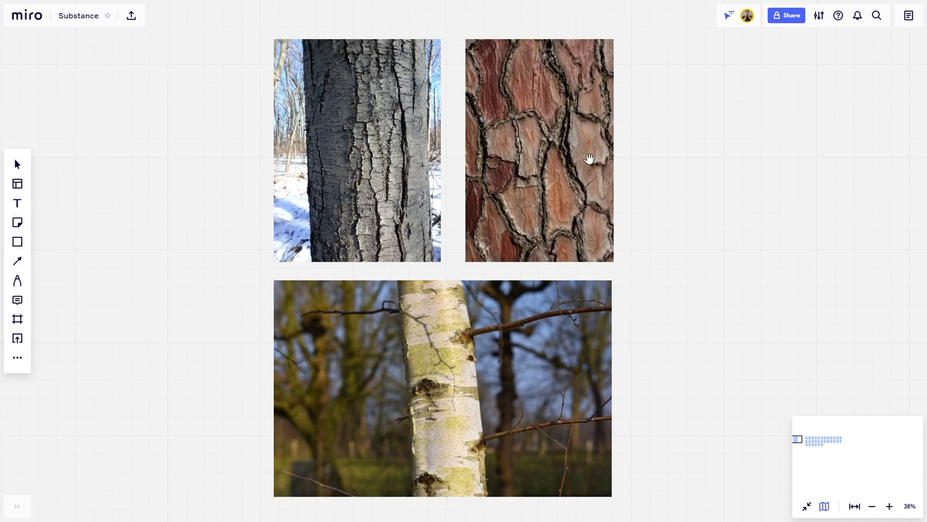
{"action": "scroll", "scroll_direction": "down", "scroll_amount": 3}
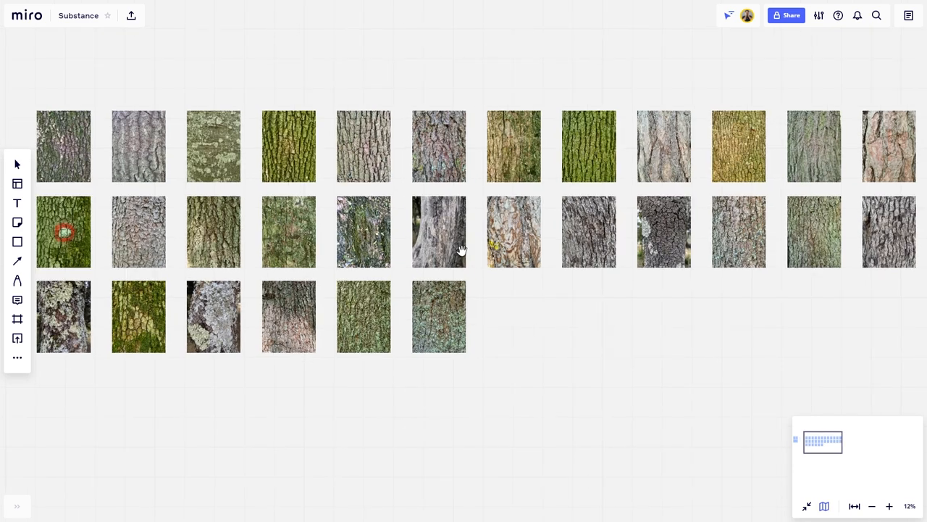
{"action": "scroll", "scroll_direction": "down", "scroll_amount": 3}
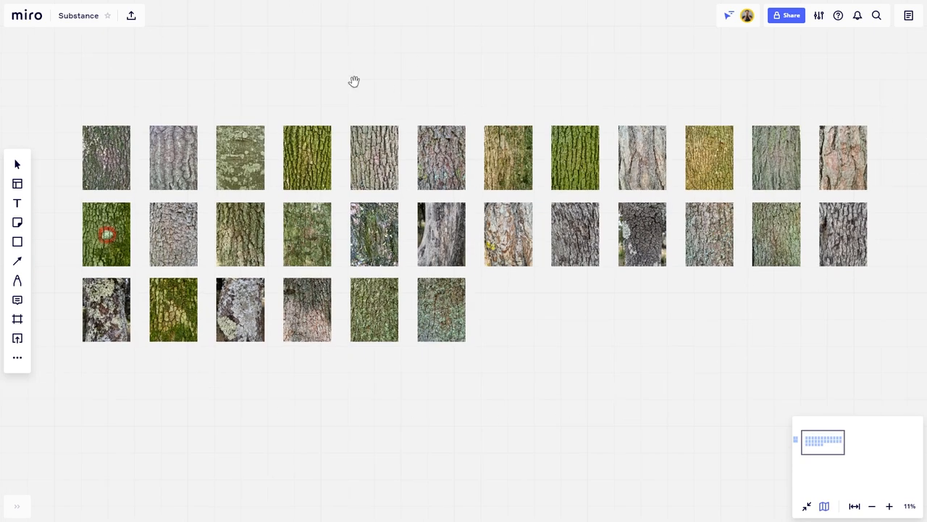
{"action": "mouse_move", "coordinate": [139, 49]}
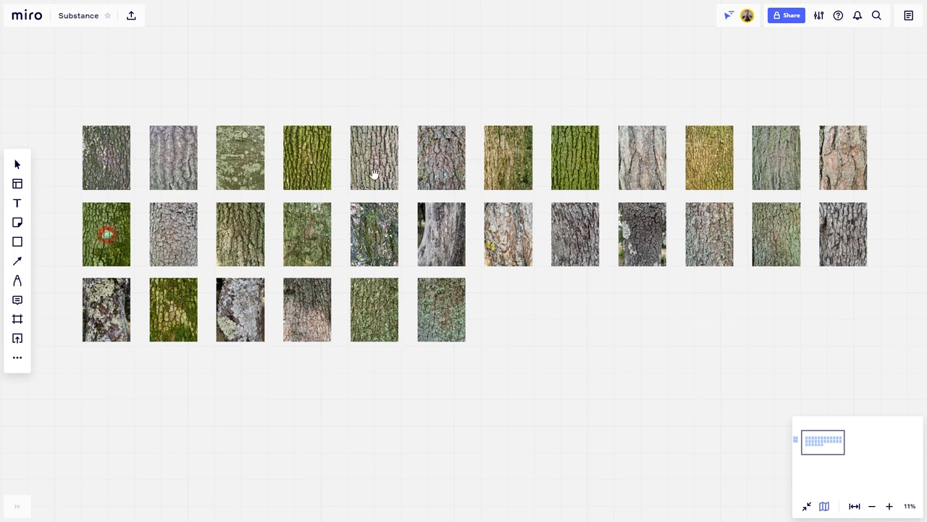
{"action": "mouse_move", "coordinate": [404, 186]}
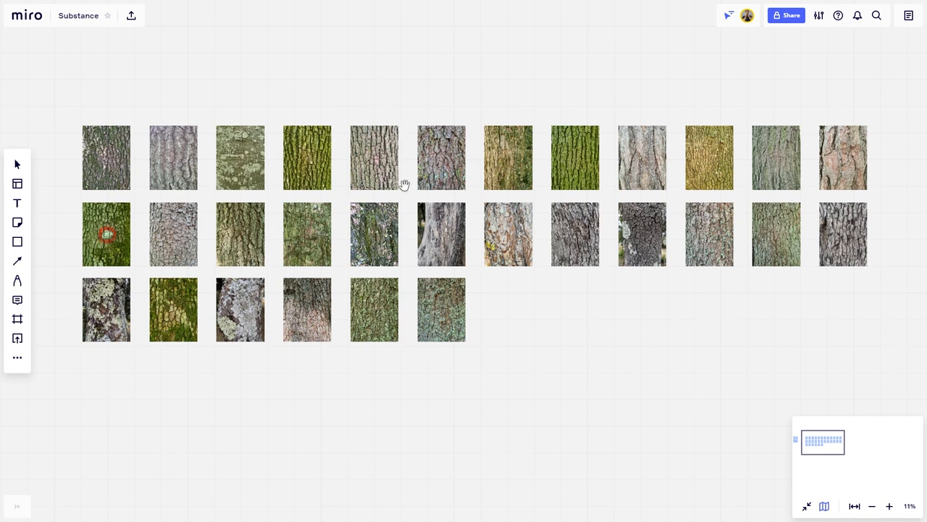
{"action": "mouse_move", "coordinate": [356, 90]}
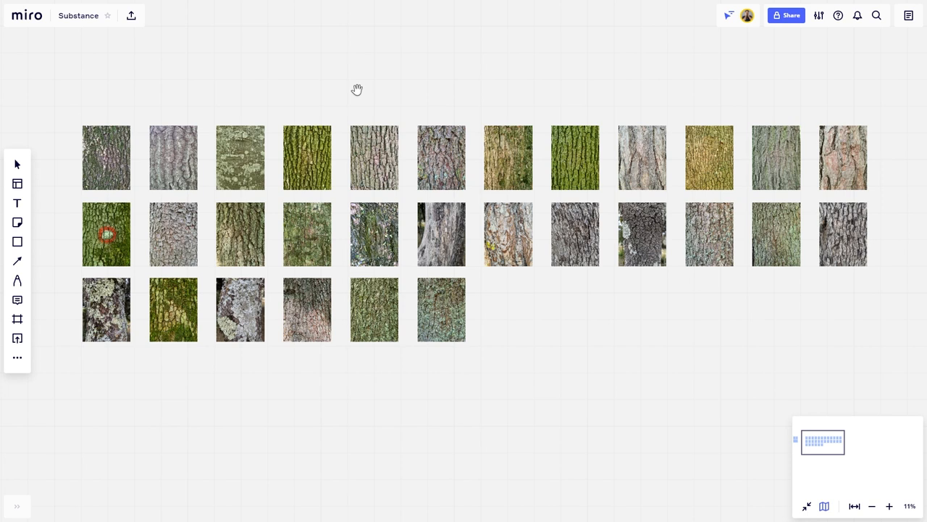
{"action": "mouse_move", "coordinate": [527, 248]}
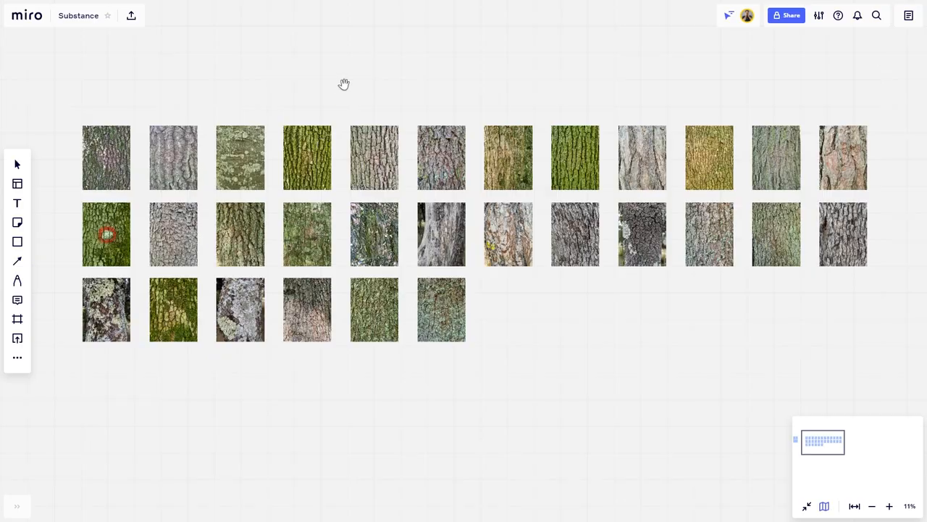
{"action": "scroll", "scroll_direction": "down", "scroll_amount": 3}
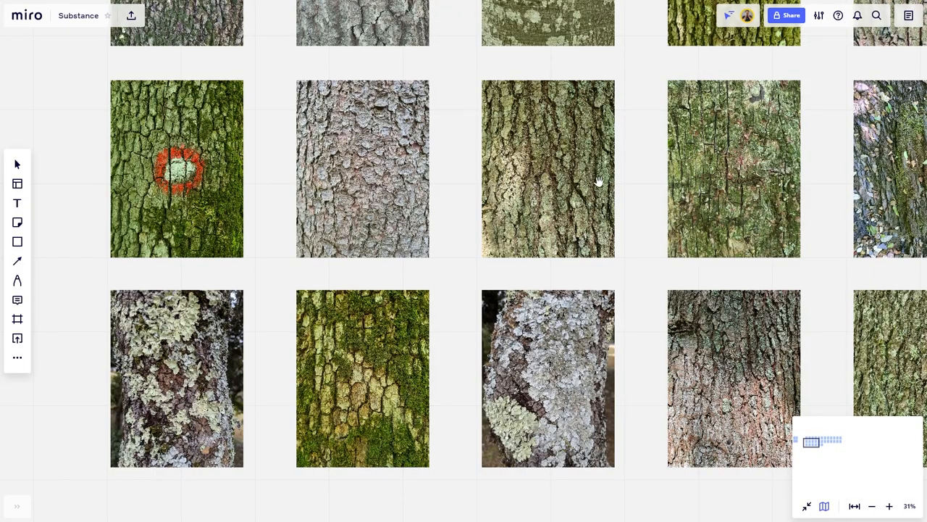
Zoom further into the grey, deeply furrowed bark photo chosen as reference
{"action": "scroll", "scroll_direction": "down", "scroll_amount": 3}
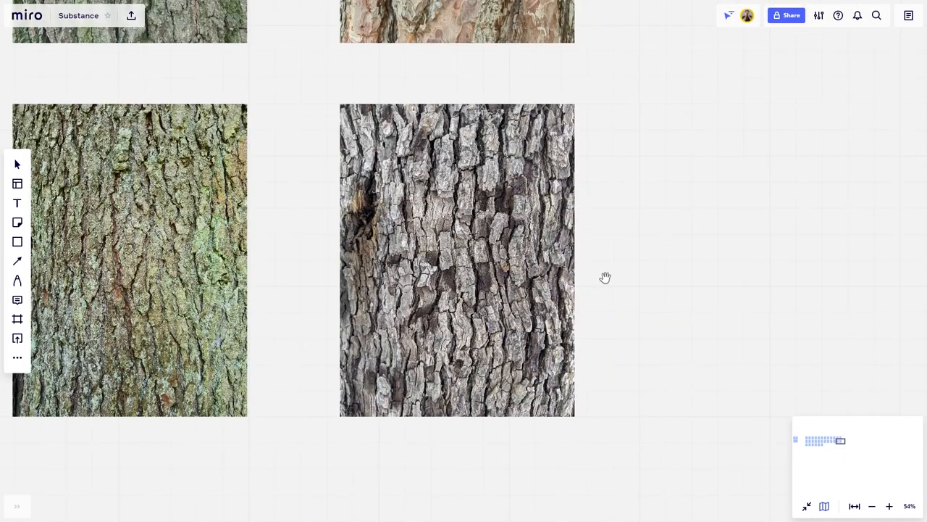
{"action": "mouse_move", "coordinate": [555, 243]}
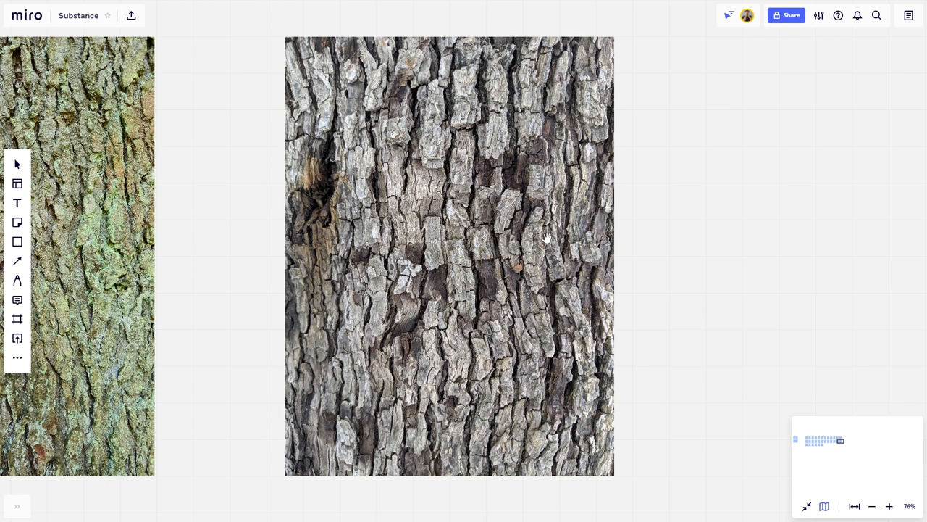
{"action": "mouse_move", "coordinate": [443, 187]}
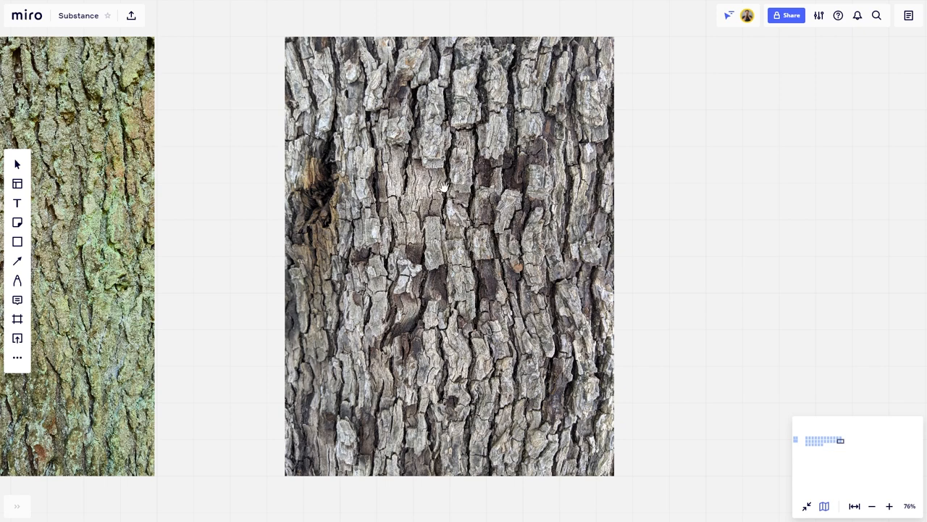
{"action": "mouse_move", "coordinate": [435, 103]}
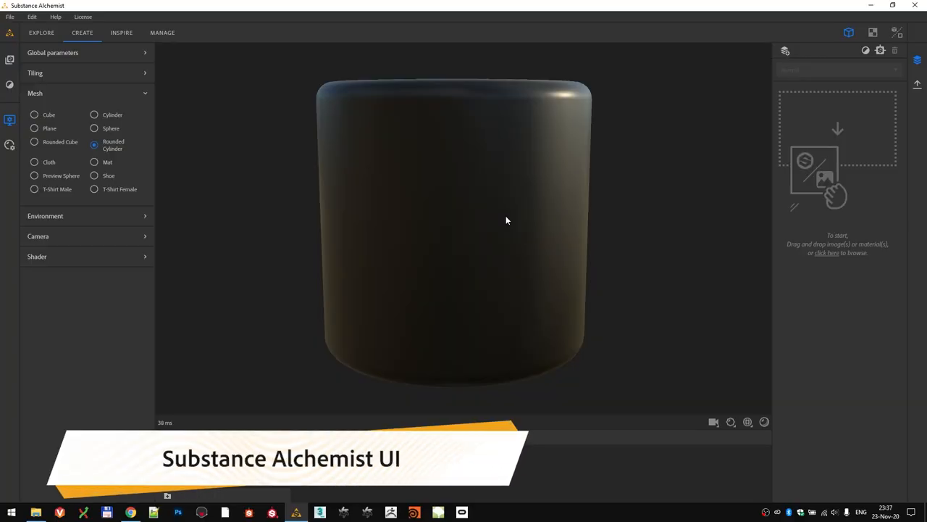
{"action": "mouse_move", "coordinate": [559, 179]}
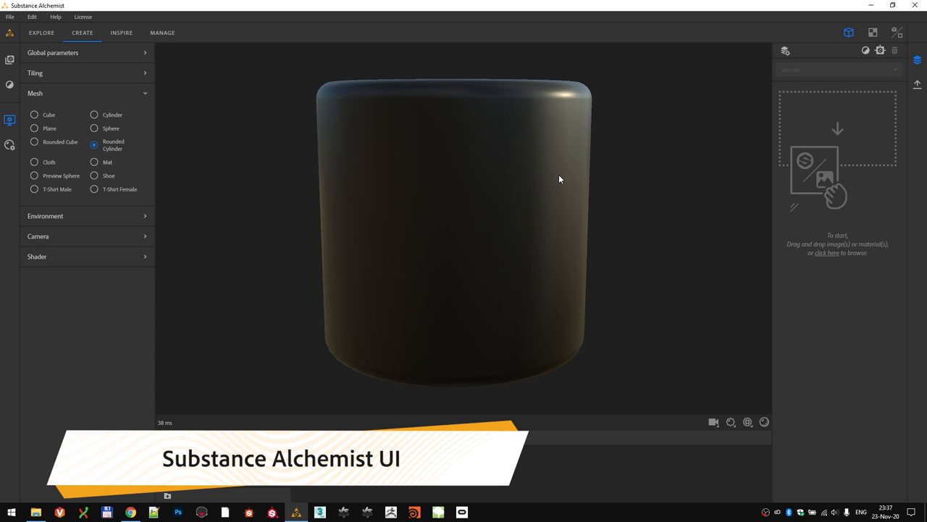
{"action": "mouse_move", "coordinate": [597, 206]}
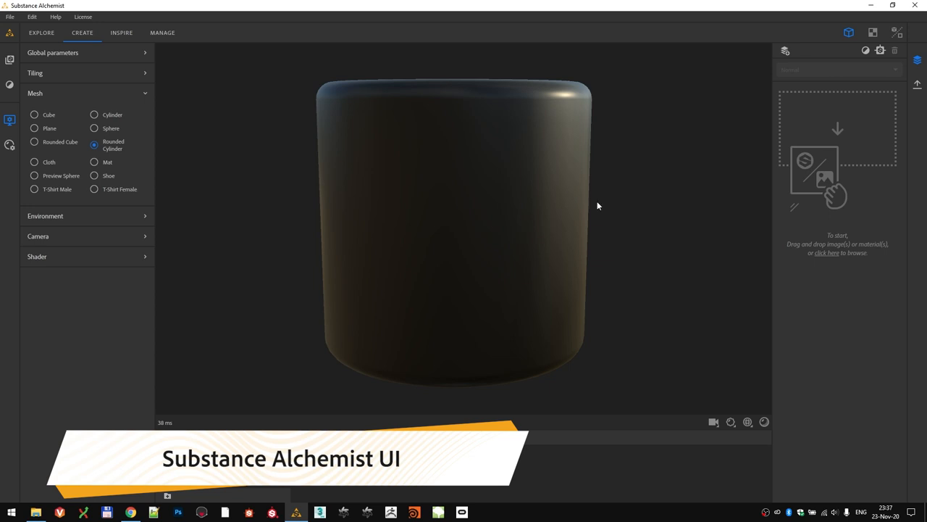
{"action": "mouse_move", "coordinate": [403, 127]}
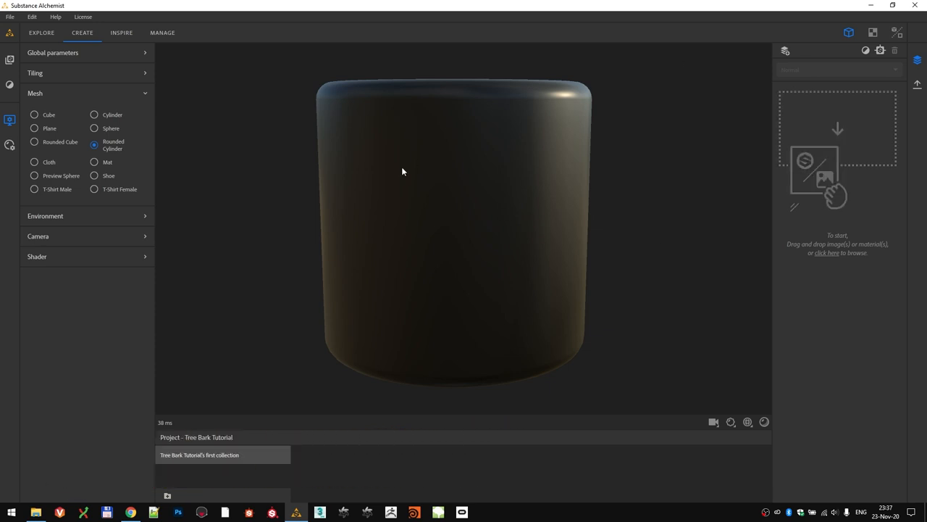
{"action": "mouse_move", "coordinate": [185, 71]}
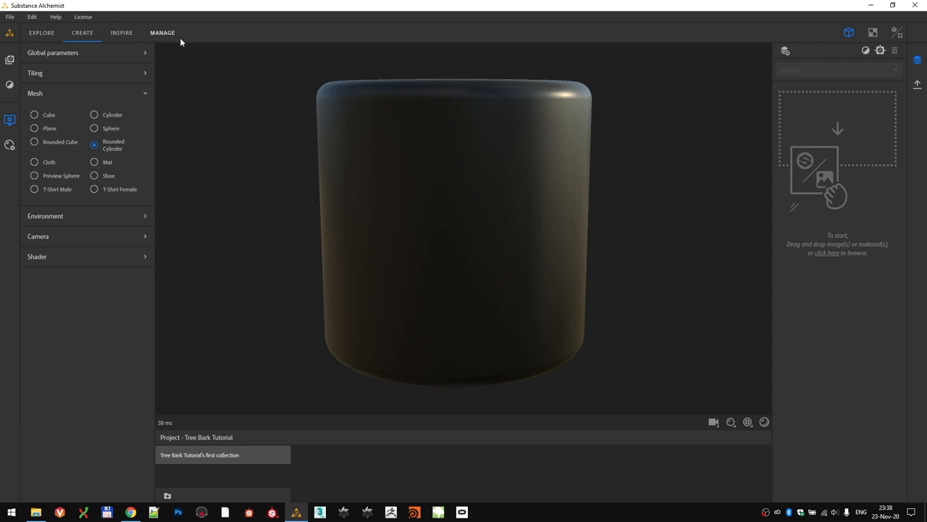
Browse the Manage, Create and Inspire workspaces, then show the starter materials library
{"action": "left_click", "coordinate": [40, 32]}
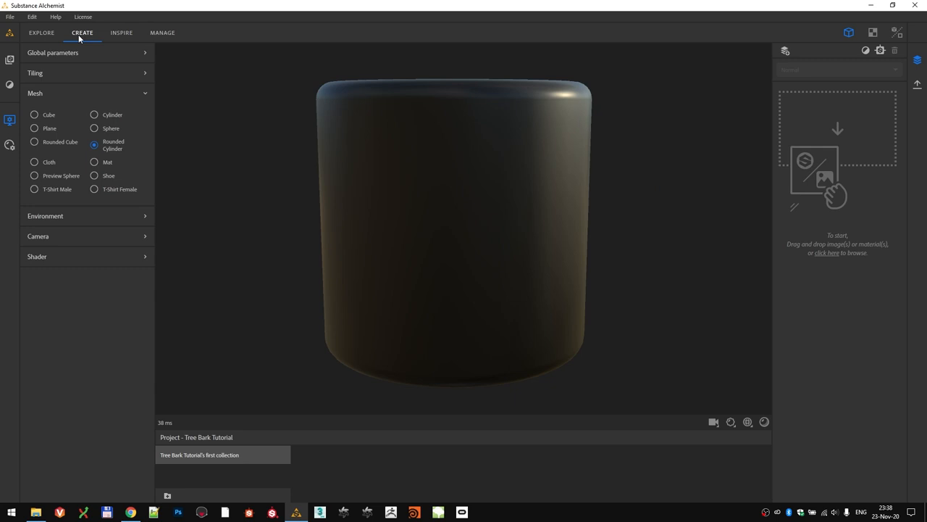
{"action": "left_click", "coordinate": [121, 32]}
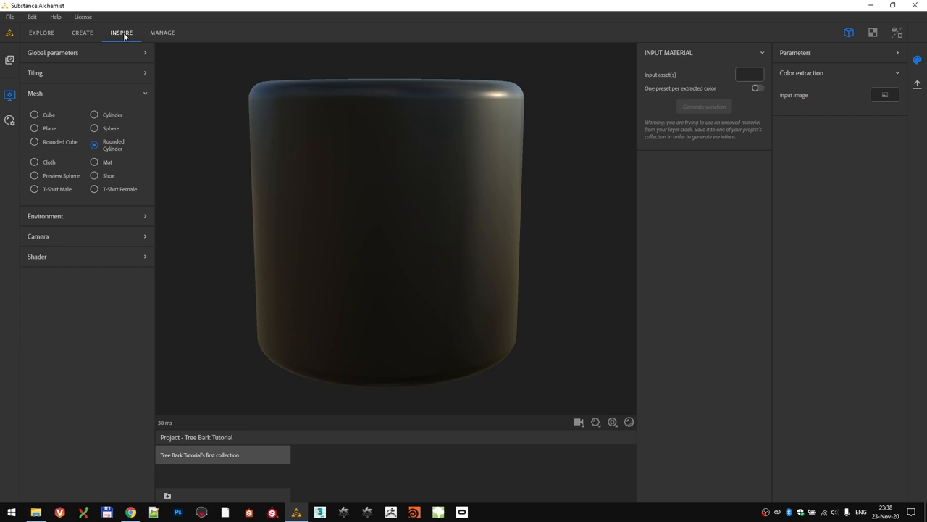
{"action": "left_click", "coordinate": [162, 32]}
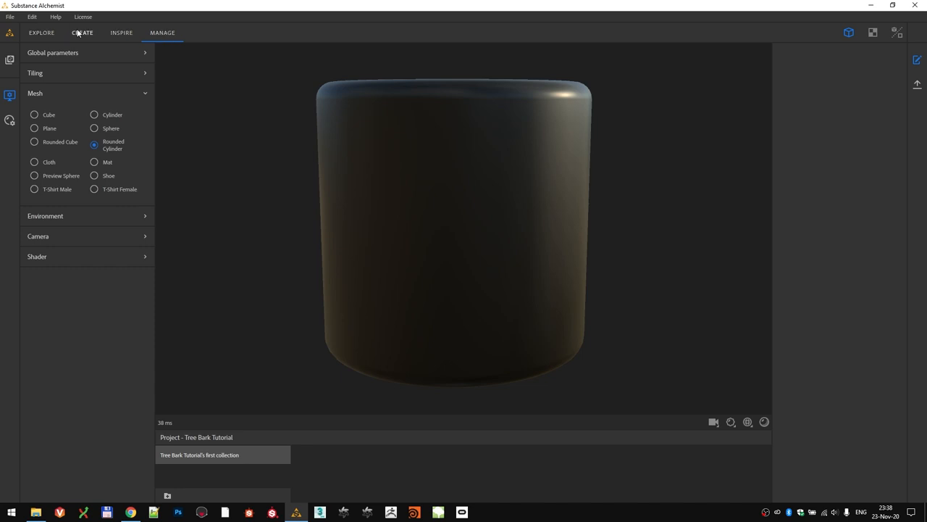
{"action": "left_click", "coordinate": [82, 32]}
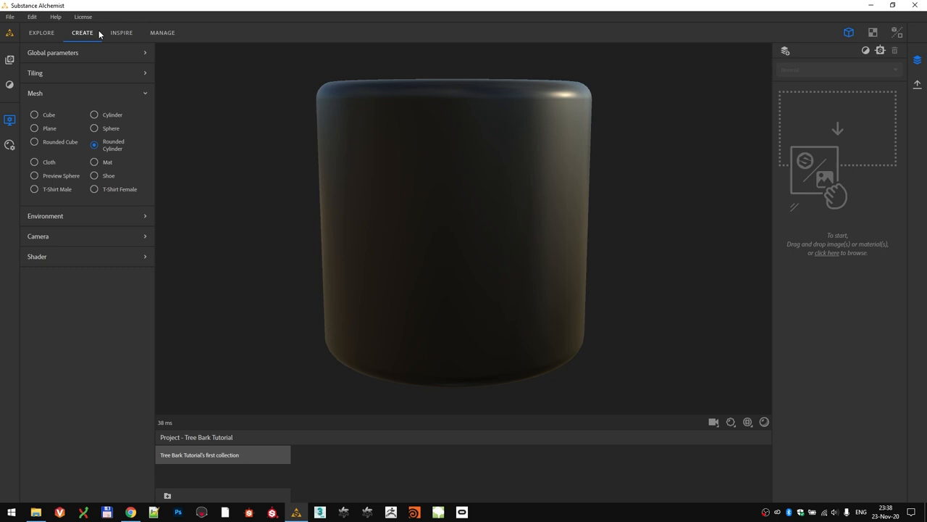
{"action": "mouse_move", "coordinate": [122, 157]}
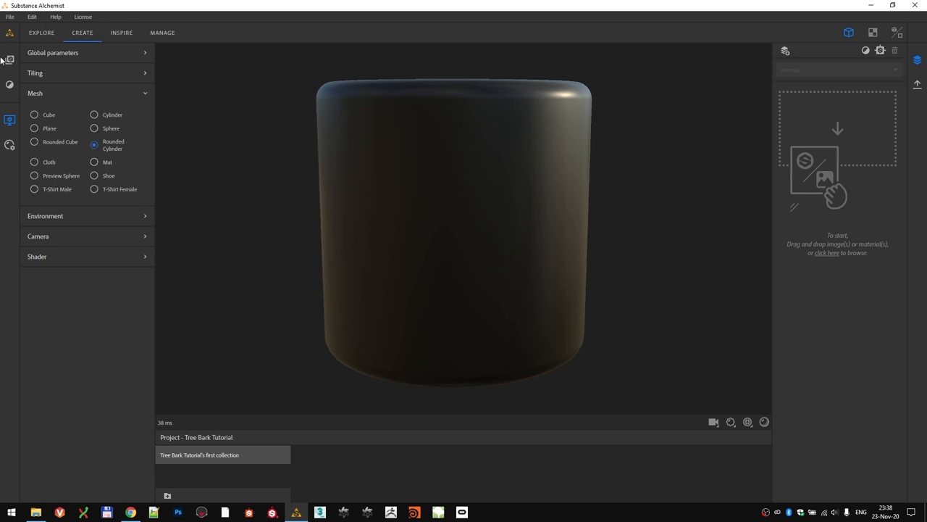
{"action": "left_click", "coordinate": [9, 61]}
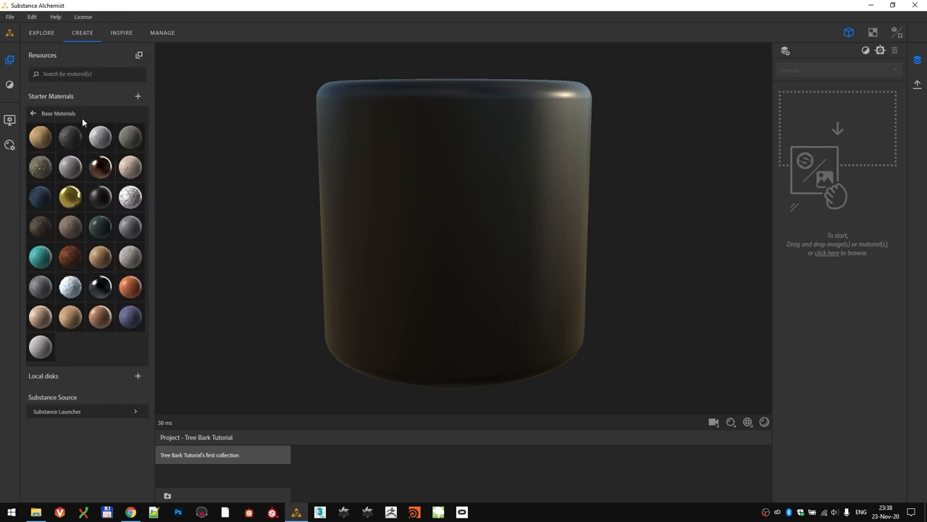
{"action": "mouse_move", "coordinate": [9, 85]}
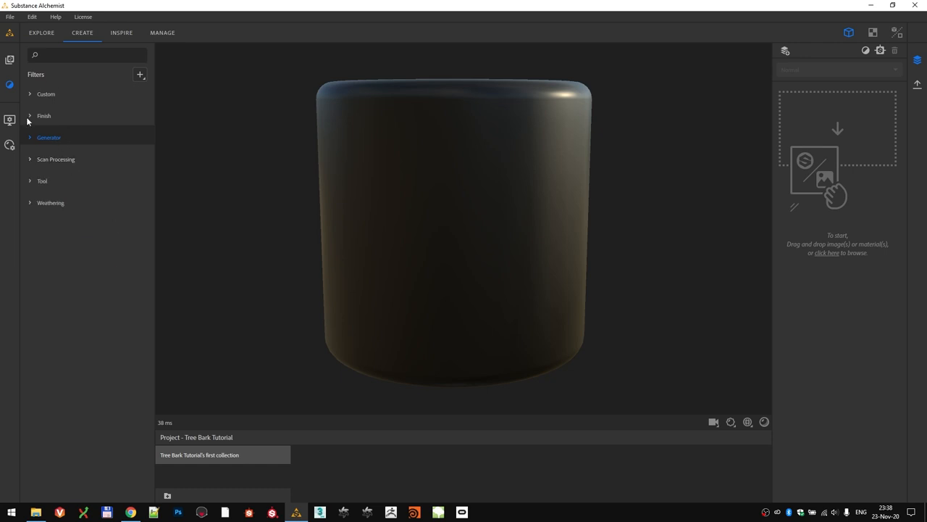
{"action": "mouse_move", "coordinate": [130, 155]}
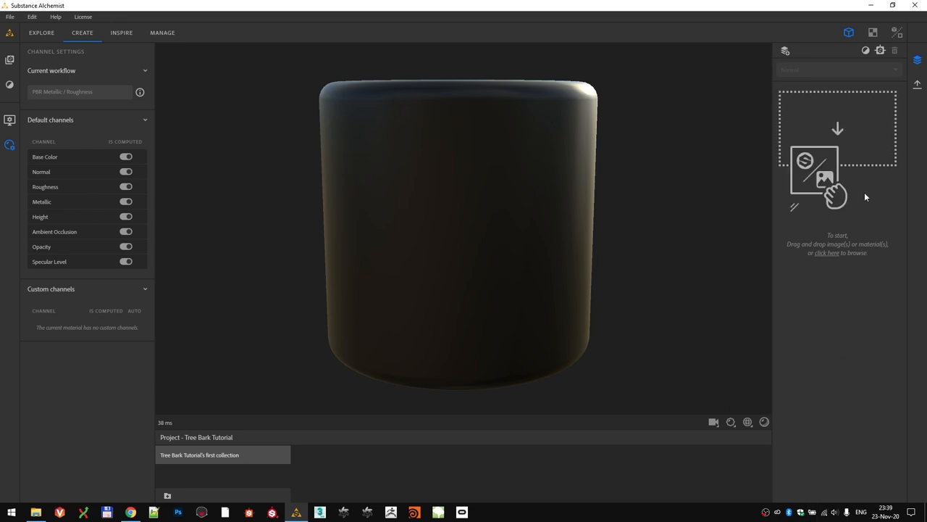
{"action": "mouse_move", "coordinate": [867, 186]}
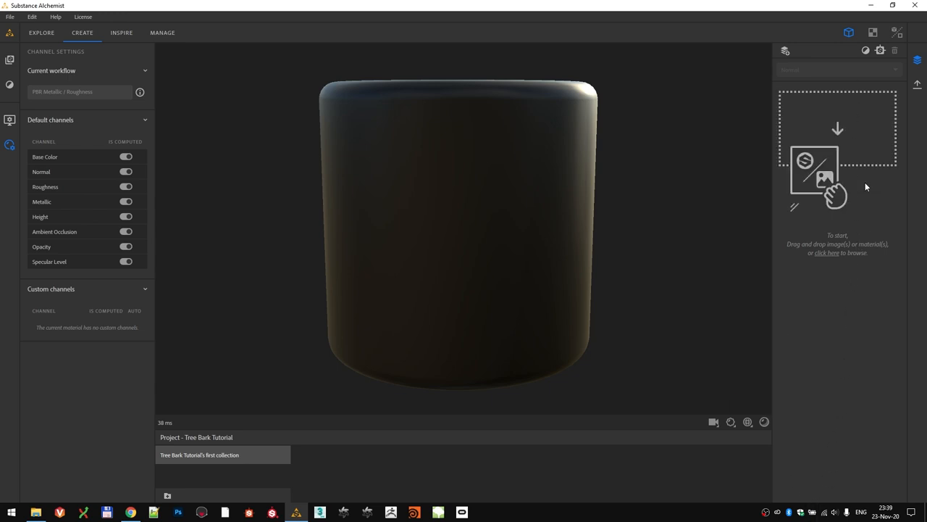
{"action": "mouse_move", "coordinate": [429, 155]}
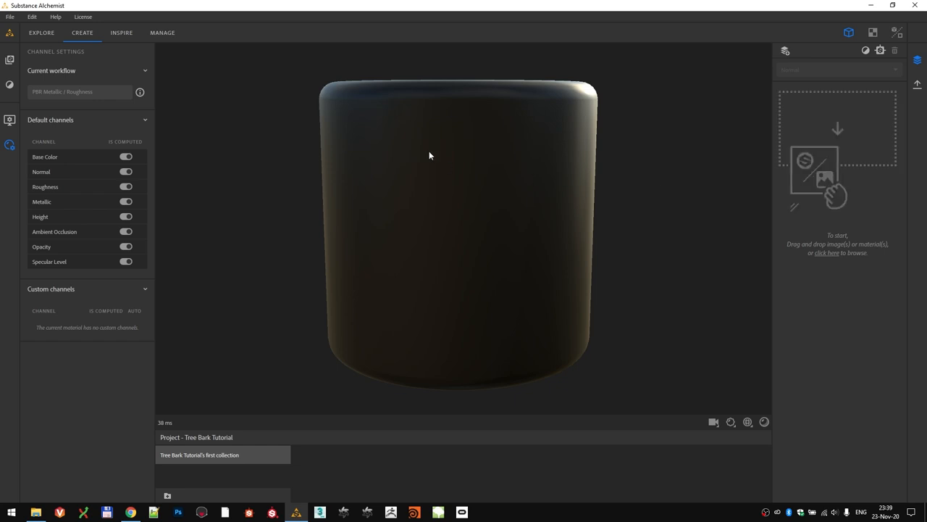
{"action": "mouse_move", "coordinate": [457, 145]}
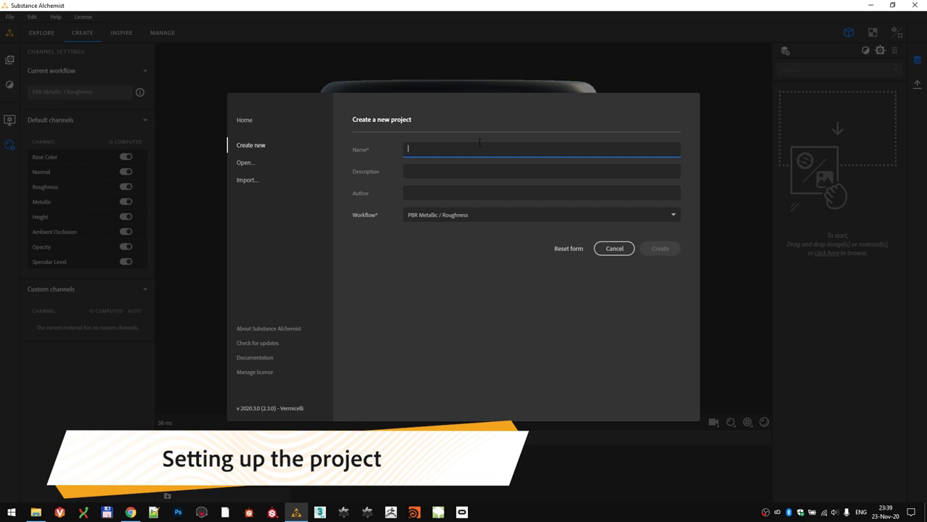
Create a new project named 'Trec Bark Texture'
{"action": "type", "text": "Trec Bark Texture"}
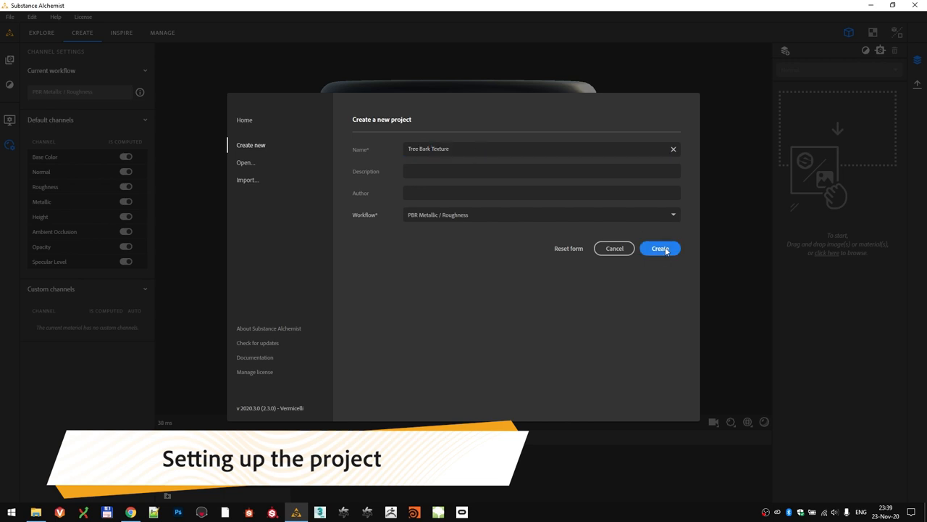
{"action": "left_click", "coordinate": [661, 248]}
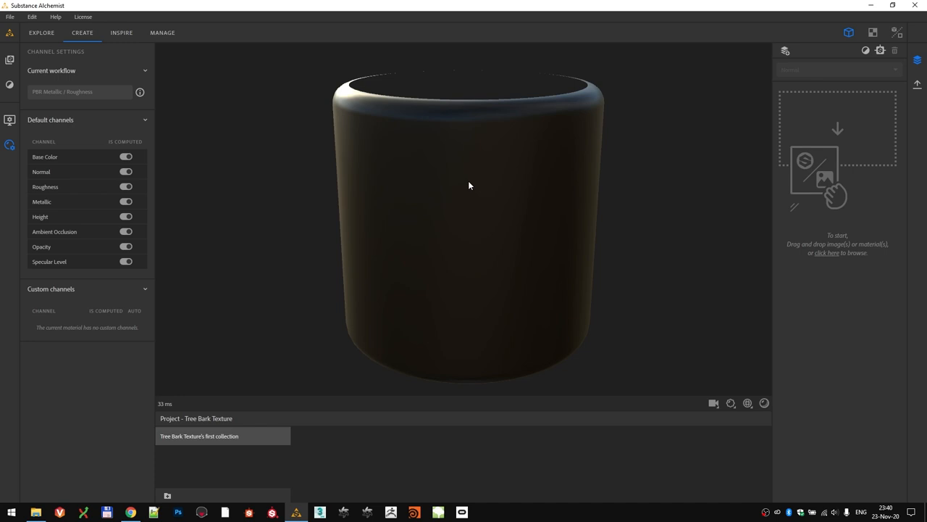
{"action": "mouse_move", "coordinate": [10, 121]}
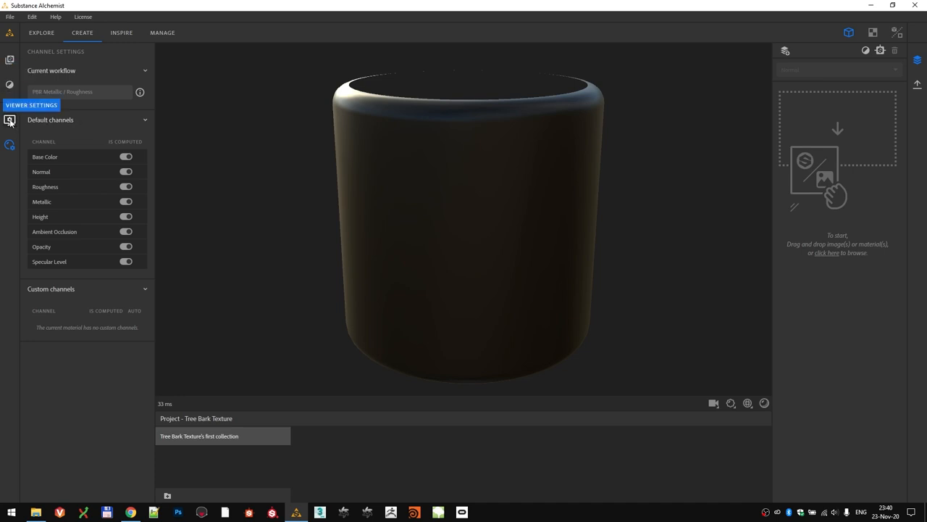
Preview the material on a flat plane and fold away the environment settings
{"action": "left_click", "coordinate": [8, 121]}
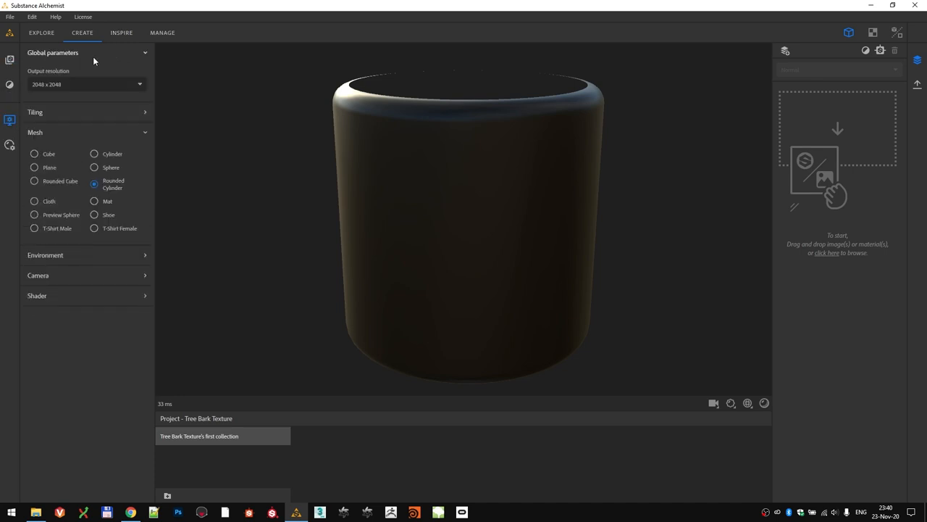
{"action": "mouse_move", "coordinate": [81, 93]}
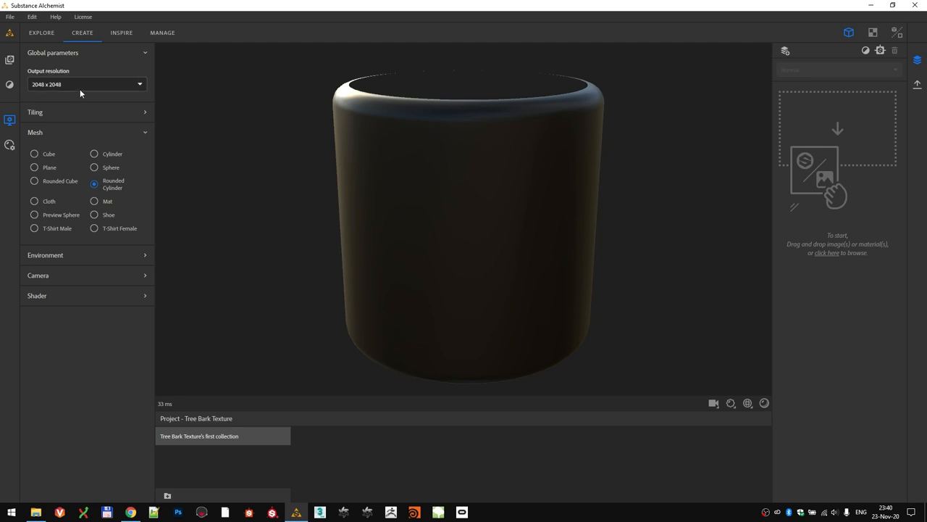
{"action": "mouse_move", "coordinate": [104, 121]}
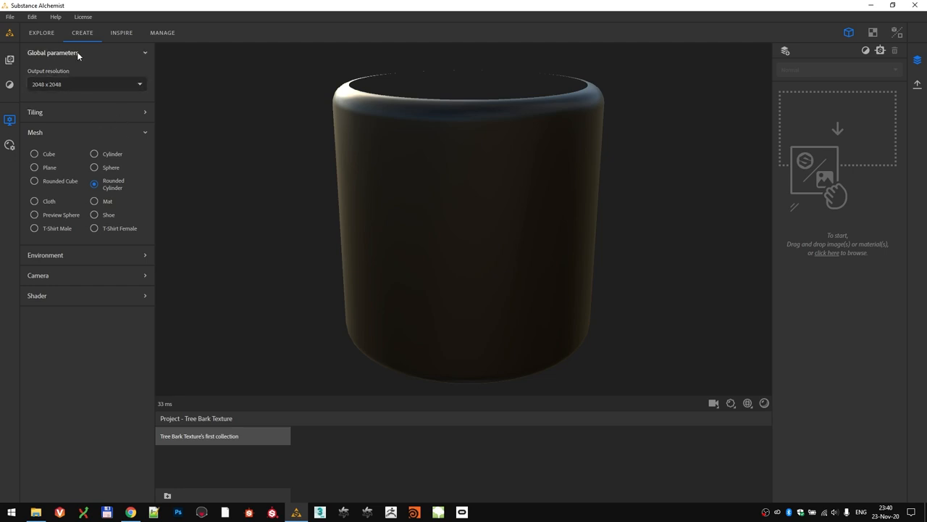
{"action": "left_click", "coordinate": [87, 52]}
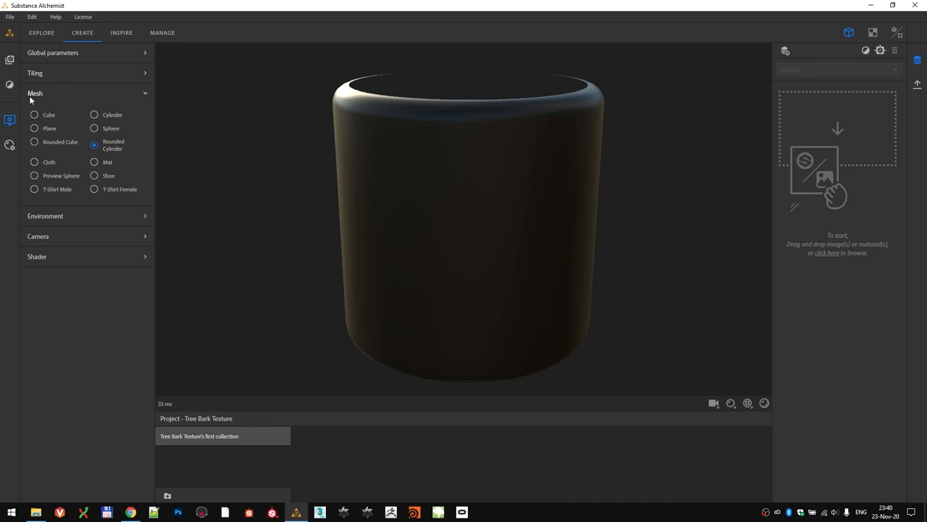
{"action": "left_click", "coordinate": [35, 128]}
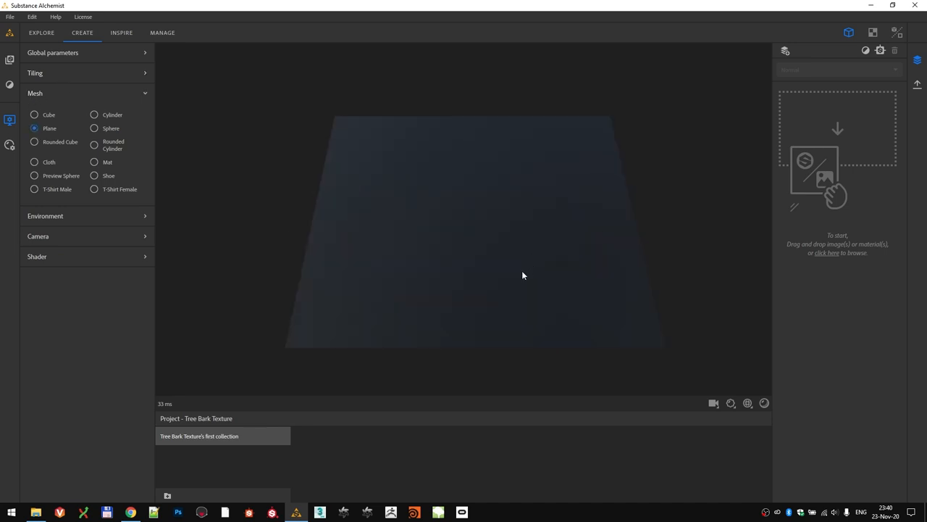
{"action": "left_click_drag", "start_coordinate": [524, 275], "coordinate": [514, 282]}
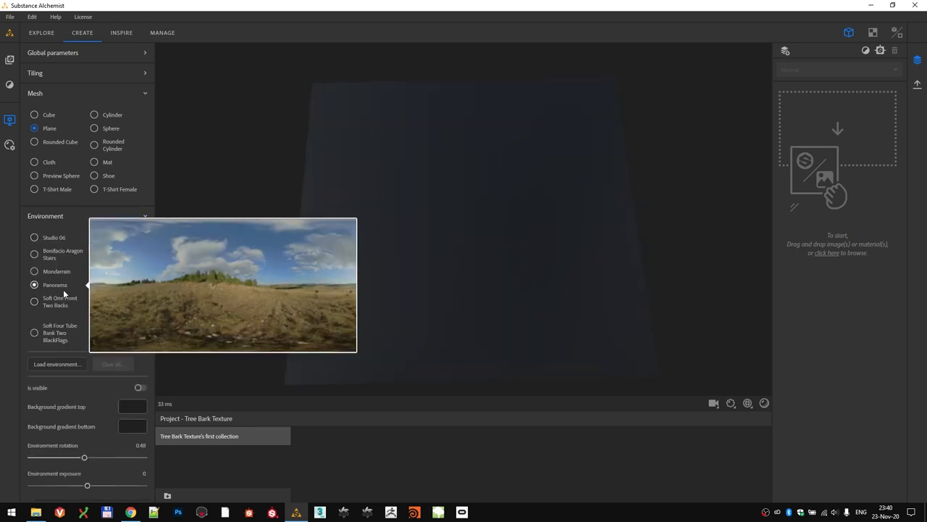
{"action": "left_click", "coordinate": [45, 216]}
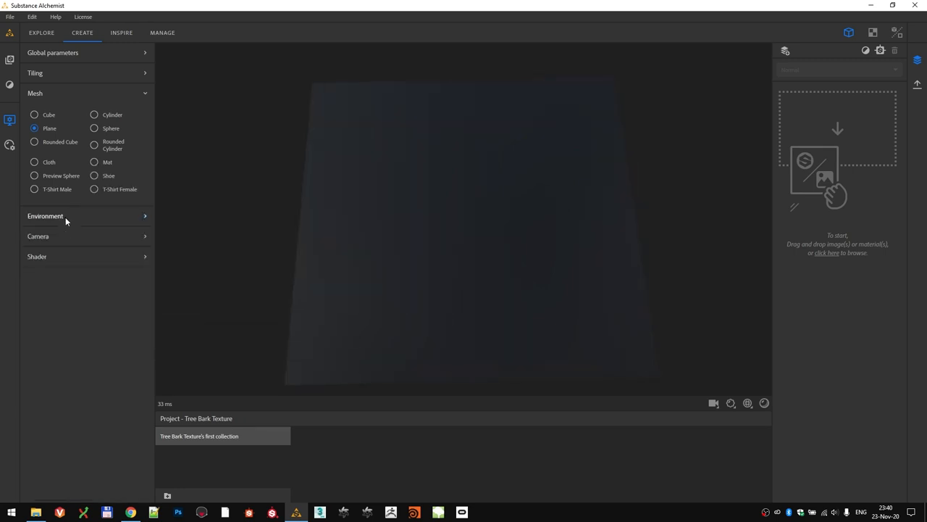
{"action": "mouse_move", "coordinate": [730, 403]}
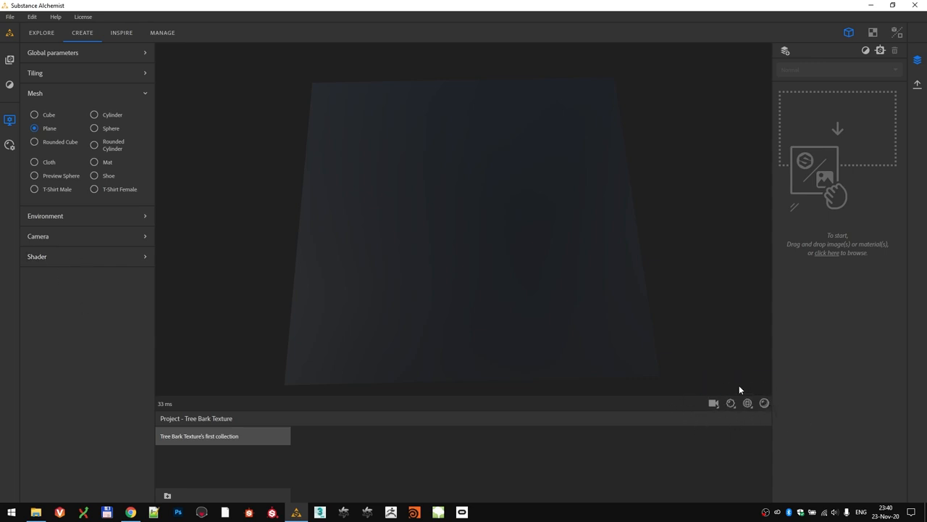
{"action": "mouse_move", "coordinate": [765, 403]}
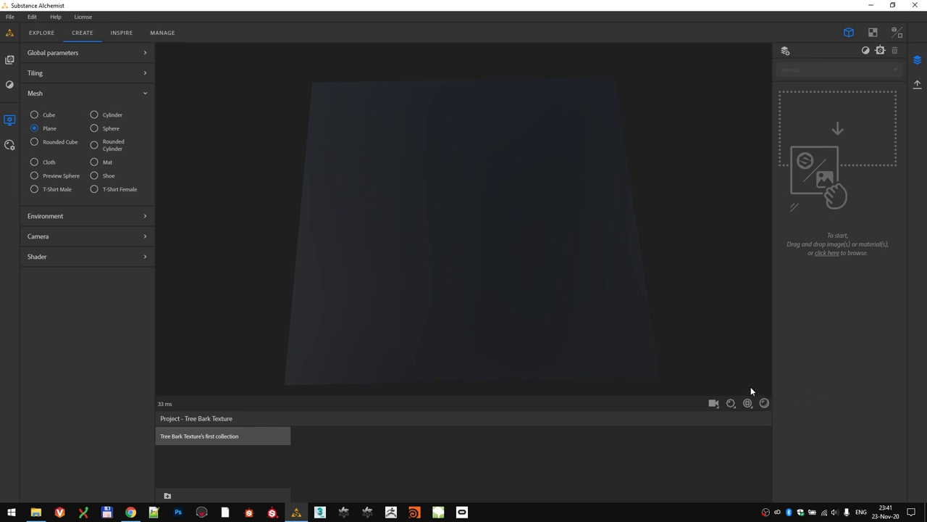
{"action": "mouse_move", "coordinate": [766, 421]}
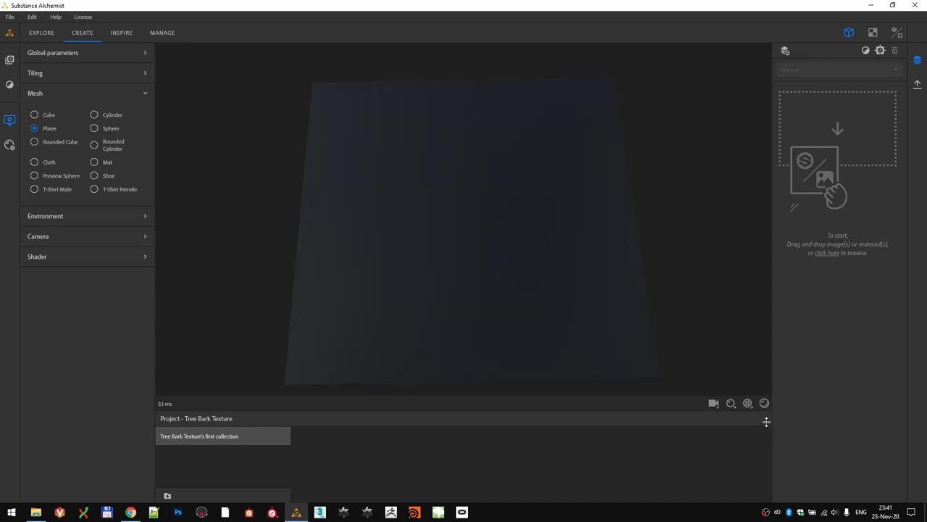
{"action": "mouse_move", "coordinate": [730, 402]}
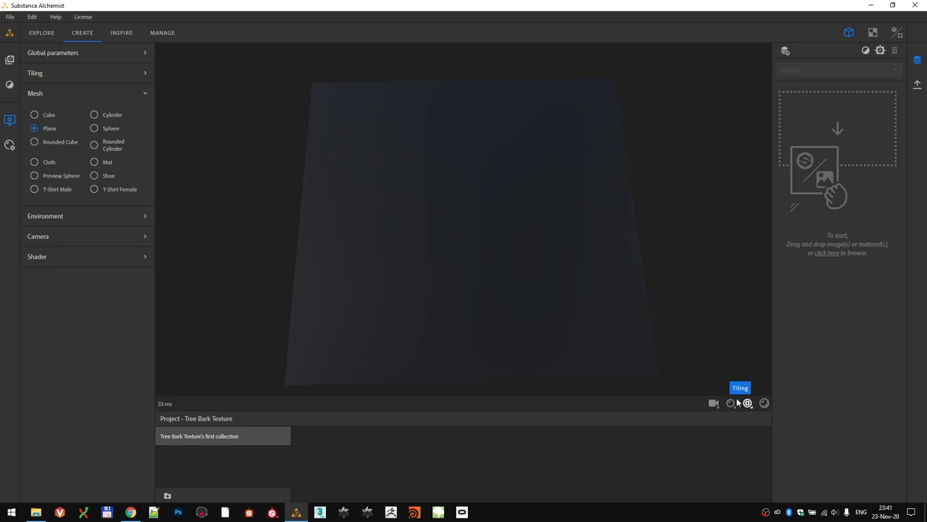
Set preview displacement quality to maximum and amplitude to about 0.25
{"action": "left_click", "coordinate": [748, 403]}
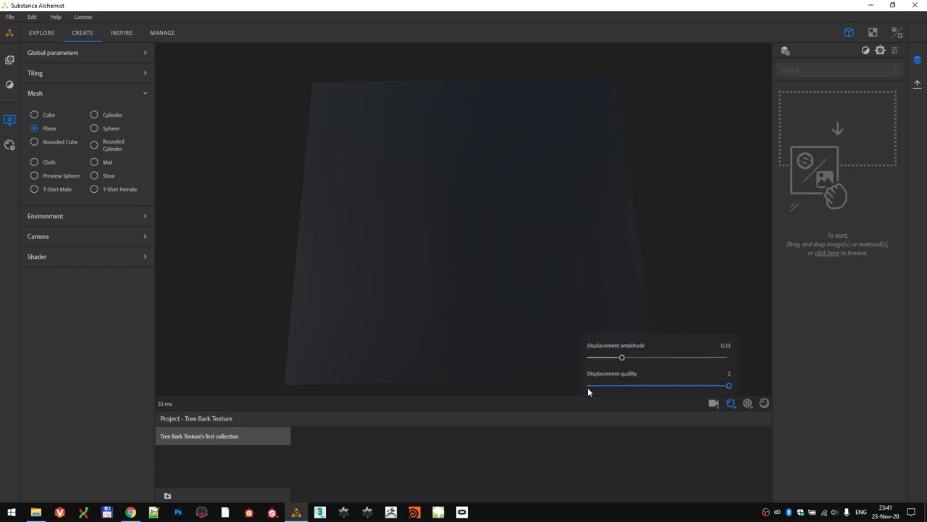
{"action": "left_click_drag", "start_coordinate": [588, 391], "coordinate": [729, 386]}
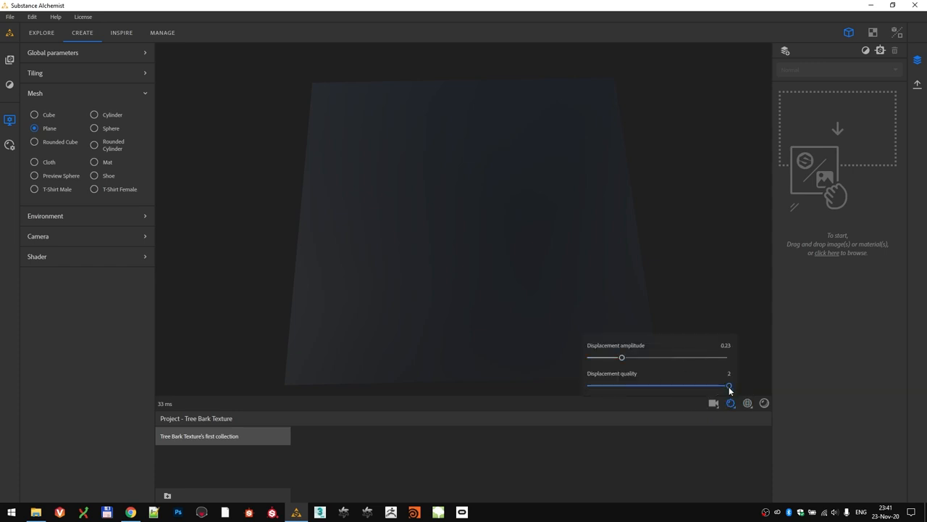
{"action": "mouse_move", "coordinate": [644, 356]}
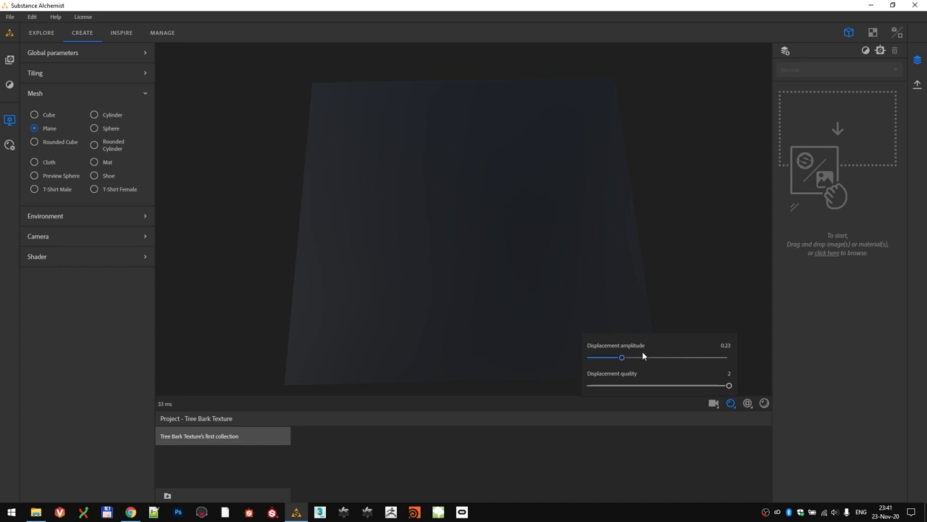
{"action": "left_click_drag", "start_coordinate": [620, 356], "coordinate": [625, 357]}
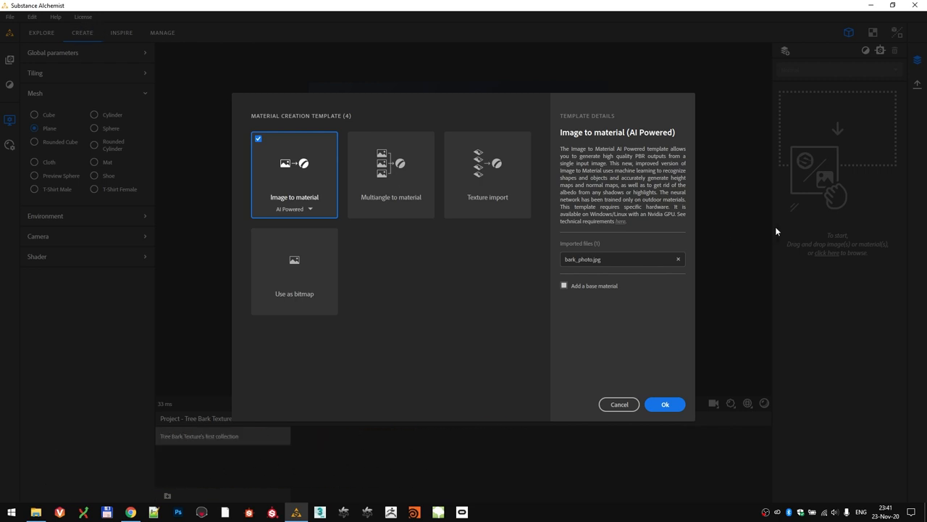
{"action": "mouse_move", "coordinate": [380, 232]}
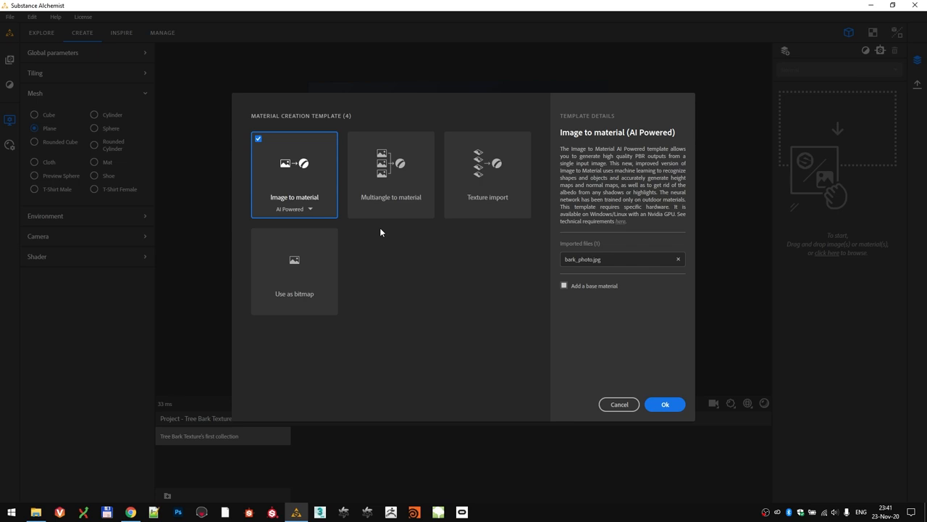
{"action": "mouse_move", "coordinate": [323, 194]}
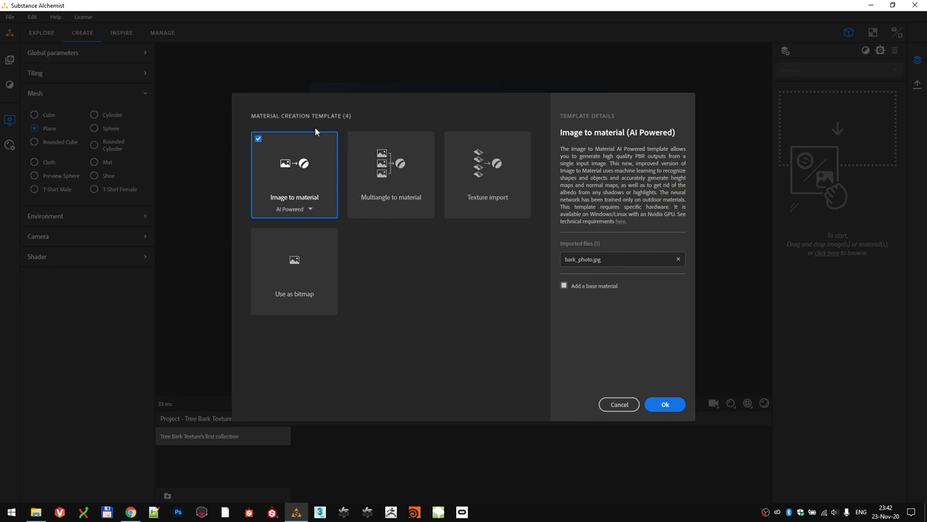
{"action": "mouse_move", "coordinate": [304, 200]}
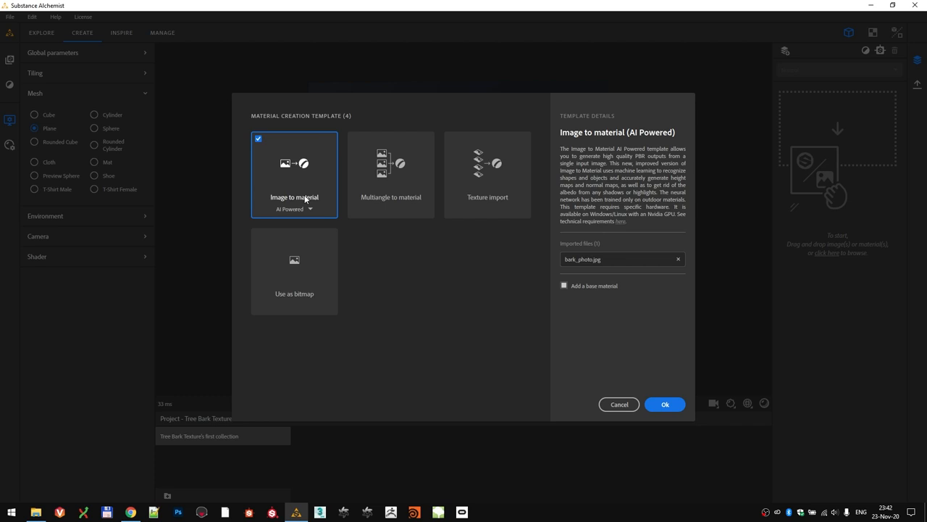
{"action": "mouse_move", "coordinate": [304, 180]}
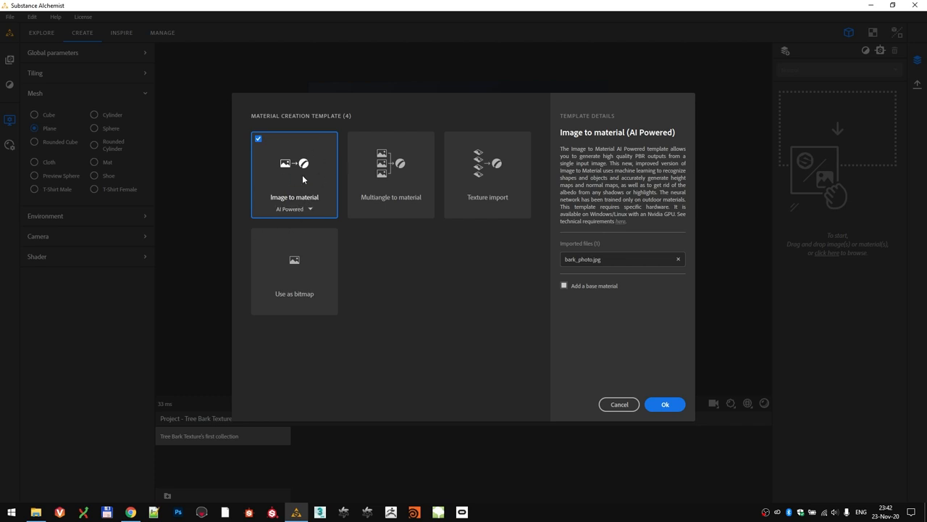
{"action": "mouse_move", "coordinate": [268, 219]}
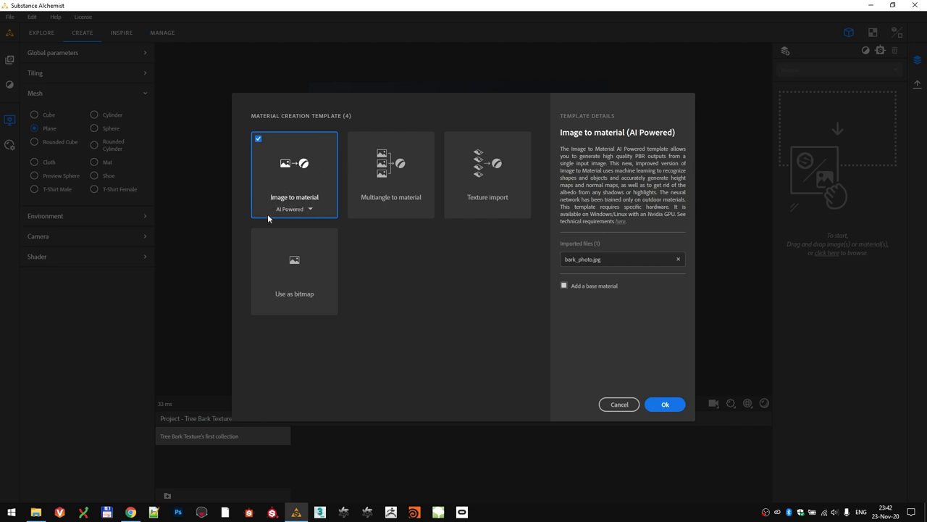
{"action": "mouse_move", "coordinate": [664, 403]}
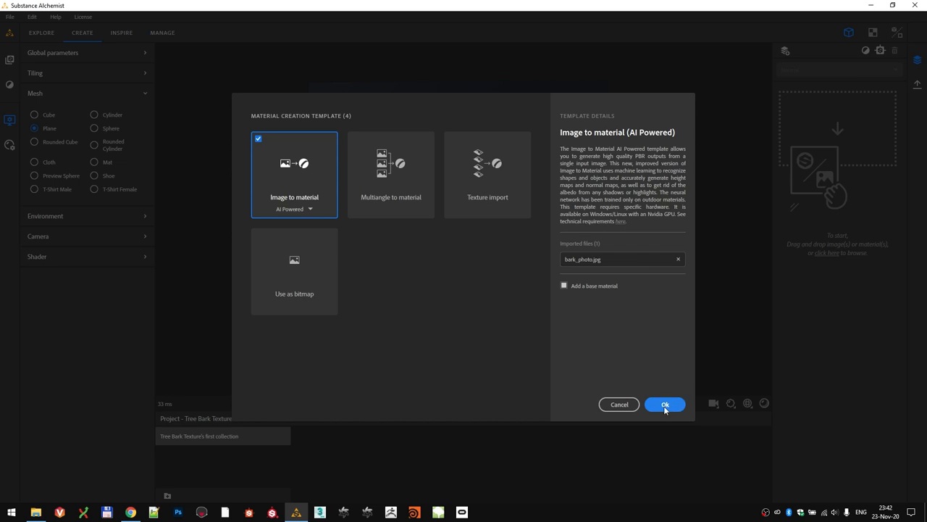
Confirm creating the material from the bark photo with the AI-powered template
{"action": "left_click", "coordinate": [663, 402]}
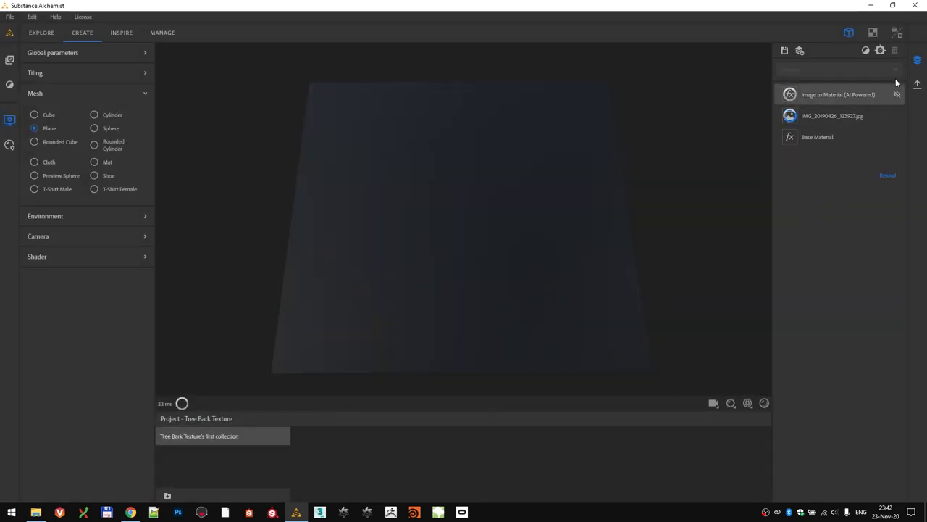
Inspect the computed bark relief and reduce its preview displacement height
{"action": "left_click", "coordinate": [817, 136]}
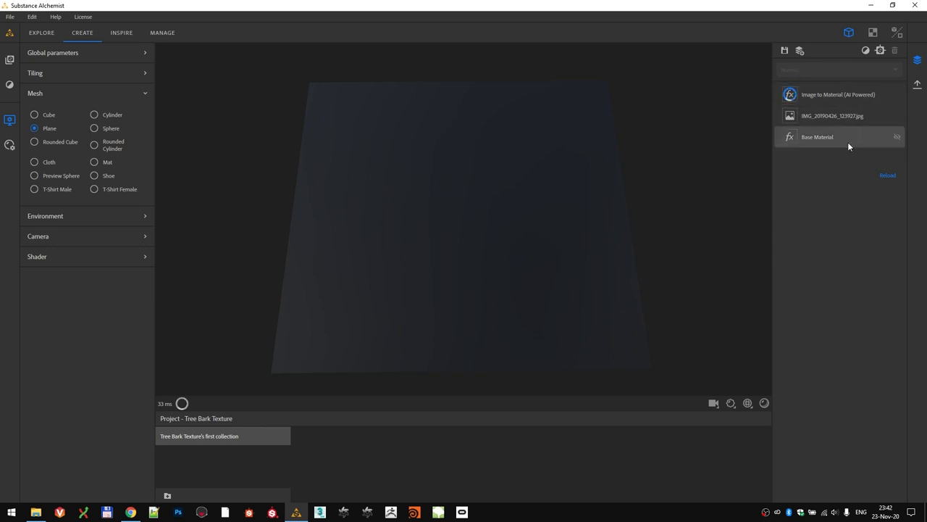
{"action": "mouse_move", "coordinate": [821, 148]}
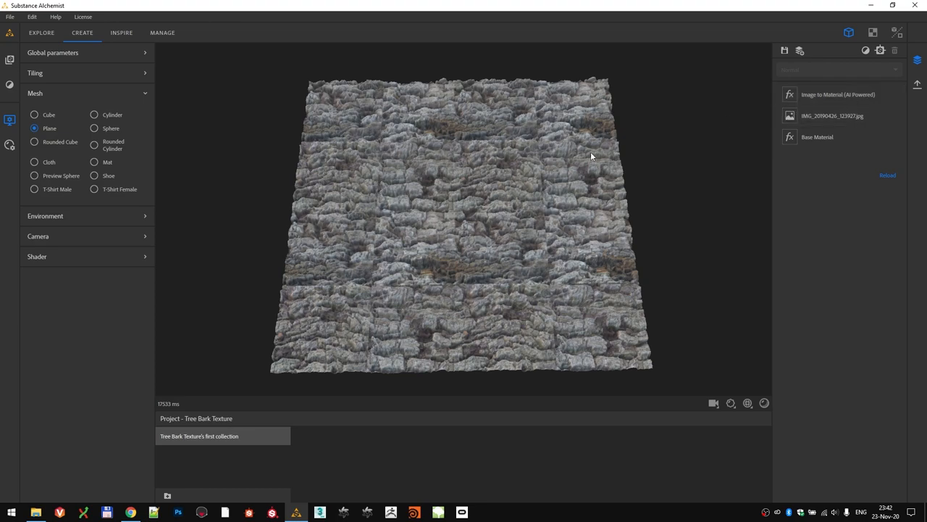
{"action": "mouse_move", "coordinate": [472, 213]}
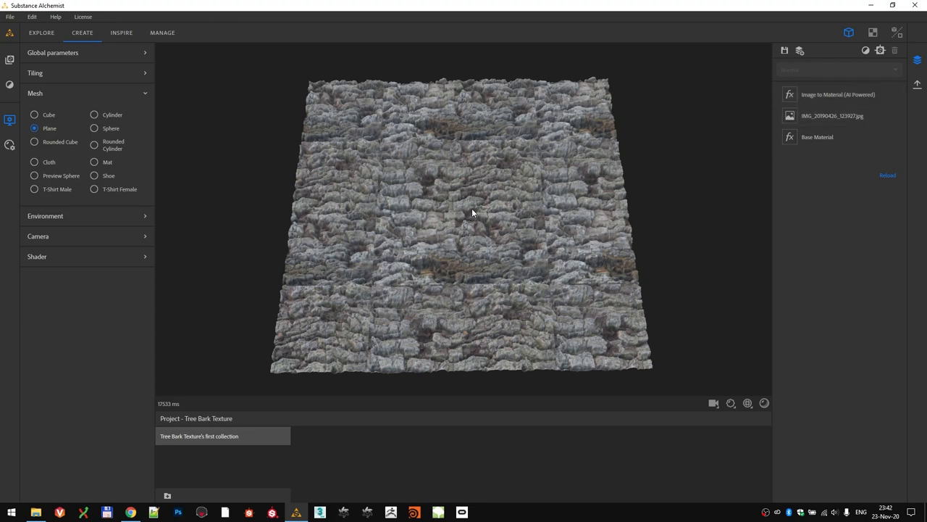
{"action": "left_click_drag", "start_coordinate": [471, 210], "coordinate": [476, 230]}
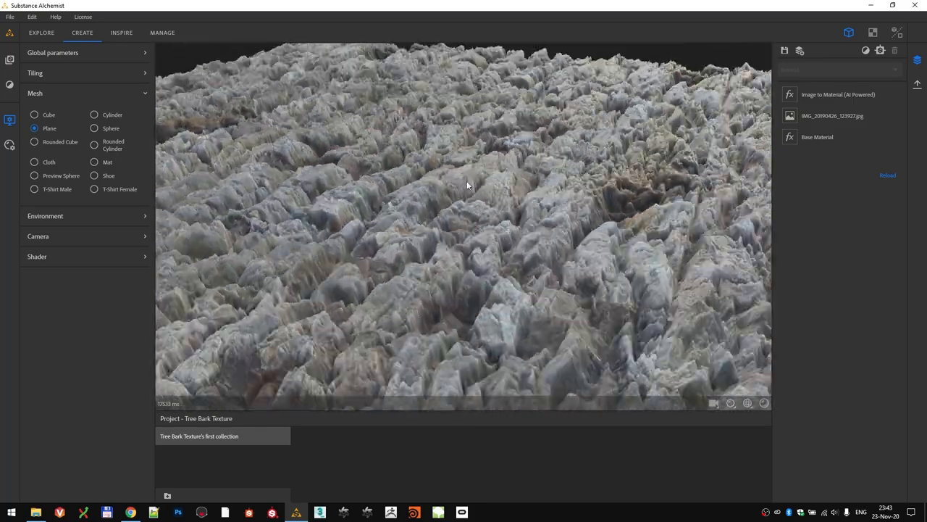
{"action": "left_click", "coordinate": [730, 402]}
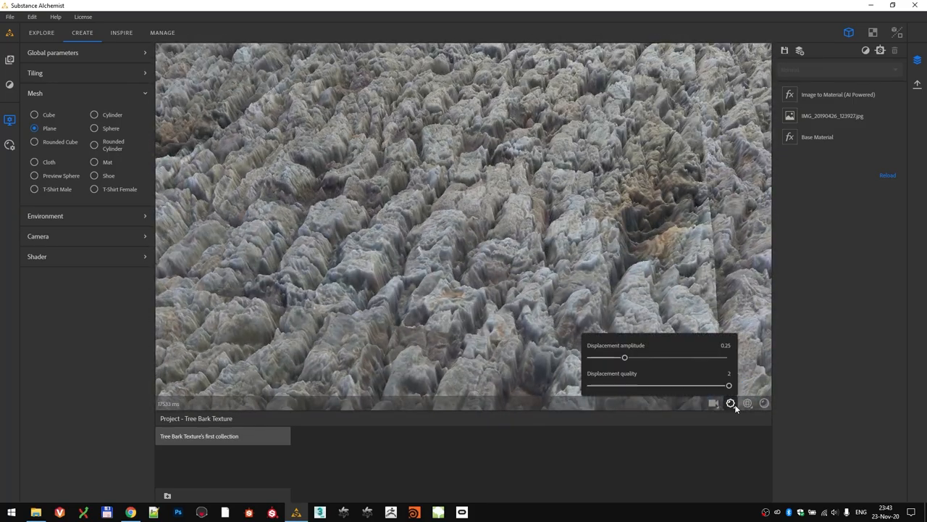
{"action": "left_click_drag", "start_coordinate": [625, 356], "coordinate": [611, 356]}
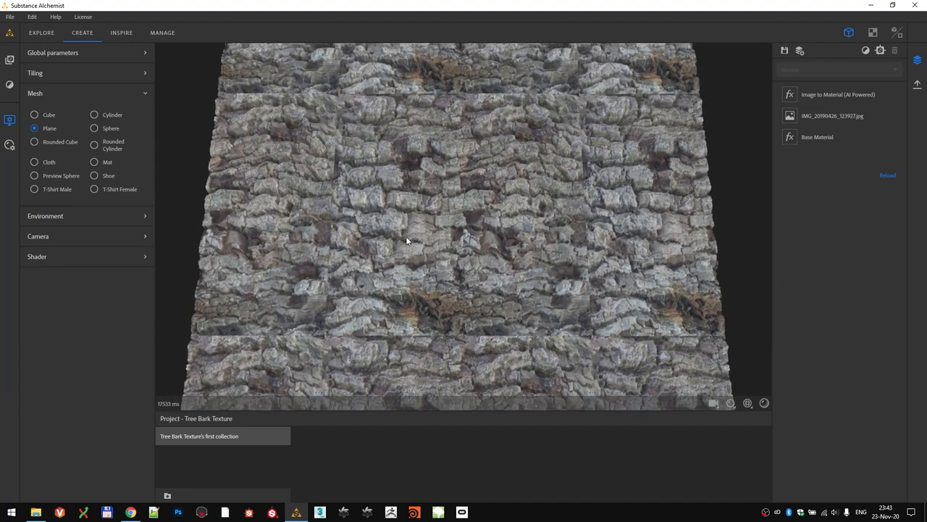
In the image-to-material layer, keep Micro Details at 0.50 and raise Medium Details
{"action": "left_click", "coordinate": [837, 94]}
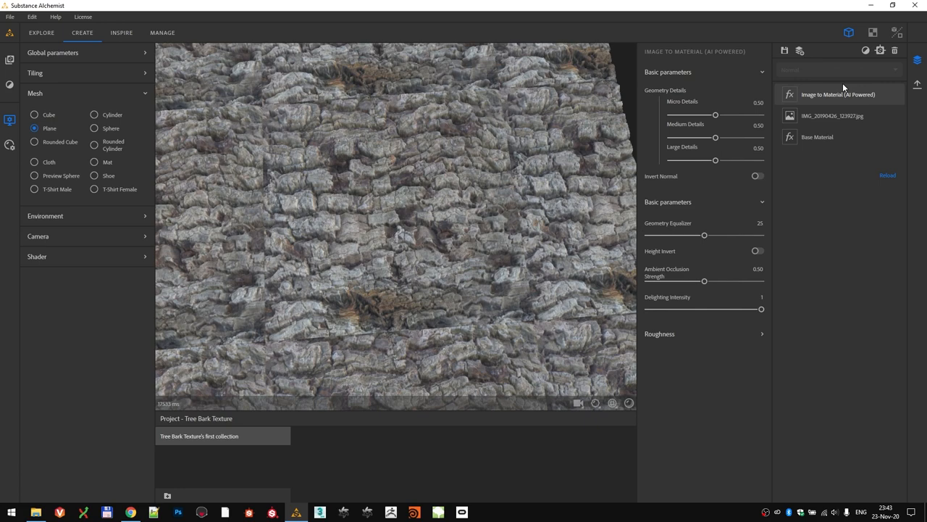
{"action": "mouse_move", "coordinate": [721, 46]}
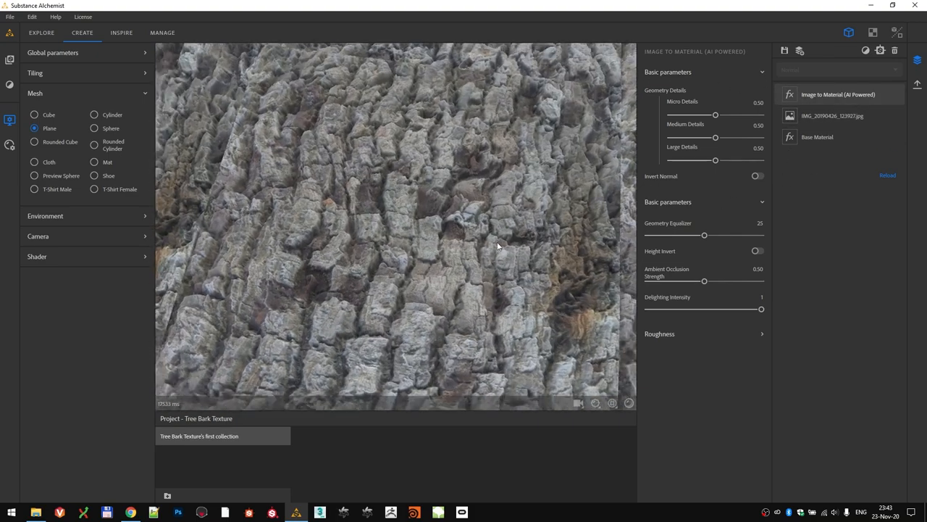
{"action": "left_click_drag", "start_coordinate": [715, 115], "coordinate": [669, 115]}
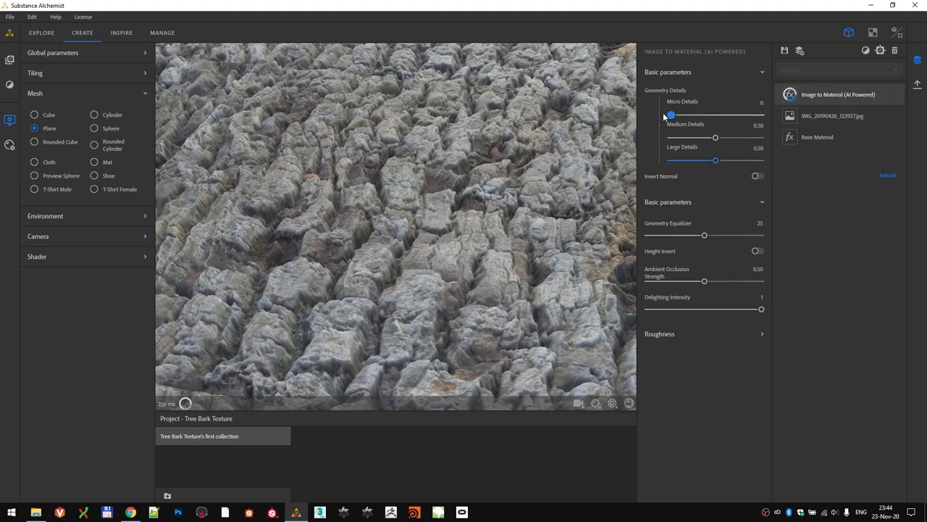
{"action": "left_click_drag", "start_coordinate": [670, 115], "coordinate": [716, 115]}
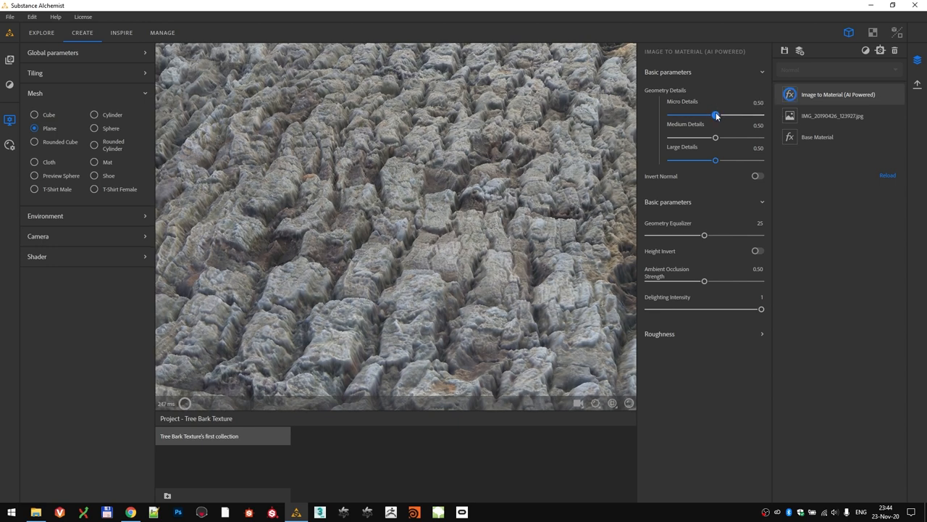
{"action": "left_click_drag", "start_coordinate": [715, 136], "coordinate": [727, 137]}
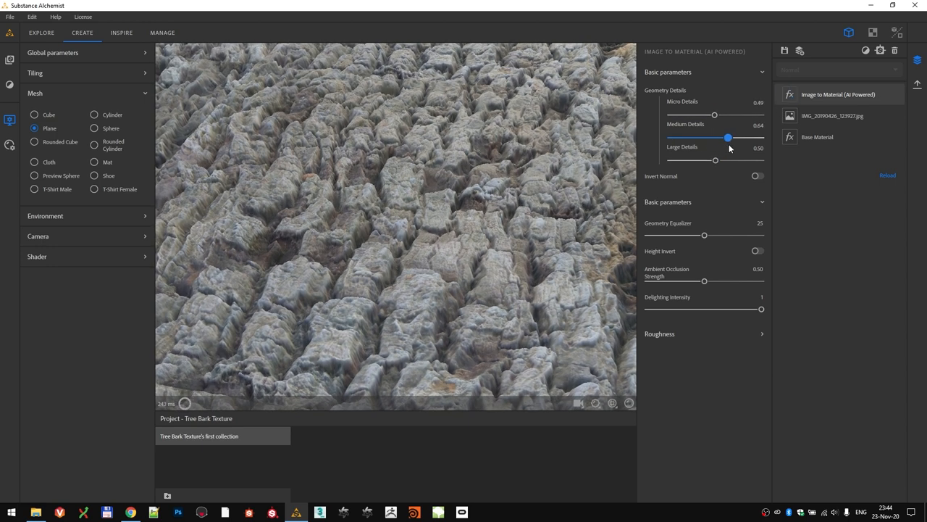
Set the Geometry Equalizer strength to 25
{"action": "left_click_drag", "start_coordinate": [705, 235], "coordinate": [681, 234]}
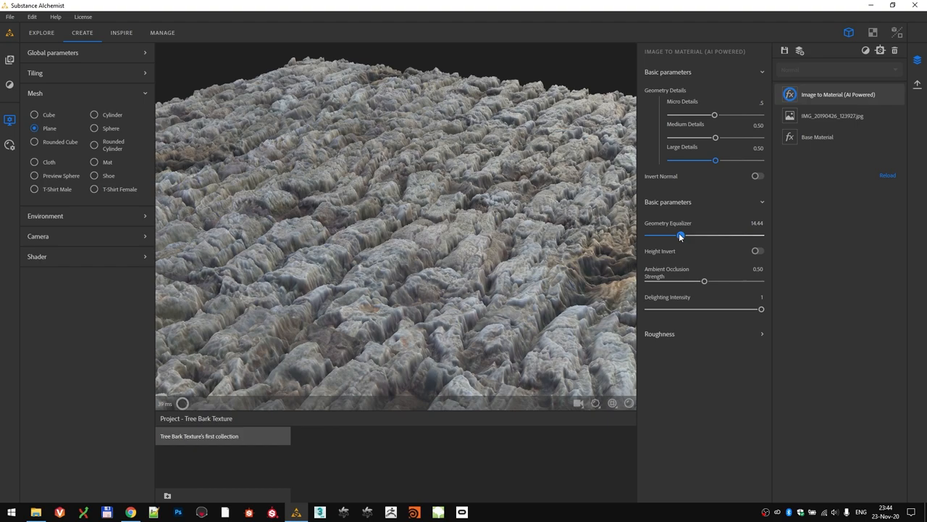
{"action": "left_click_drag", "start_coordinate": [679, 235], "coordinate": [704, 235]}
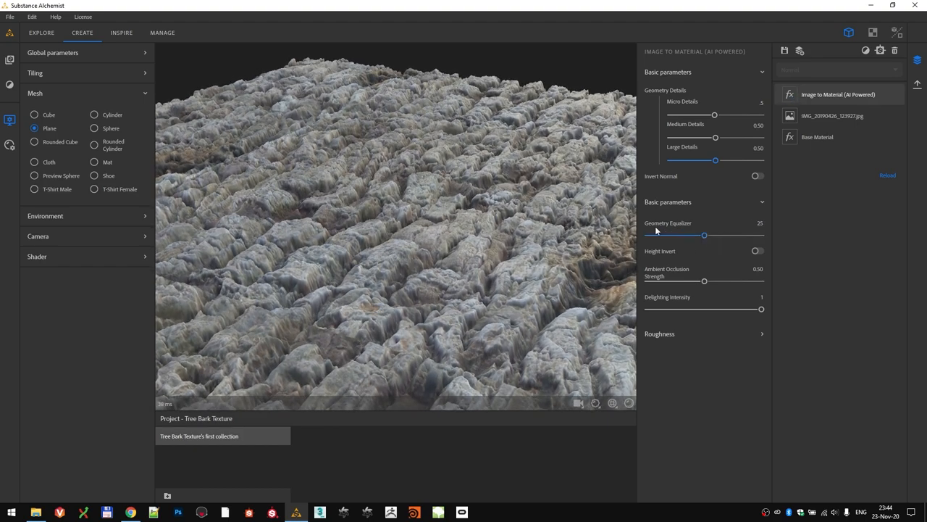
{"action": "left_click_drag", "start_coordinate": [655, 231], "coordinate": [334, 221]}
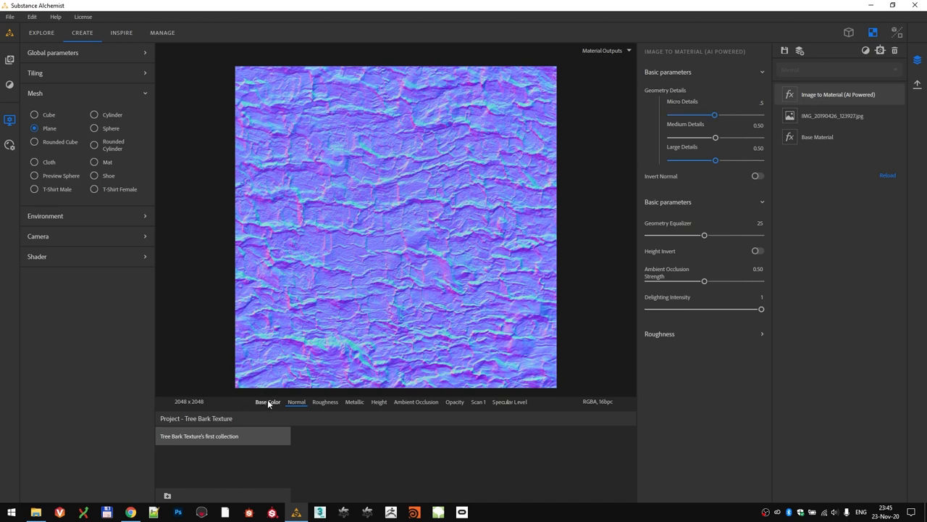
Review the Normal, Ambient Occlusion, Specular Level, Height, Scan and Base Color maps
{"action": "left_click", "coordinate": [325, 402]}
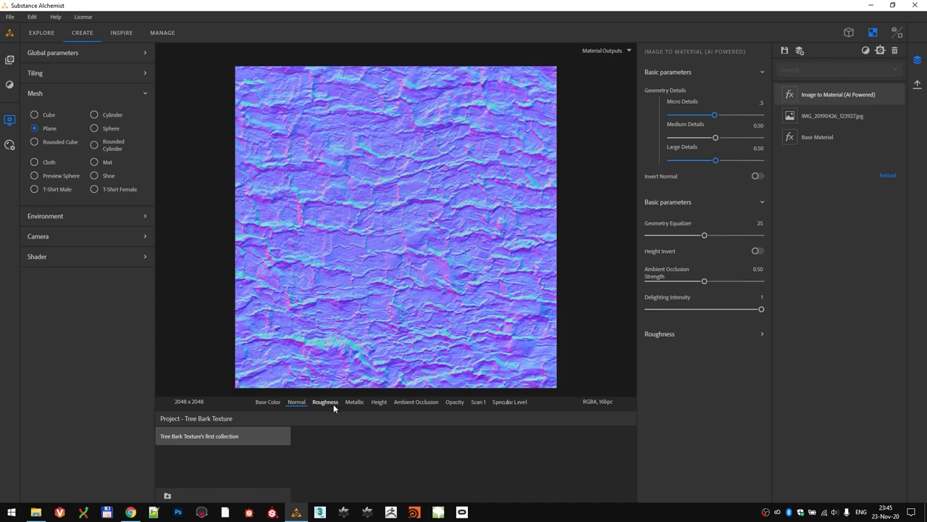
{"action": "left_click", "coordinate": [416, 402]}
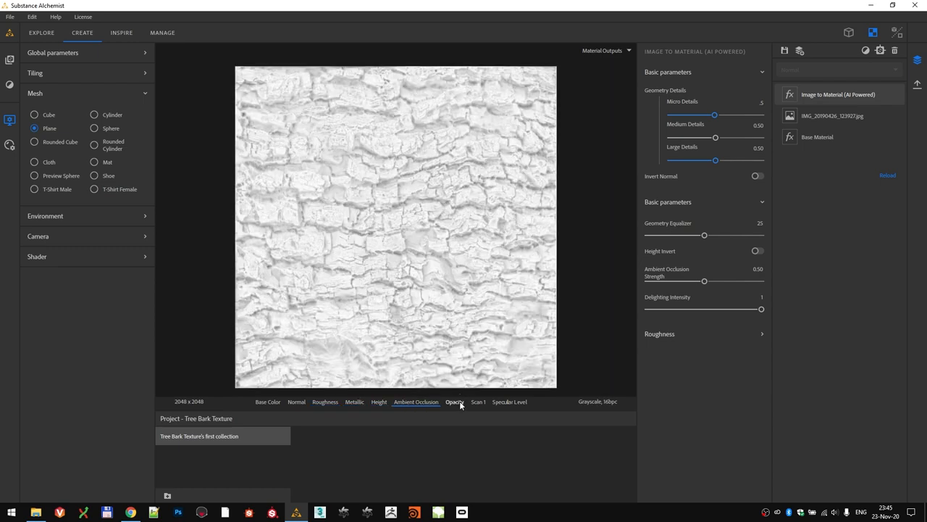
{"action": "left_click", "coordinate": [509, 401]}
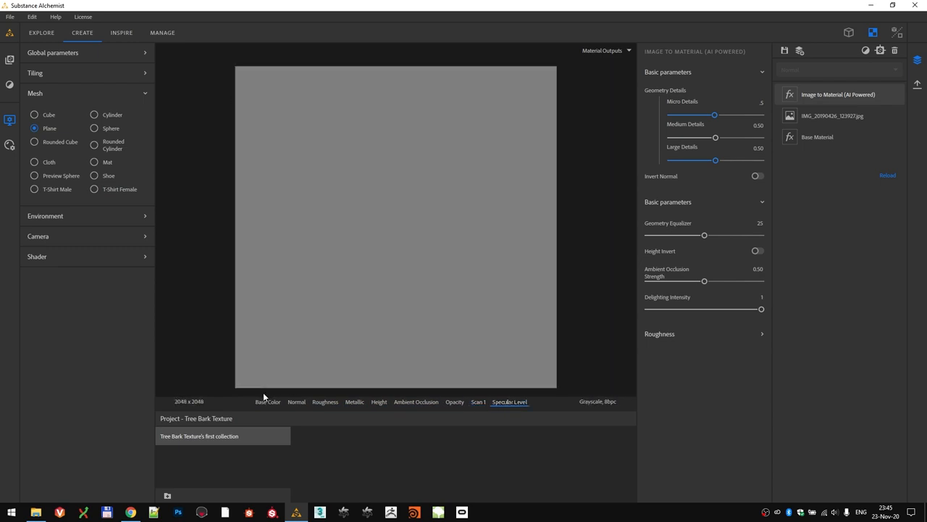
{"action": "left_click", "coordinate": [296, 401]}
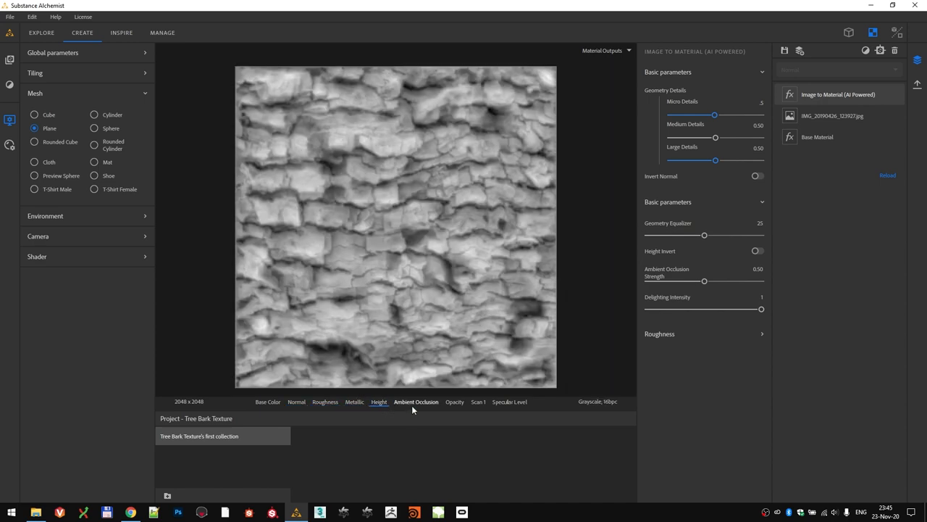
{"action": "left_click", "coordinate": [478, 401]}
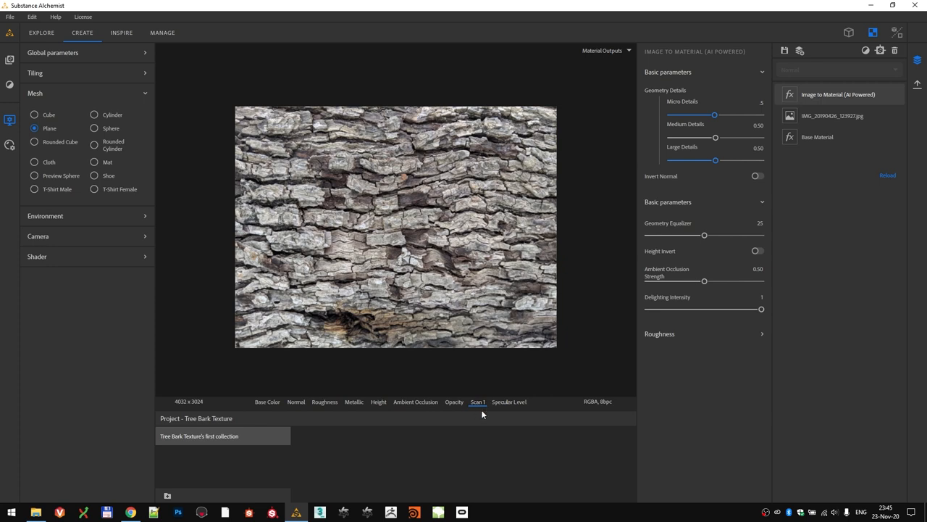
{"action": "left_click", "coordinate": [266, 401]}
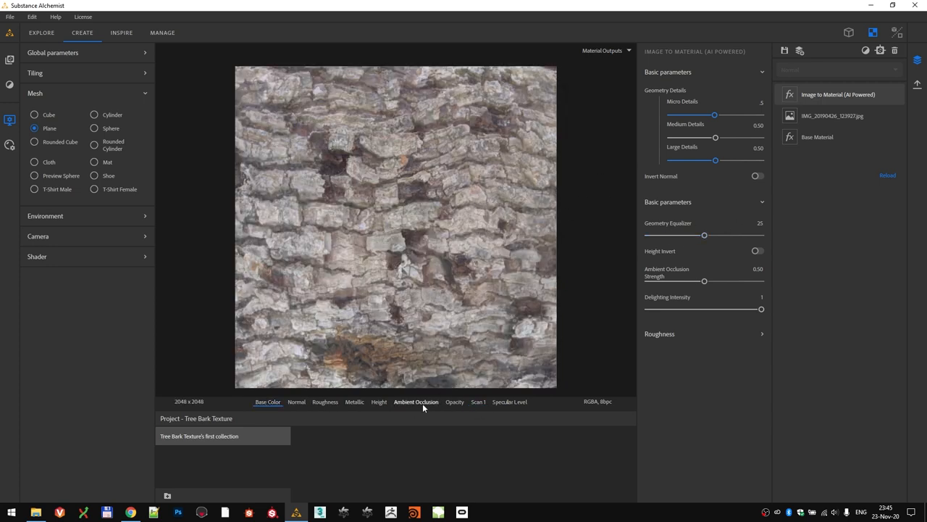
Set Ambient Occlusion Strength to 0.43 and return to the base colour view
{"action": "left_click_drag", "start_coordinate": [704, 281], "coordinate": [694, 281]}
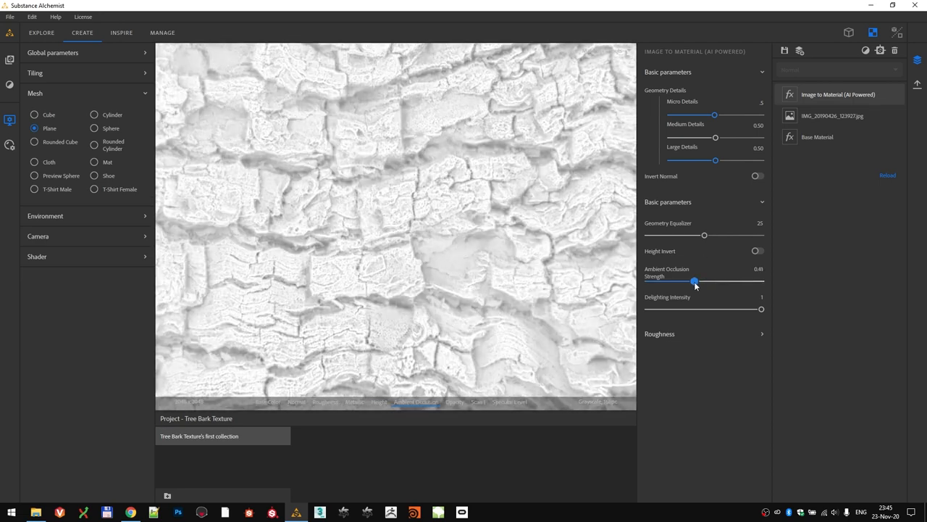
{"action": "left_click_drag", "start_coordinate": [695, 281], "coordinate": [689, 281]}
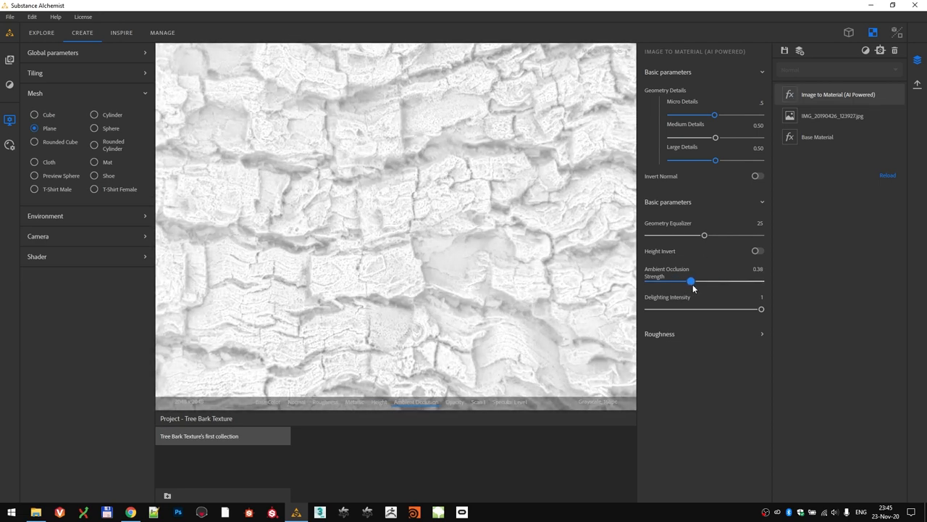
{"action": "left_click_drag", "start_coordinate": [689, 281], "coordinate": [696, 281]}
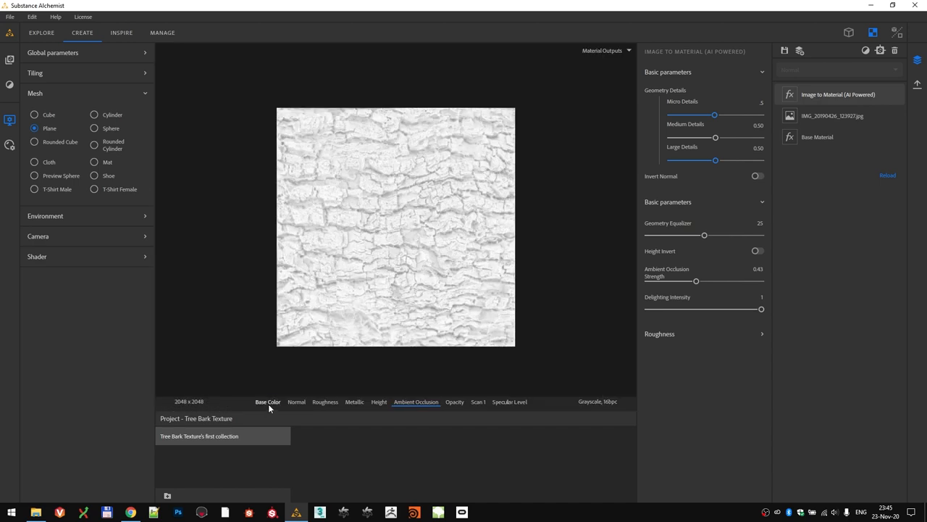
{"action": "left_click", "coordinate": [267, 402]}
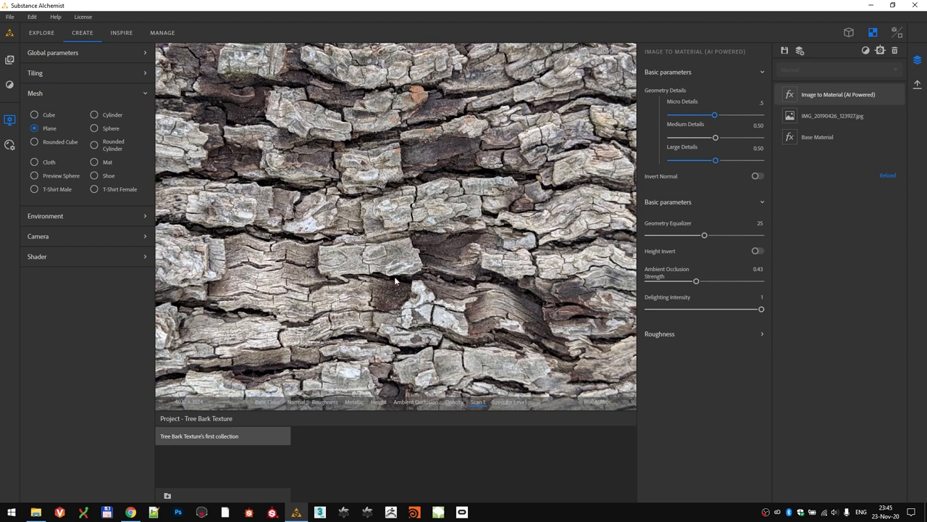
{"action": "mouse_move", "coordinate": [514, 292]}
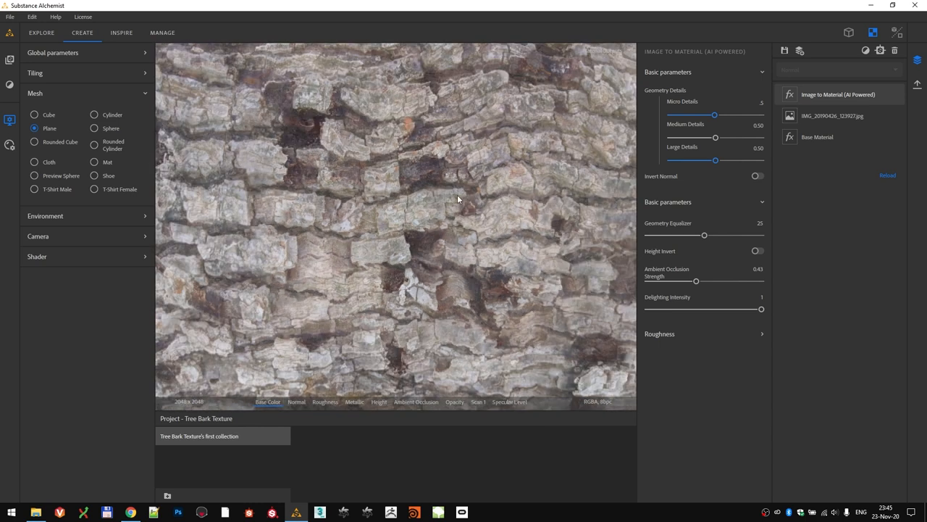
{"action": "mouse_move", "coordinate": [360, 308]}
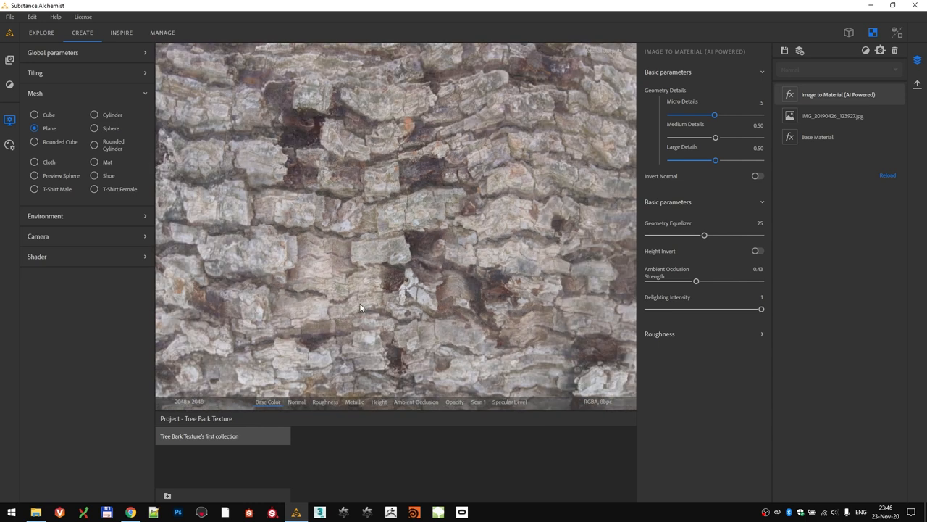
{"action": "mouse_move", "coordinate": [278, 297]}
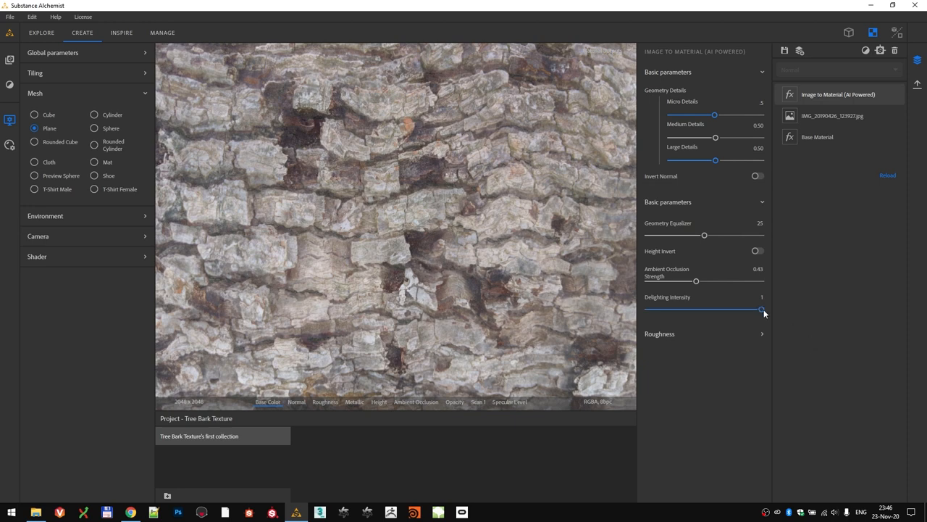
Keep Delighting Intensity at 1 and bring up the roughness map settings
{"action": "left_click_drag", "start_coordinate": [762, 310], "coordinate": [761, 310]}
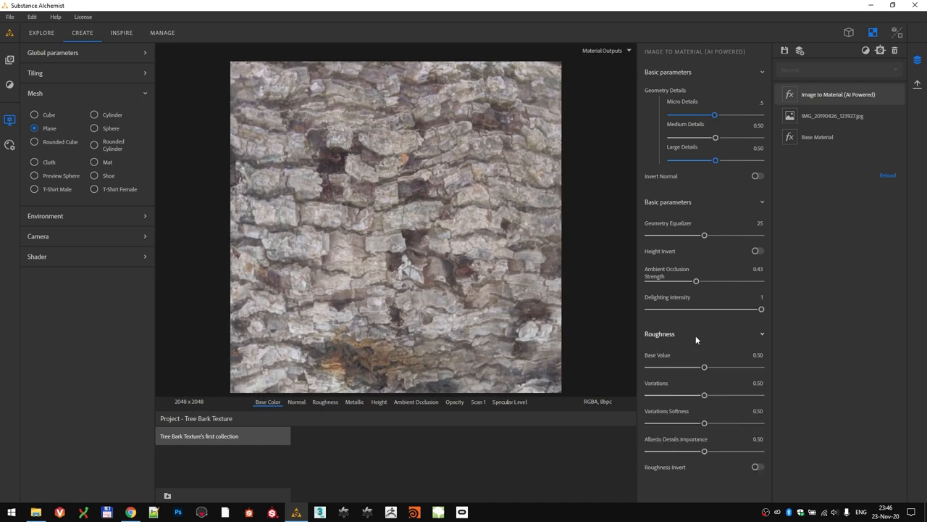
{"action": "left_click", "coordinate": [324, 401]}
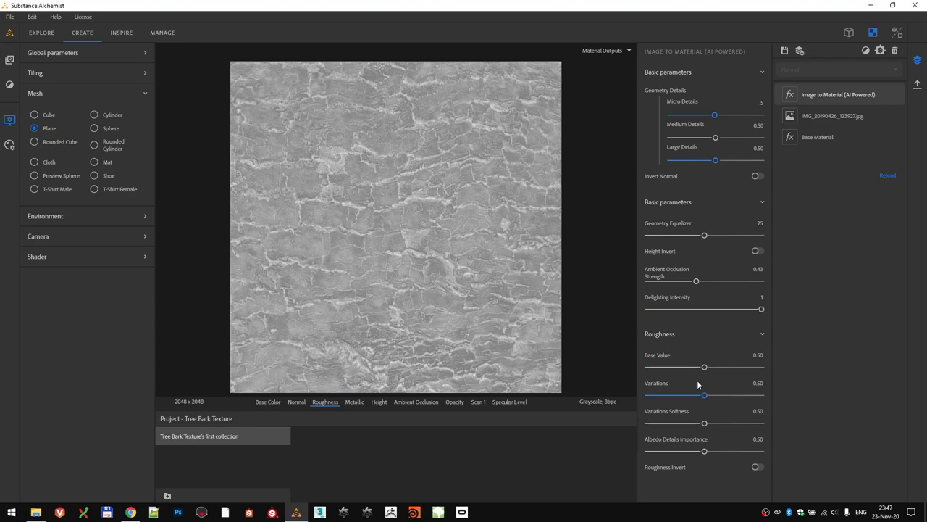
Set roughness base value to 0.53 and variations to 0.65
{"action": "left_click_drag", "start_coordinate": [705, 367], "coordinate": [701, 367]}
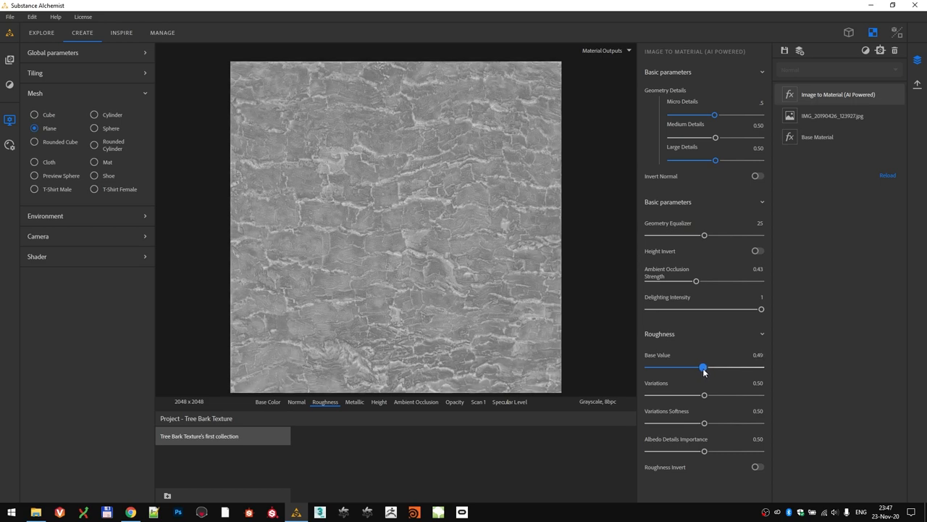
{"action": "left_click_drag", "start_coordinate": [701, 367], "coordinate": [707, 366]}
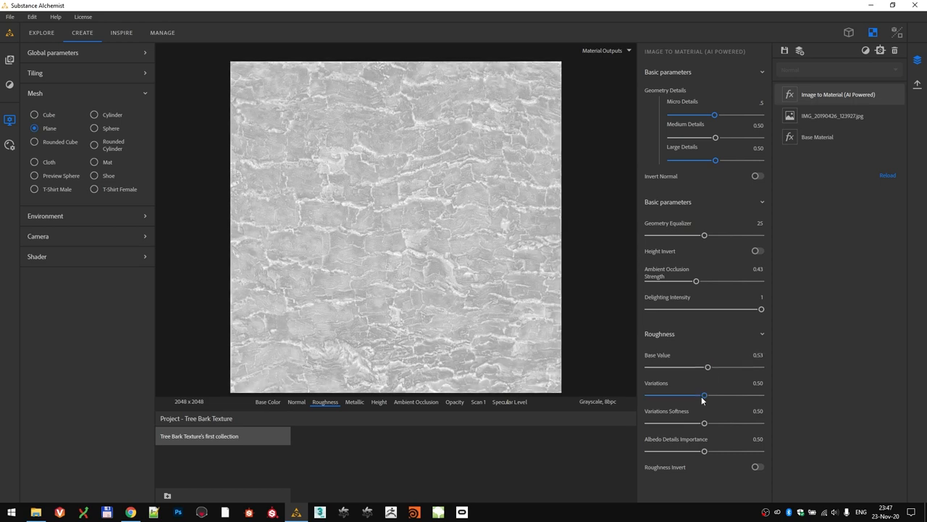
{"action": "left_click_drag", "start_coordinate": [704, 394], "coordinate": [719, 394]}
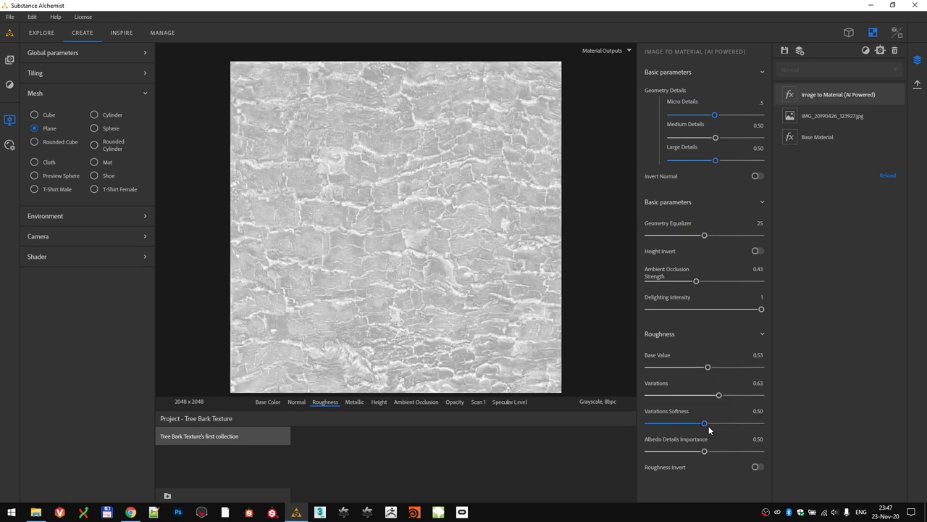
Set variations softness to 0.36 and albedo details importance to 0.65
{"action": "left_click_drag", "start_coordinate": [704, 423], "coordinate": [661, 423]}
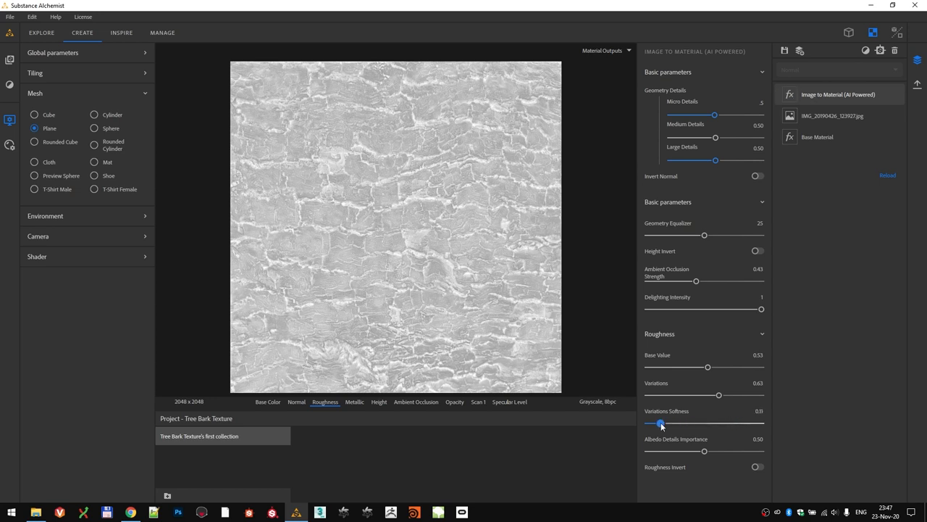
{"action": "left_click_drag", "start_coordinate": [661, 423], "coordinate": [666, 423]}
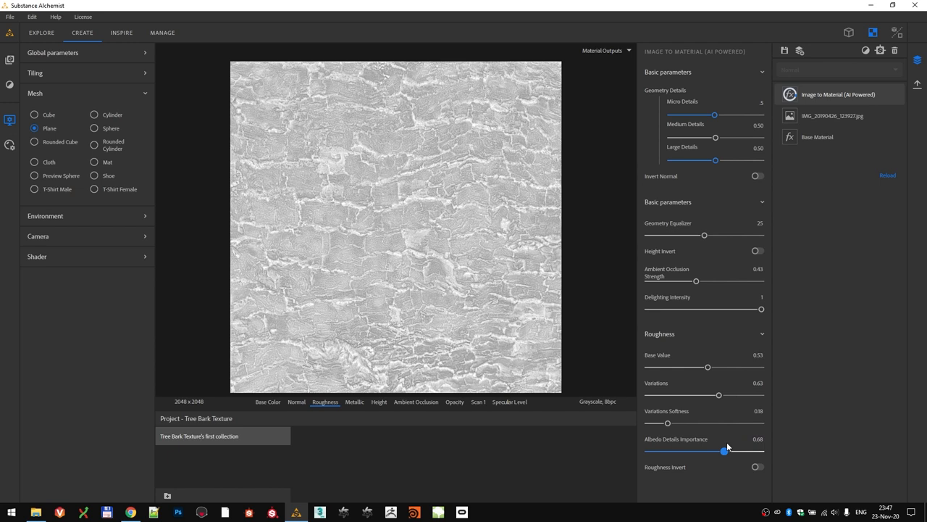
{"action": "left_click_drag", "start_coordinate": [725, 449], "coordinate": [733, 449]}
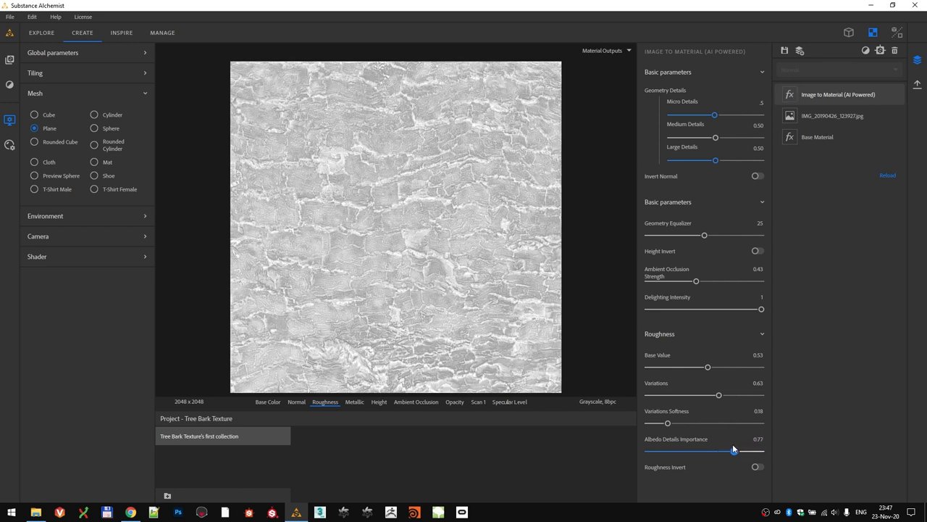
{"action": "left_click_drag", "start_coordinate": [733, 449], "coordinate": [724, 450]}
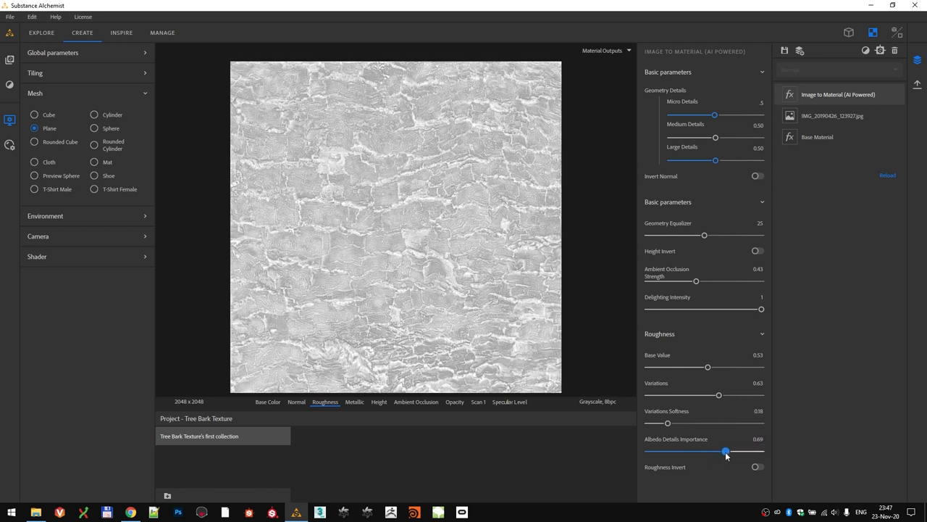
{"action": "left_click_drag", "start_coordinate": [726, 451], "coordinate": [722, 450]}
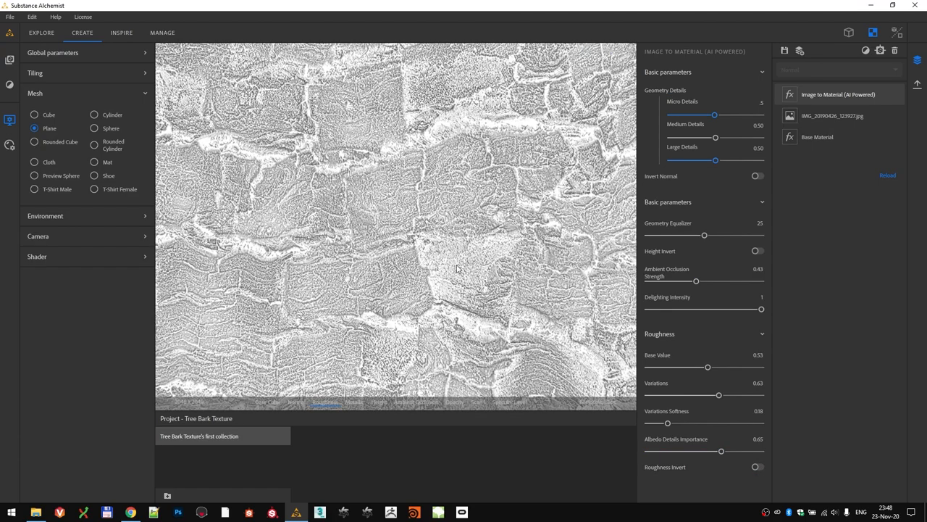
{"action": "left_click", "coordinate": [849, 31]}
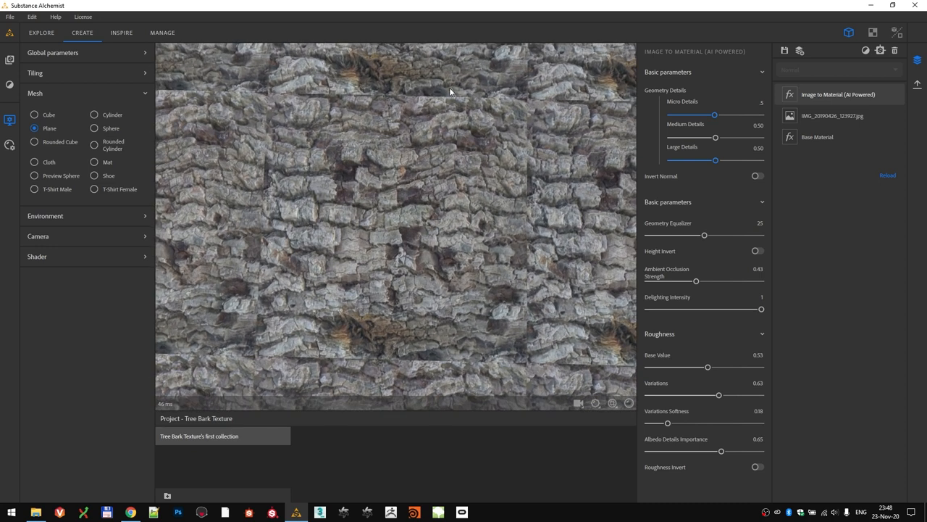
{"action": "mouse_move", "coordinate": [519, 102]}
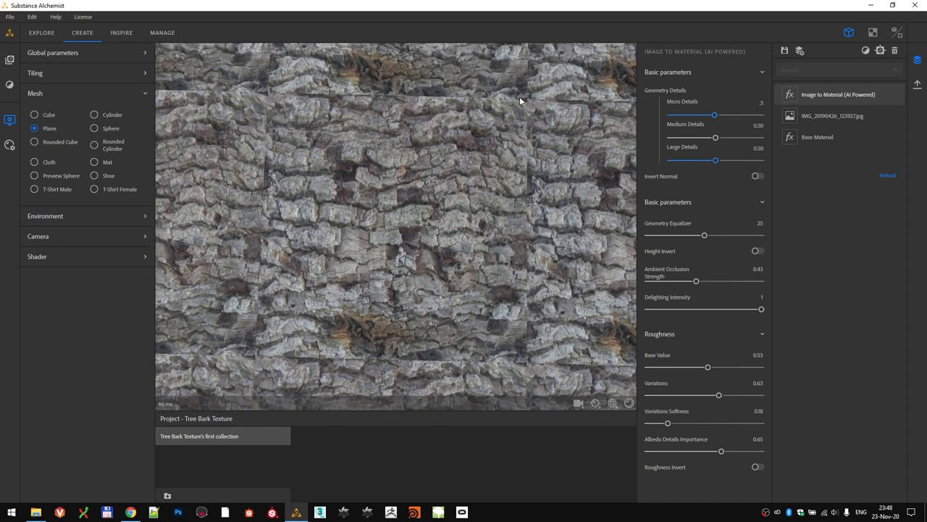
{"action": "left_click_drag", "start_coordinate": [520, 101], "coordinate": [403, 280]}
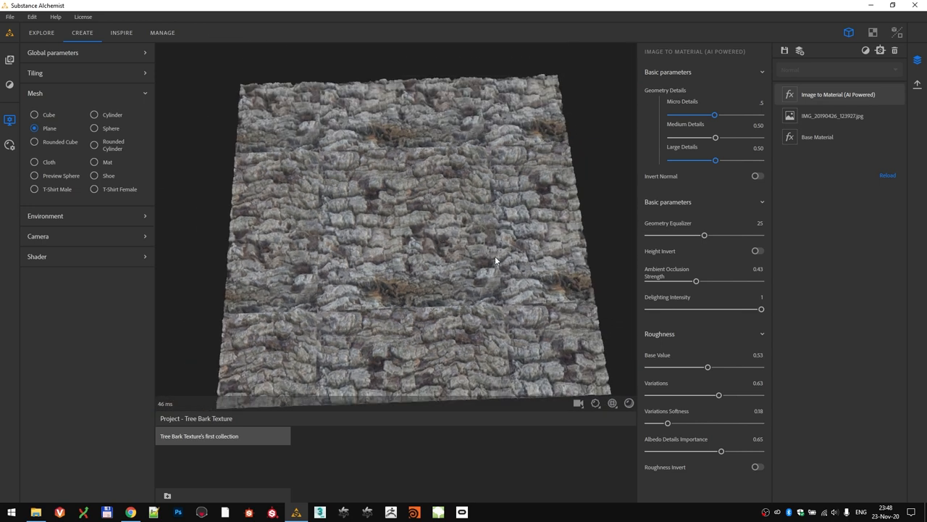
{"action": "mouse_move", "coordinate": [435, 283]}
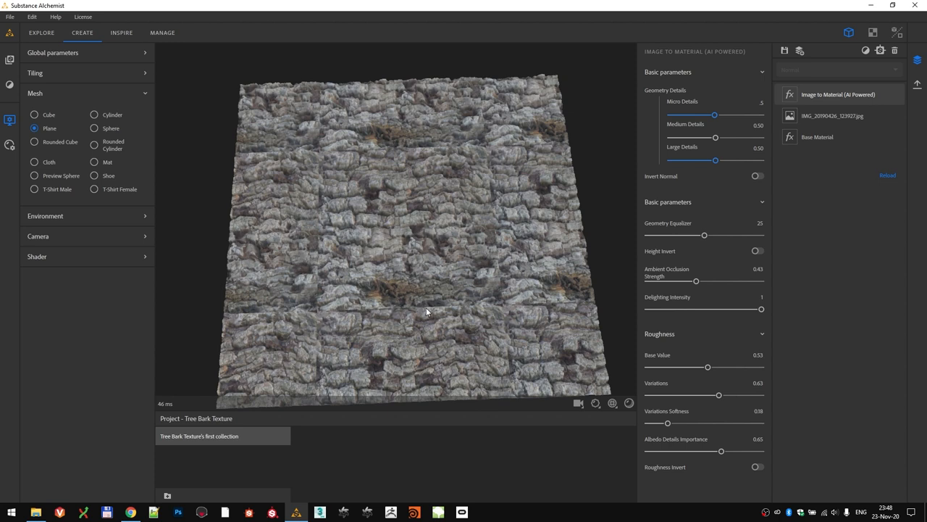
{"action": "mouse_move", "coordinate": [413, 191]}
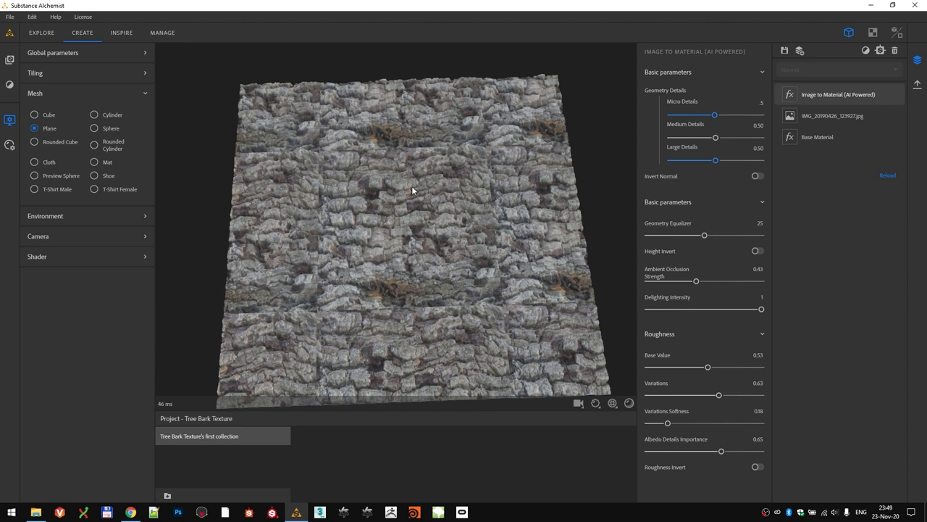
{"action": "mouse_move", "coordinate": [435, 246]}
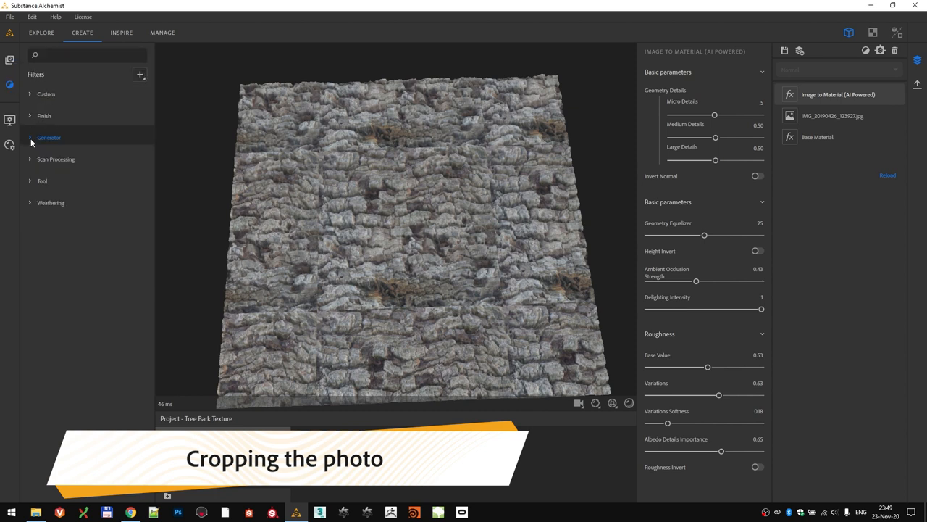
{"action": "mouse_move", "coordinate": [70, 84]}
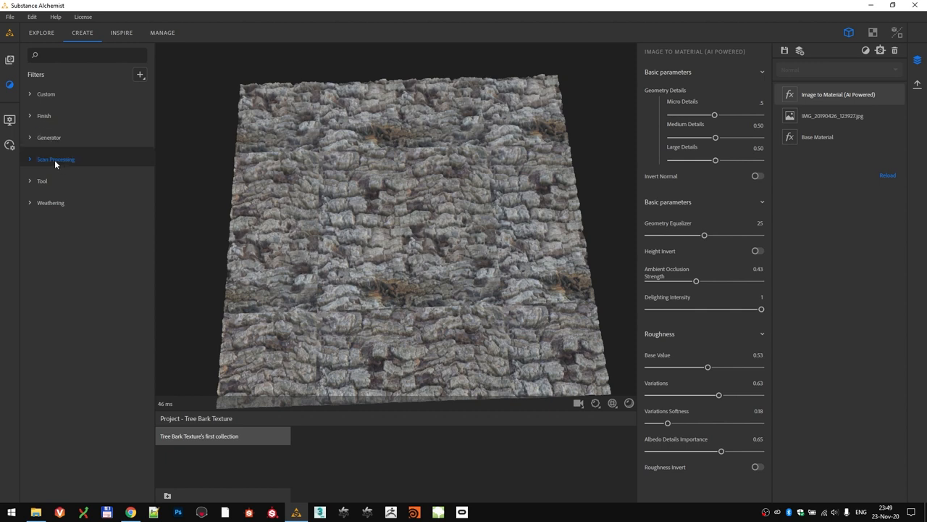
Expand the Scan Processing category in the filter library to list Crop and Tiling
{"action": "left_click", "coordinate": [55, 158]}
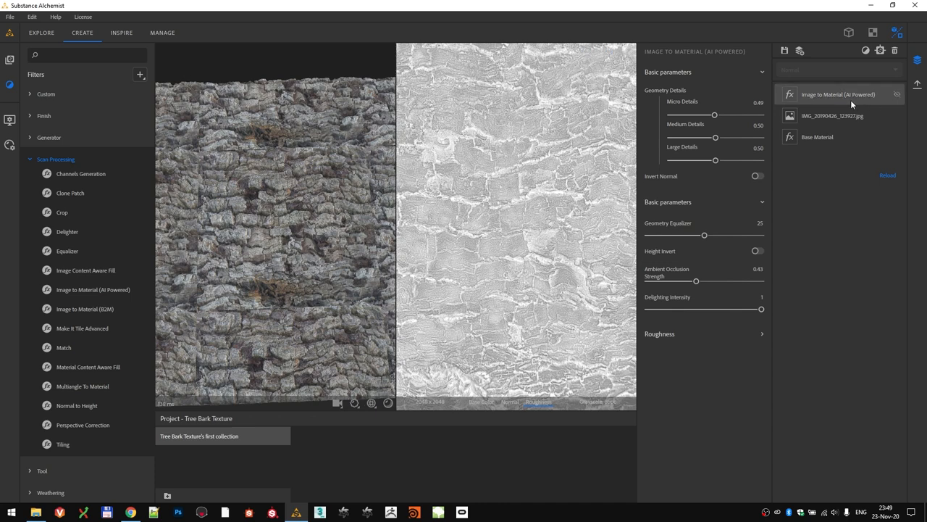
Search 'crop' and add the Crop filter to the bark material's layer stack
{"action": "type", "text": "crop"}
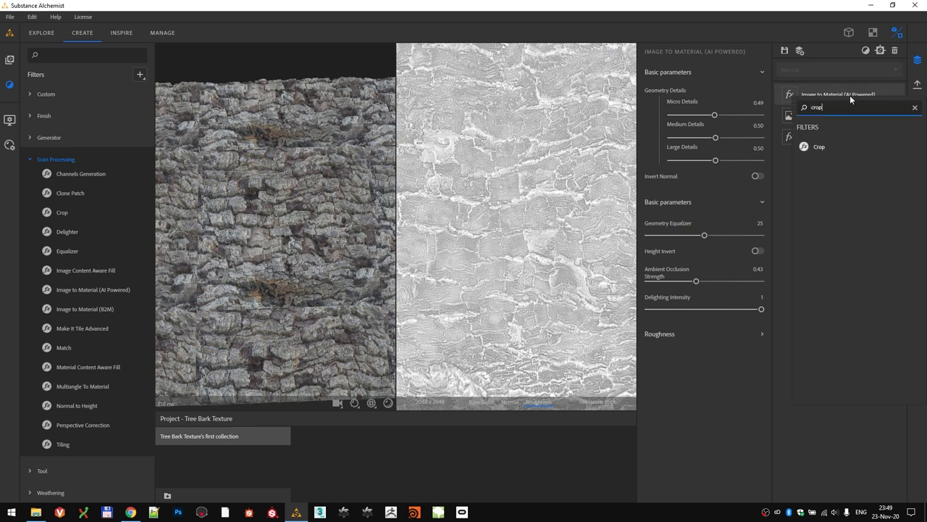
{"action": "mouse_move", "coordinate": [838, 148]}
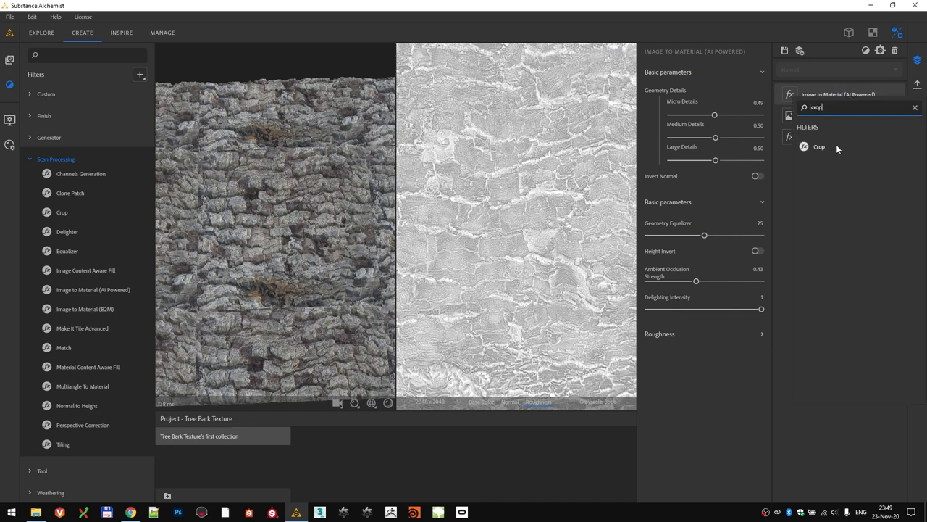
{"action": "left_click", "coordinate": [820, 147]}
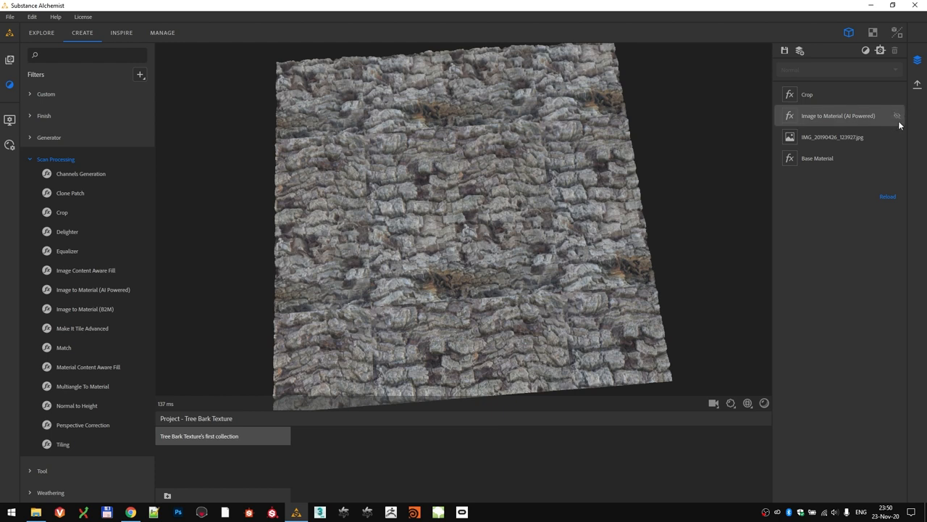
{"action": "mouse_move", "coordinate": [898, 118]}
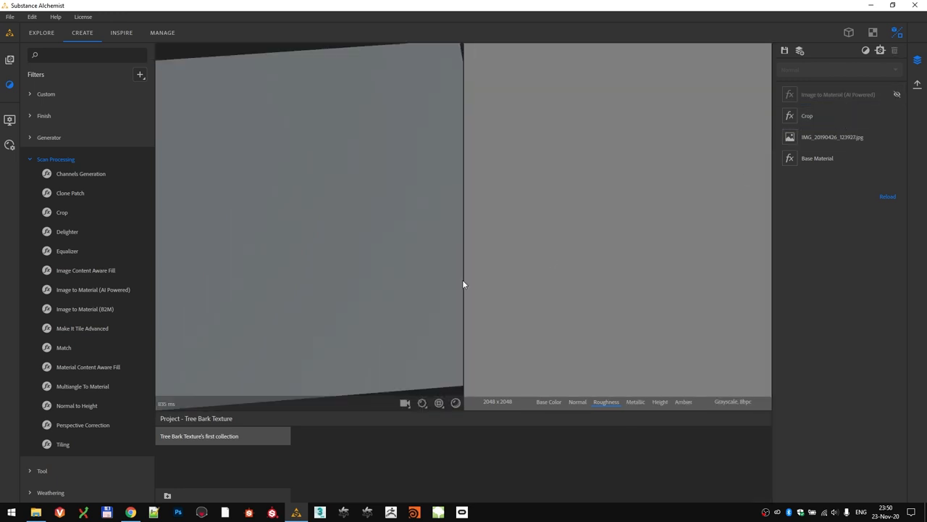
Switch to the 2D view and select the Crop layer to edit its input size
{"action": "left_click", "coordinate": [837, 95]}
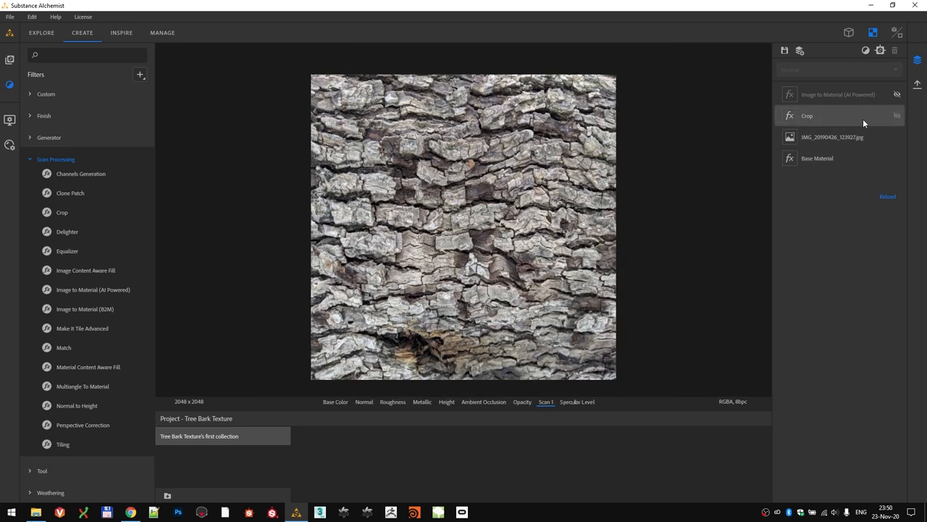
{"action": "left_click", "coordinate": [807, 115]}
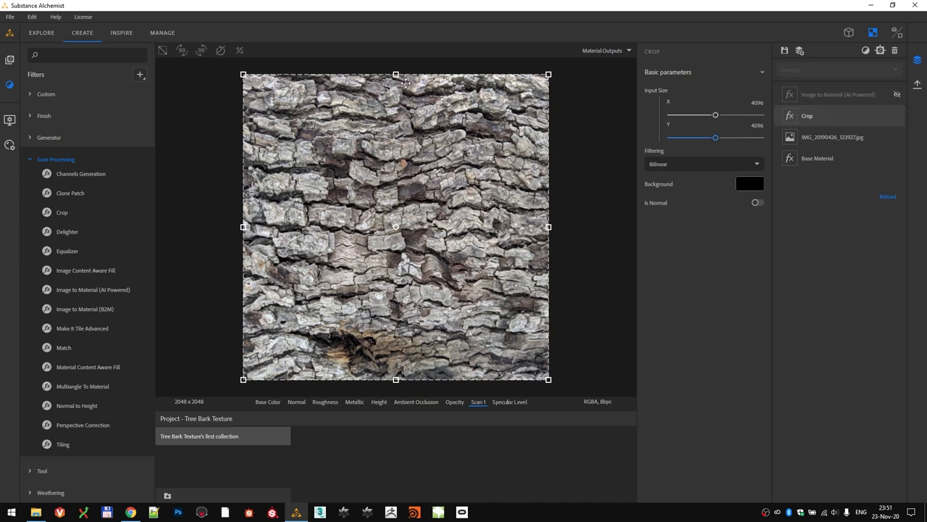
{"action": "mouse_move", "coordinate": [387, 385]}
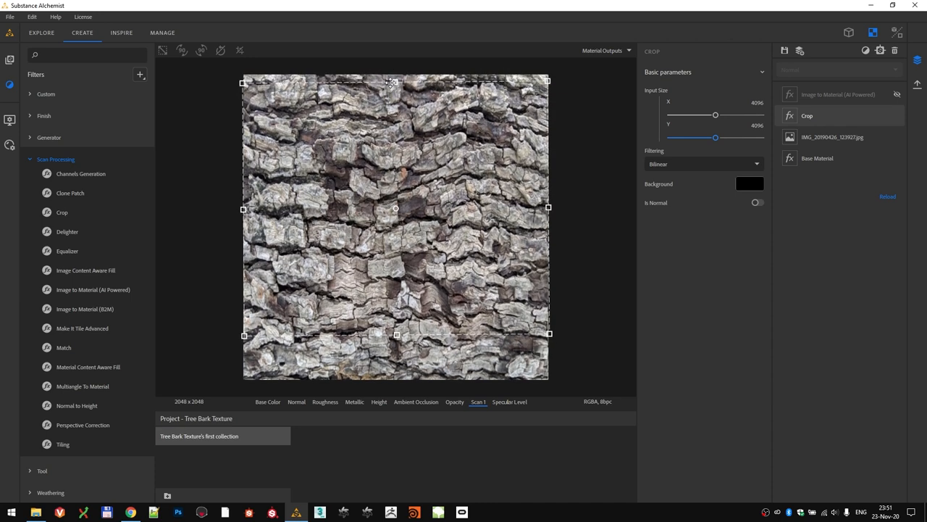
{"action": "mouse_move", "coordinate": [243, 211]}
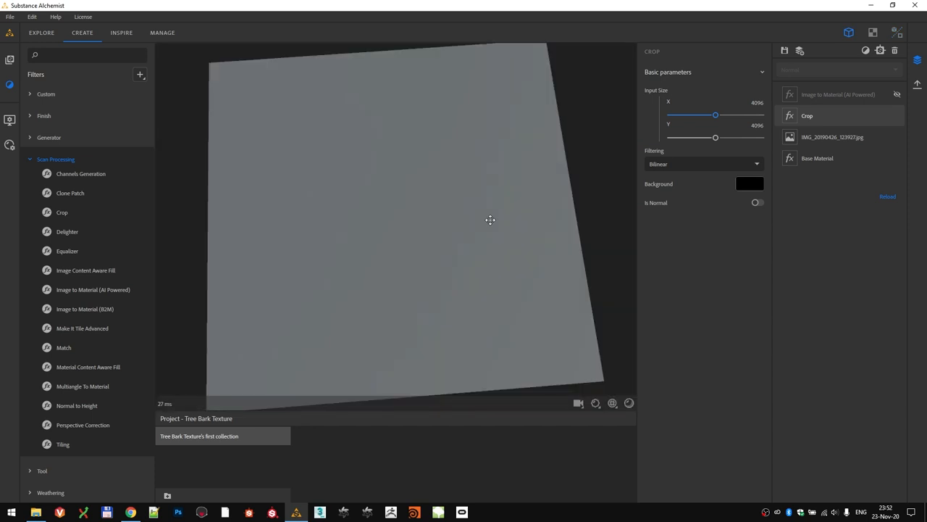
Select the Image to Material layer and re-enable it so the cropped bark recomputes
{"action": "left_click", "coordinate": [838, 94]}
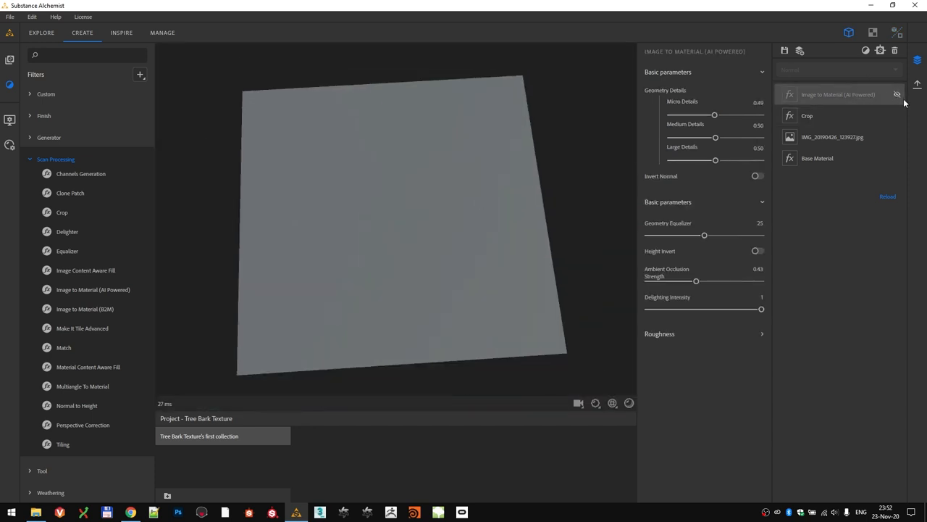
{"action": "left_click", "coordinate": [837, 94]}
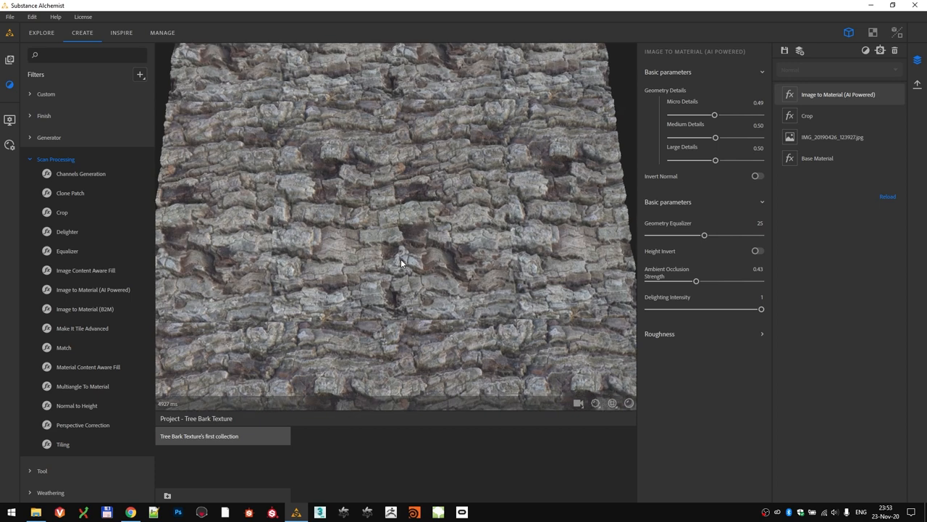
{"action": "mouse_move", "coordinate": [415, 230]}
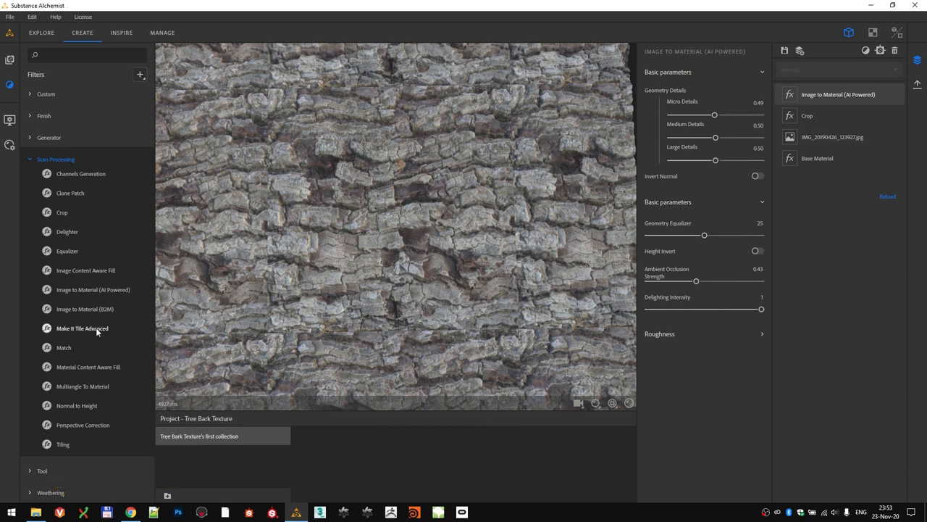
{"action": "mouse_move", "coordinate": [113, 345]}
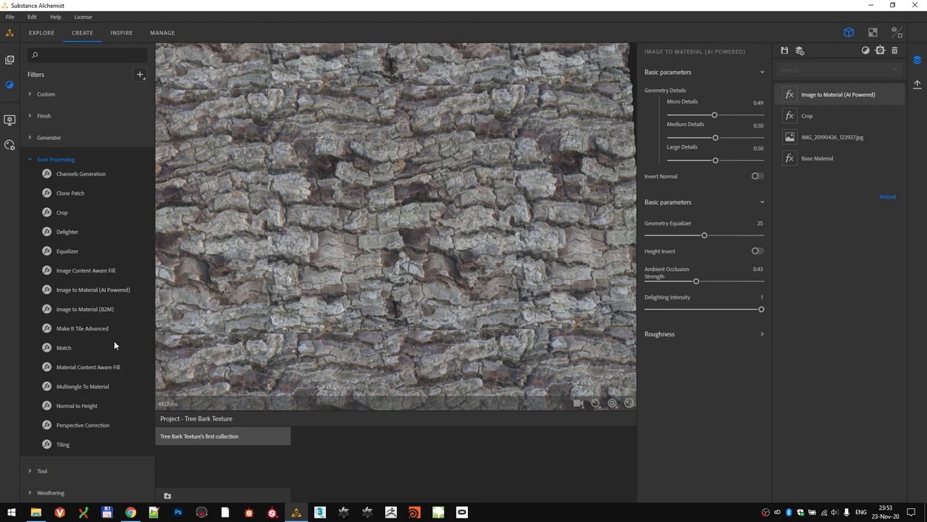
{"action": "mouse_move", "coordinate": [112, 375]}
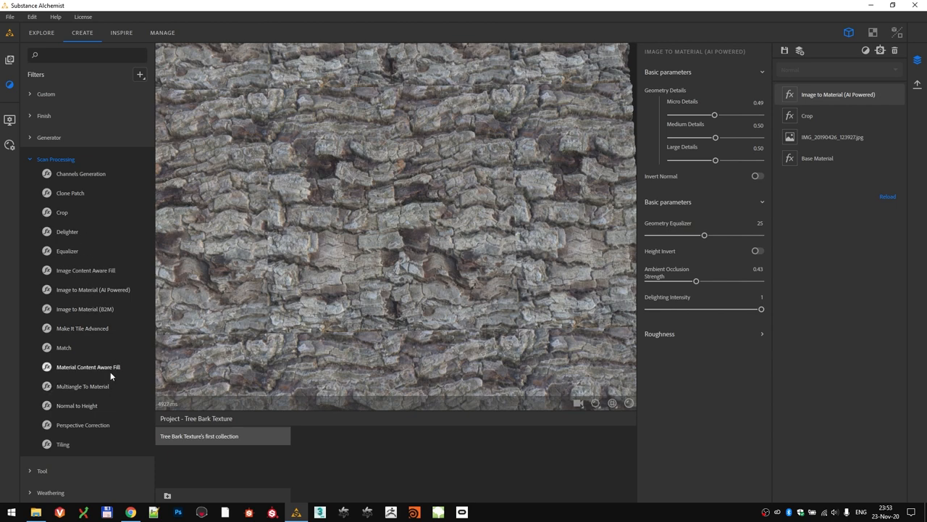
{"action": "mouse_move", "coordinate": [83, 452]}
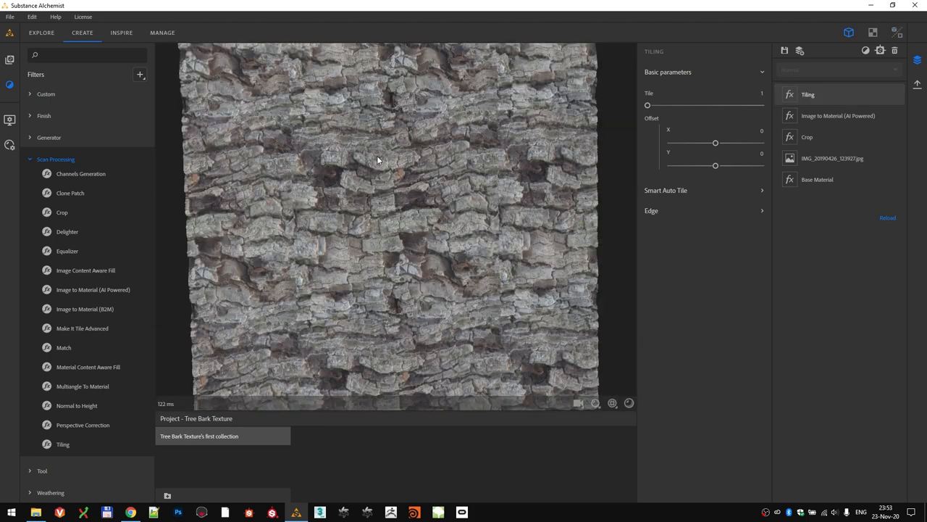
Expand the Tiling Edge settings, adjust grid resolution and lower the edge detection threshold
{"action": "left_click", "coordinate": [651, 210]}
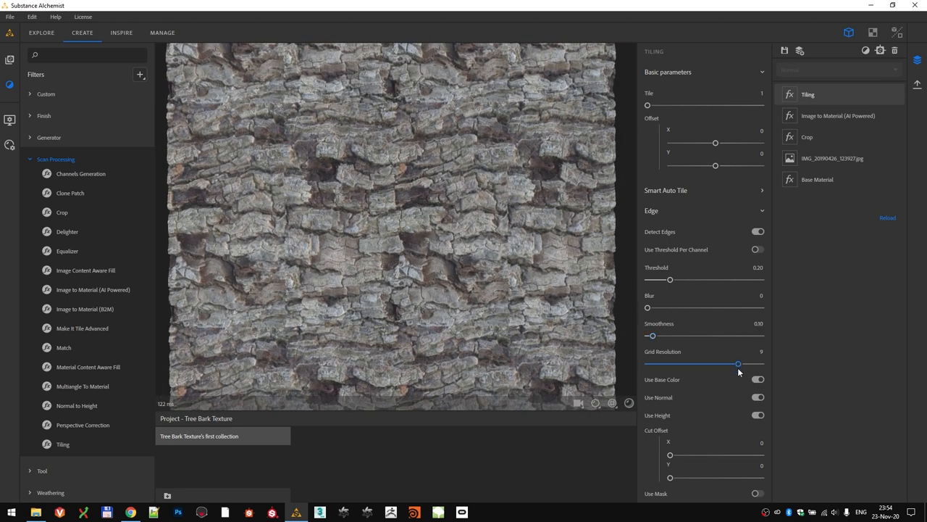
{"action": "left_click_drag", "start_coordinate": [737, 363], "coordinate": [704, 362]}
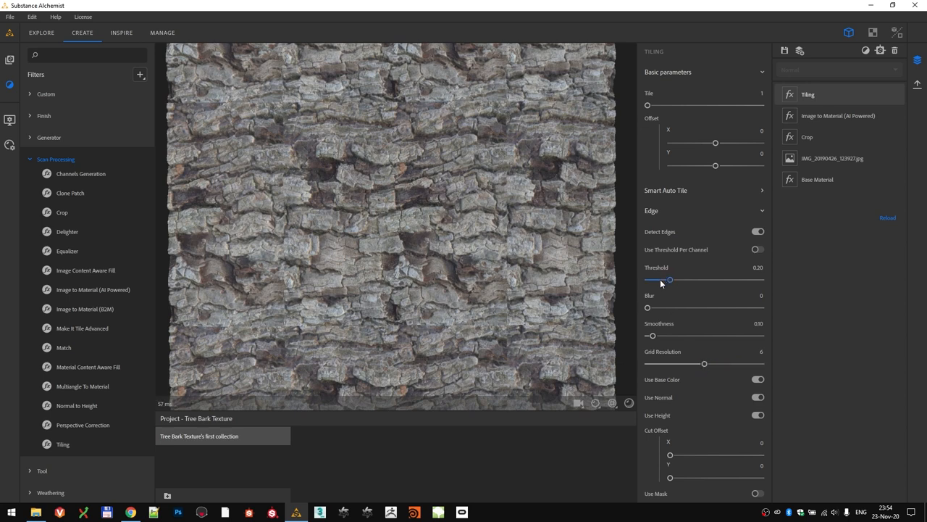
{"action": "left_click_drag", "start_coordinate": [669, 280], "coordinate": [698, 279]}
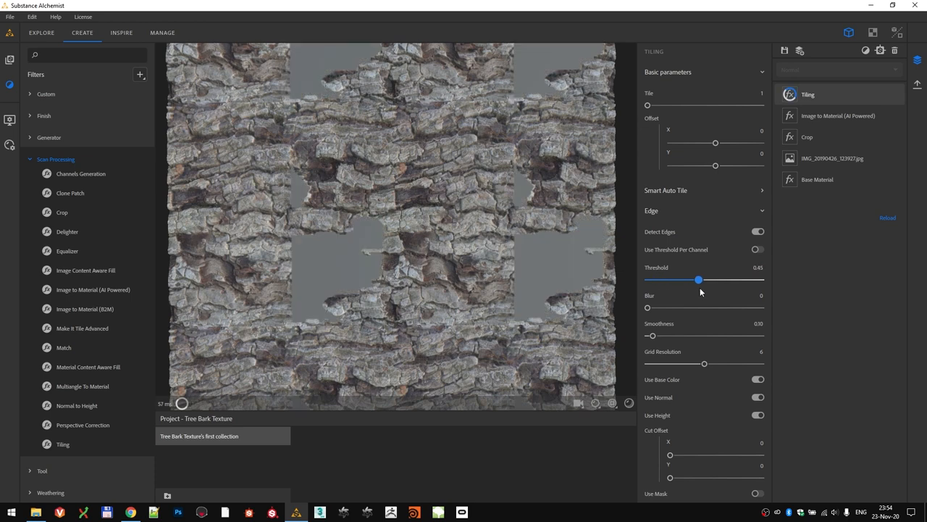
{"action": "left_click_drag", "start_coordinate": [698, 279], "coordinate": [667, 279]}
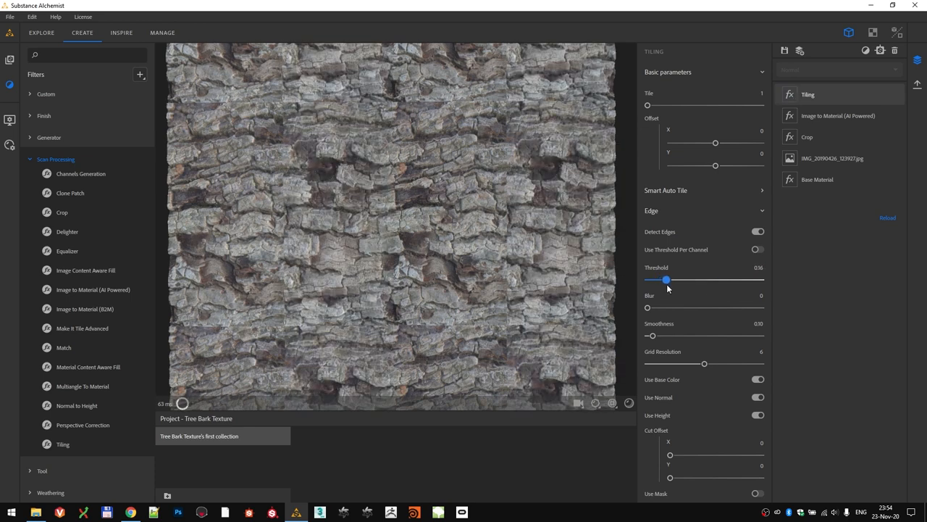
Push the edge blur near maximum and toggle Use Base Color for edge detection
{"action": "left_click_drag", "start_coordinate": [648, 308], "coordinate": [684, 307]}
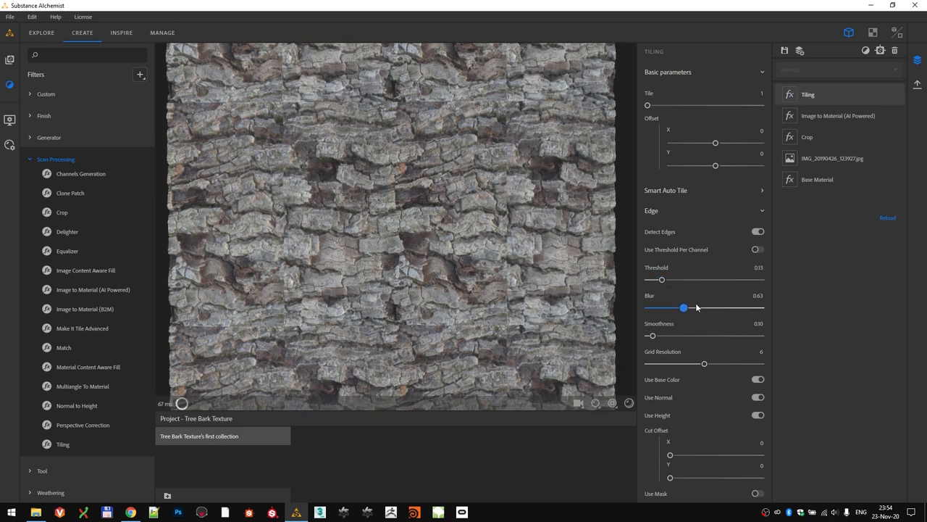
{"action": "left_click_drag", "start_coordinate": [682, 308], "coordinate": [747, 307]}
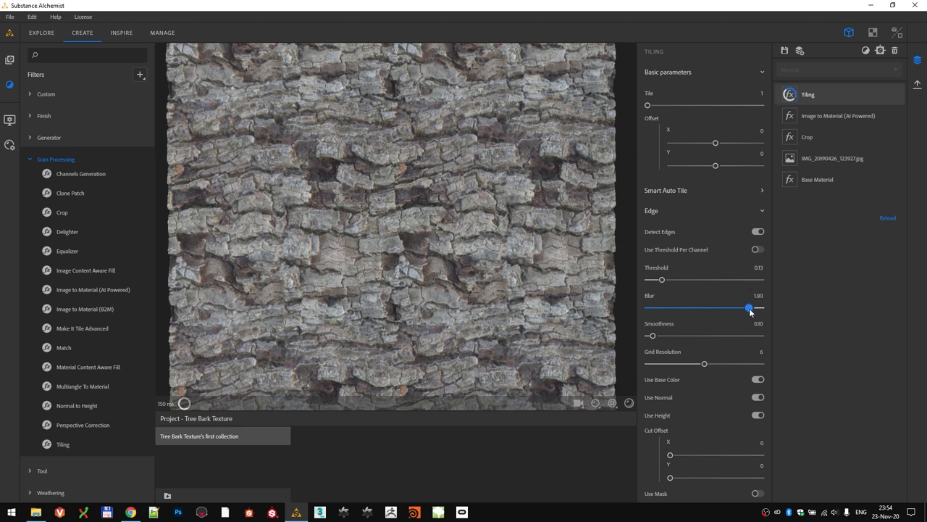
{"action": "left_click_drag", "start_coordinate": [748, 307], "coordinate": [746, 307]}
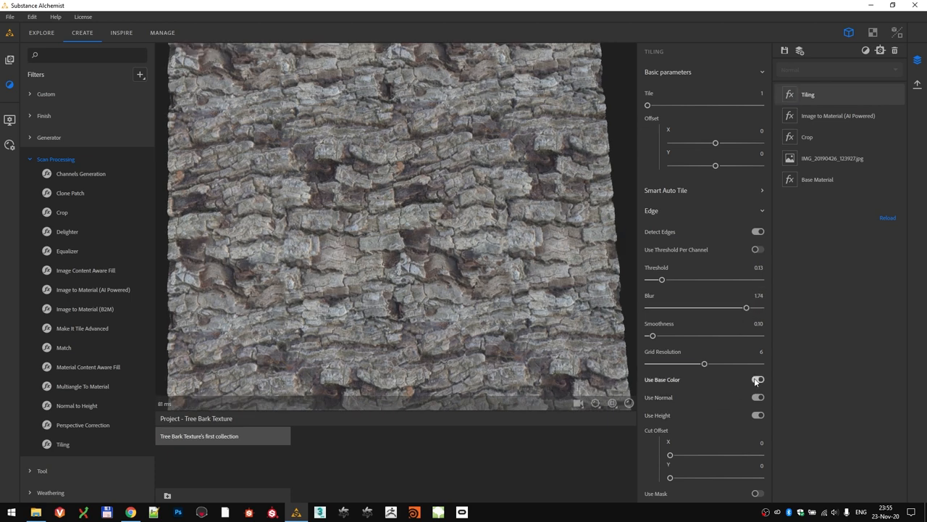
{"action": "left_click", "coordinate": [758, 380]}
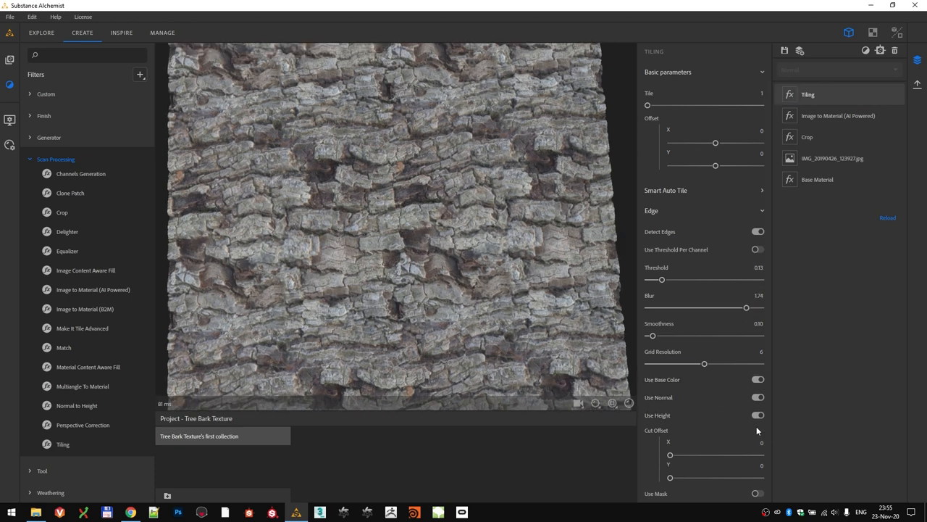
{"action": "left_click", "coordinate": [758, 397]}
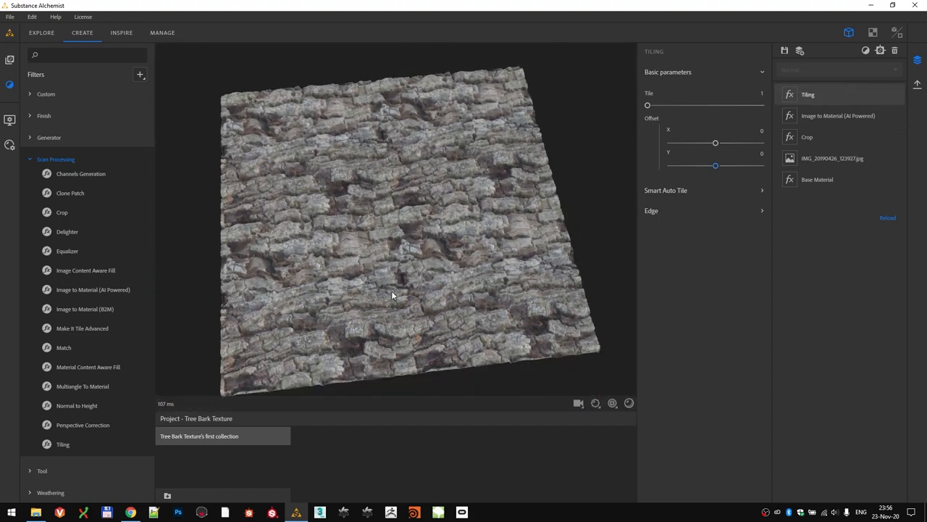
Apply the tiling and display the bark's grayscale Height map in 2D
{"action": "left_click_drag", "start_coordinate": [391, 290], "coordinate": [389, 287]}
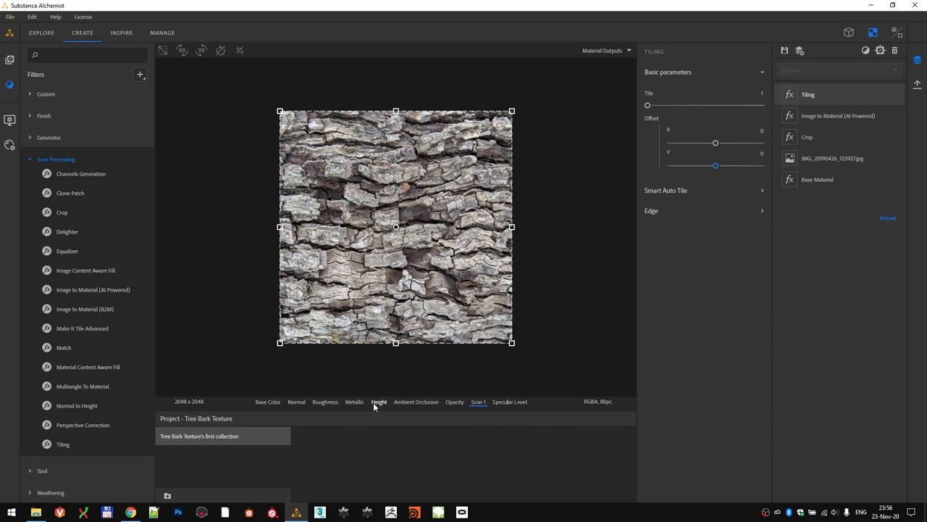
{"action": "left_click", "coordinate": [379, 401]}
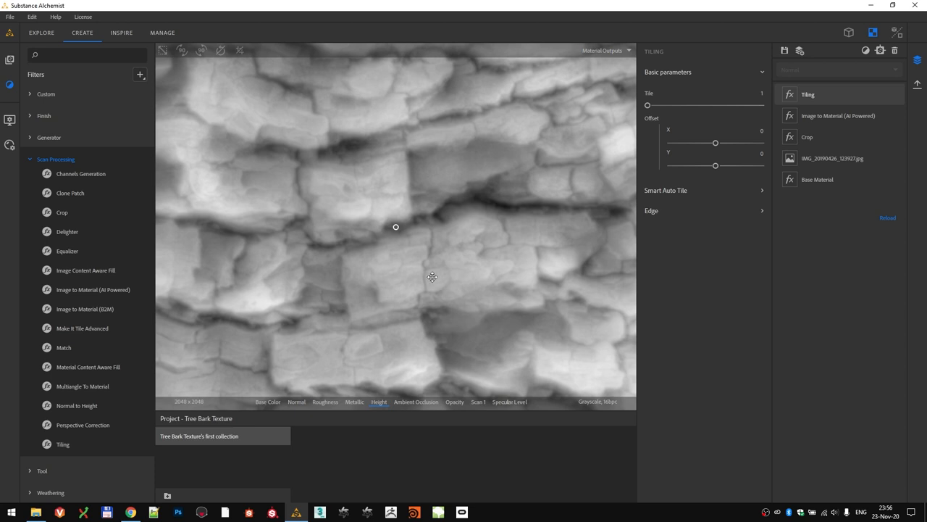
{"action": "mouse_move", "coordinate": [356, 206]}
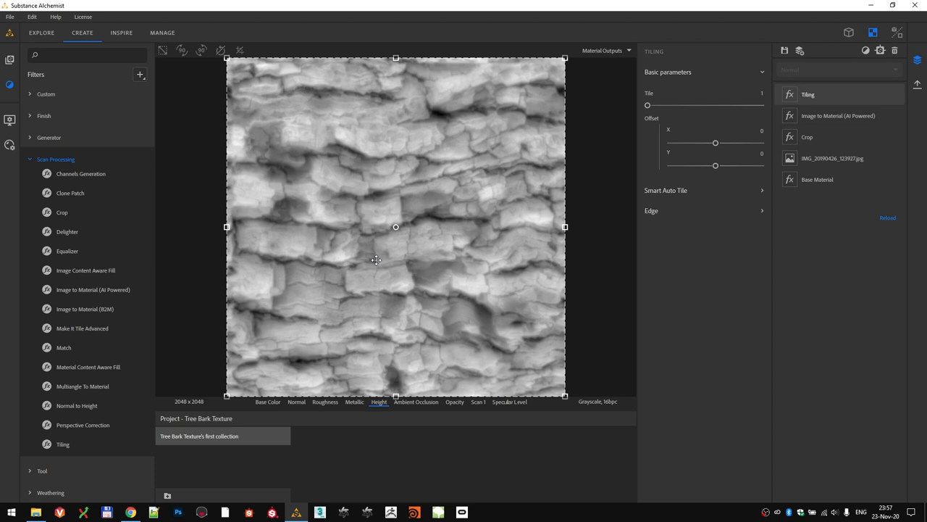
Search 'ha', add Height_Slope_Blur and turn its intensity down near zero
{"action": "type", "text": "ha"}
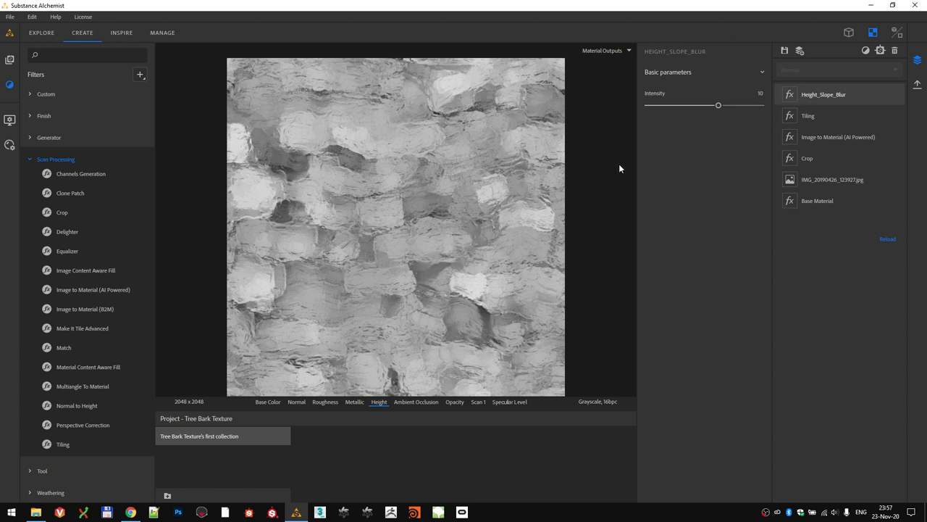
{"action": "mouse_move", "coordinate": [610, 180]}
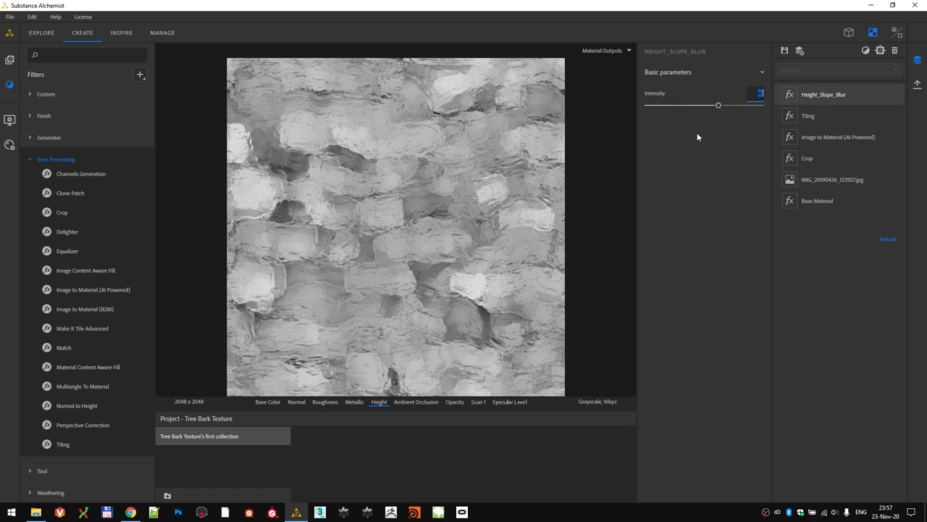
{"action": "left_click_drag", "start_coordinate": [719, 104], "coordinate": [647, 105]}
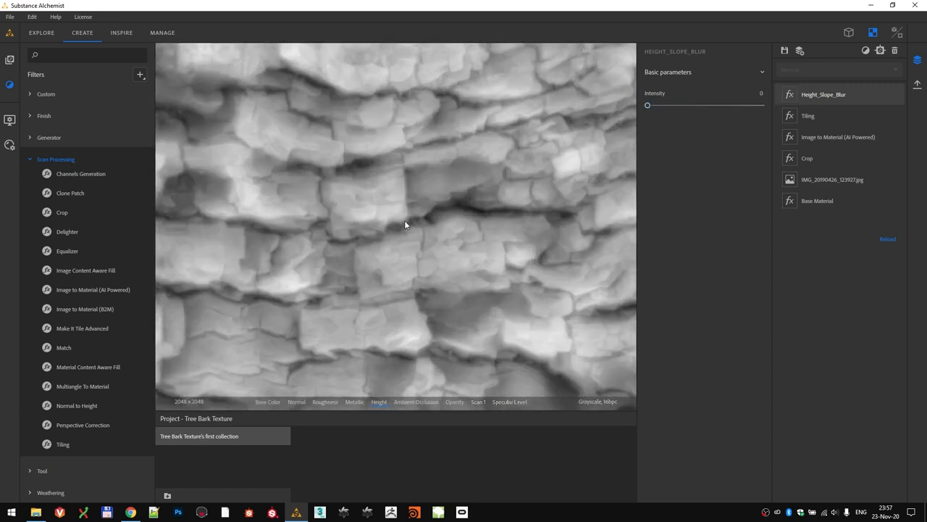
{"action": "left_click_drag", "start_coordinate": [647, 104], "coordinate": [649, 104]}
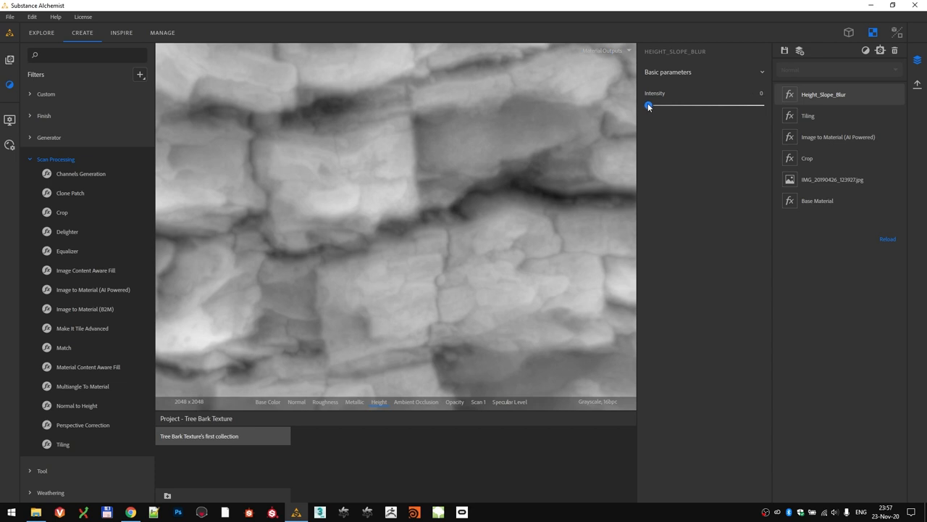
{"action": "left_click_drag", "start_coordinate": [649, 105], "coordinate": [652, 104]}
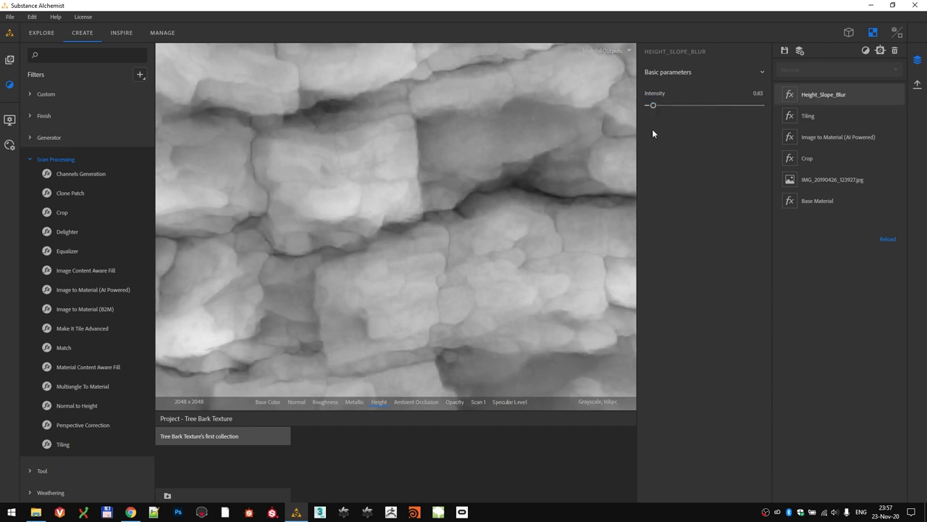
Fine-tune the slope blur intensity to settle on a very low value
{"action": "left_click_drag", "start_coordinate": [652, 104], "coordinate": [649, 104]}
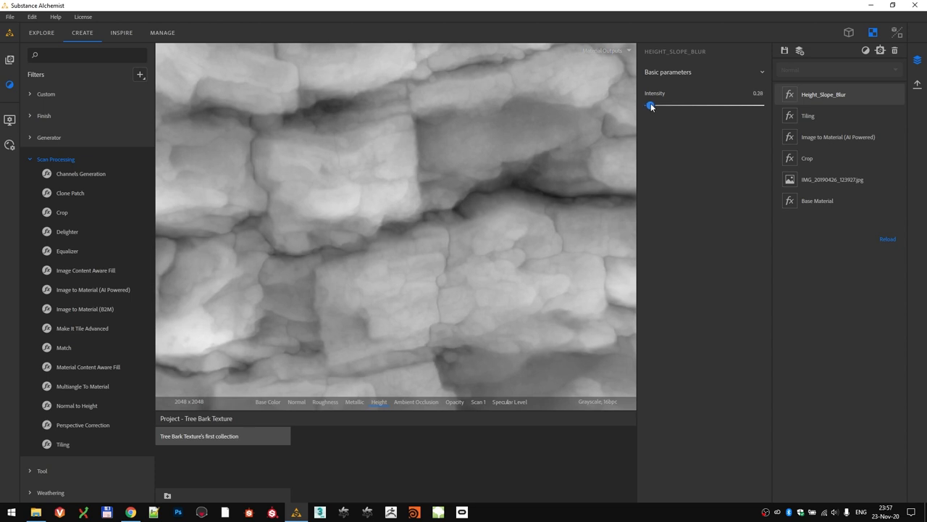
{"action": "left_click_drag", "start_coordinate": [651, 104], "coordinate": [649, 104]}
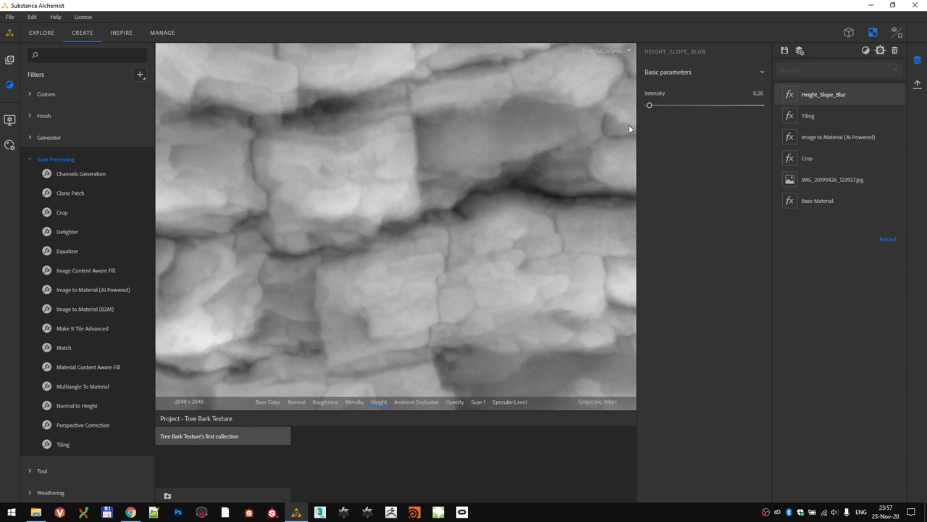
{"action": "left_click_drag", "start_coordinate": [649, 105], "coordinate": [649, 104]}
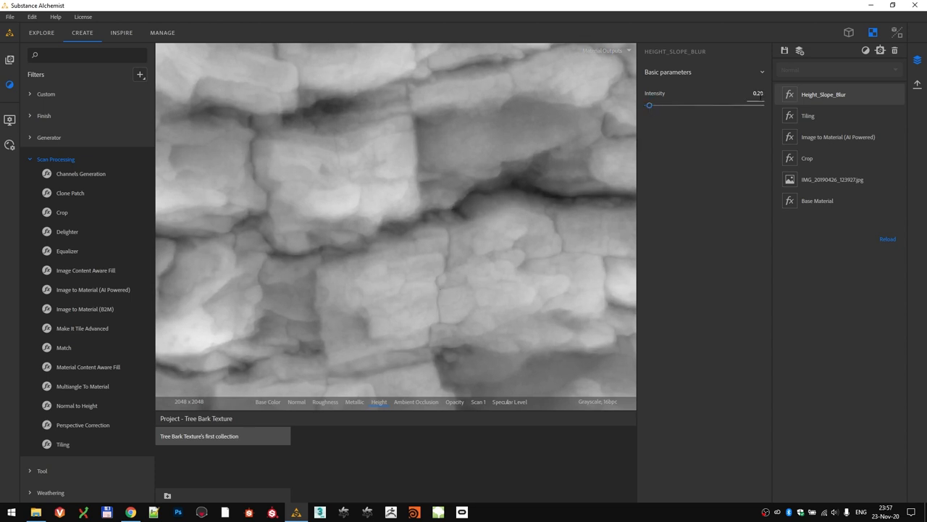
{"action": "left_click_drag", "start_coordinate": [649, 104], "coordinate": [652, 104]}
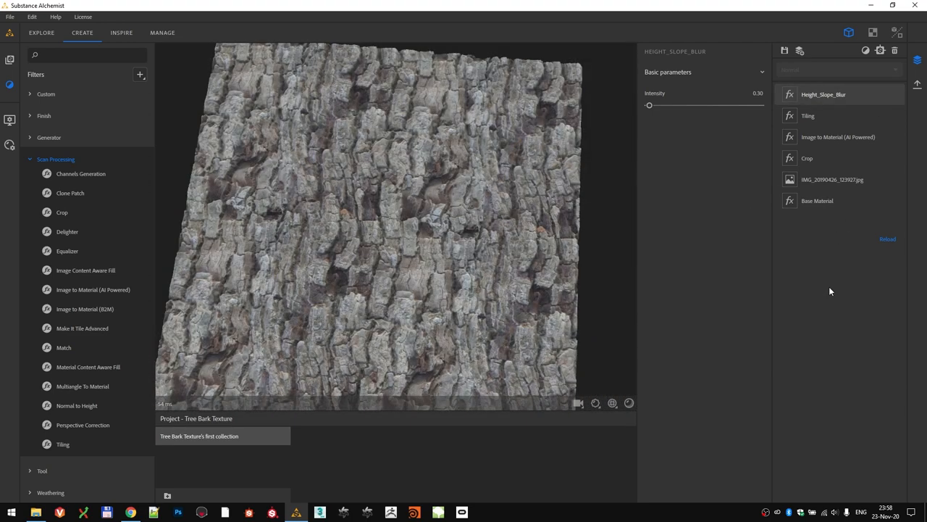
Search 'adj', add the Adjustment filter and raise the base colour Post Sharpen Intensity
{"action": "type", "text": "adj"}
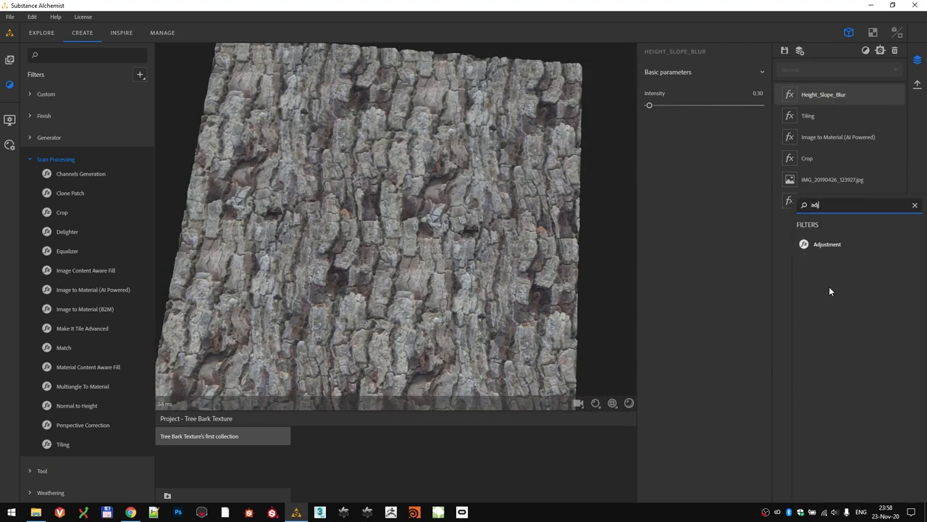
{"action": "left_click", "coordinate": [826, 243]}
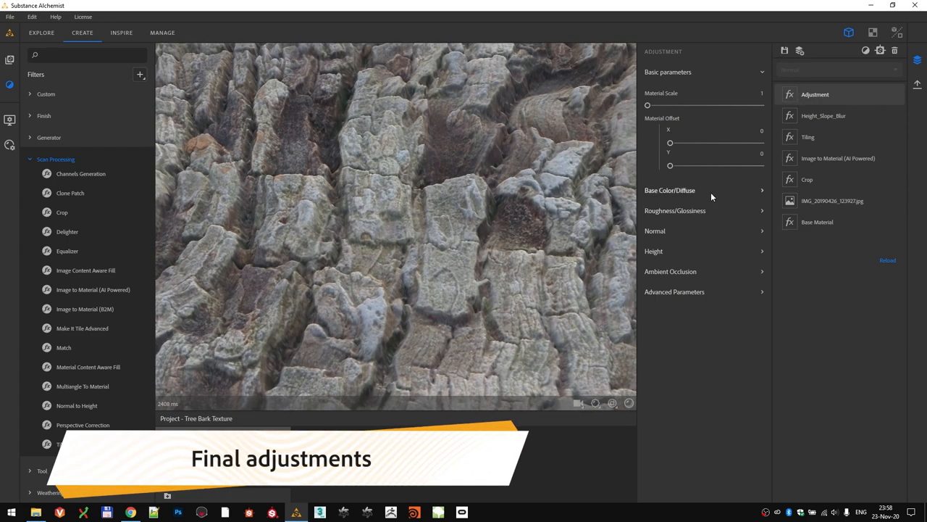
{"action": "left_click", "coordinate": [670, 189]}
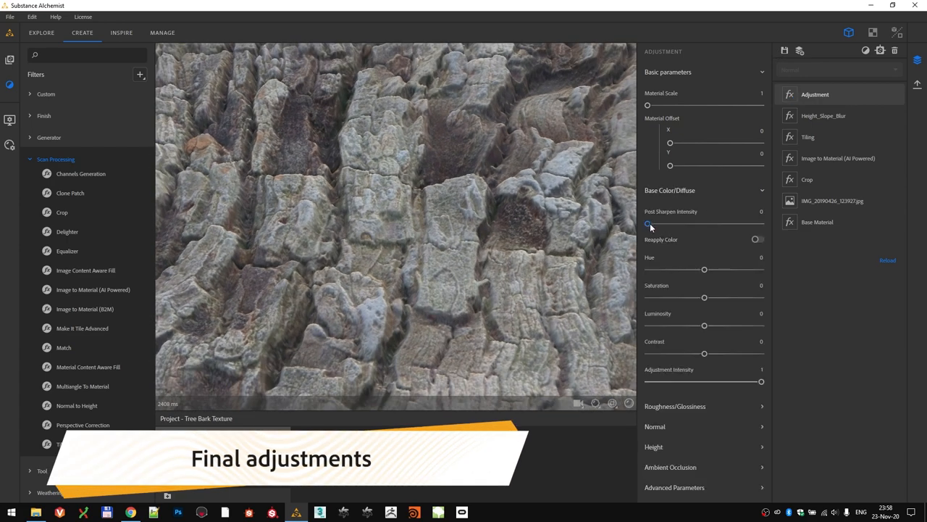
{"action": "left_click_drag", "start_coordinate": [646, 223], "coordinate": [669, 223]}
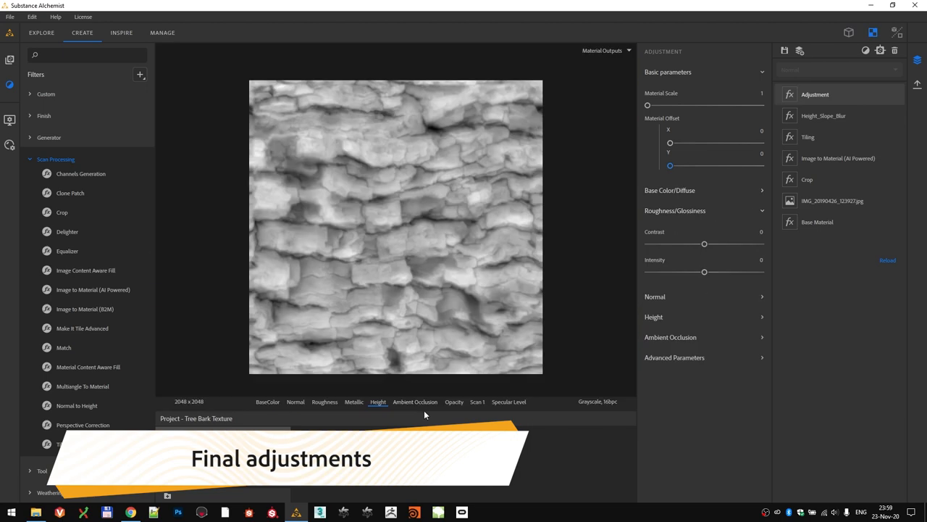
View the roughness map and lower the Adjustment roughness intensity slightly
{"action": "left_click", "coordinate": [325, 401]}
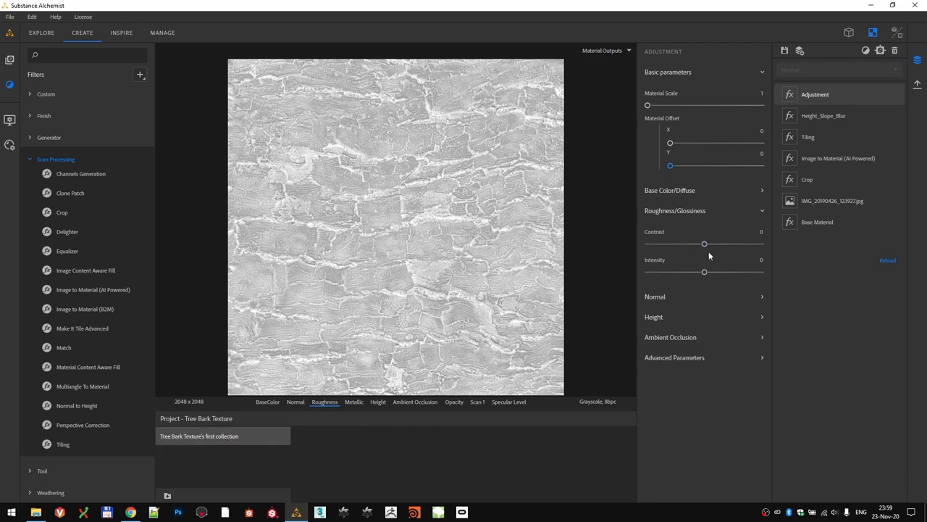
{"action": "left_click_drag", "start_coordinate": [704, 273], "coordinate": [699, 272]}
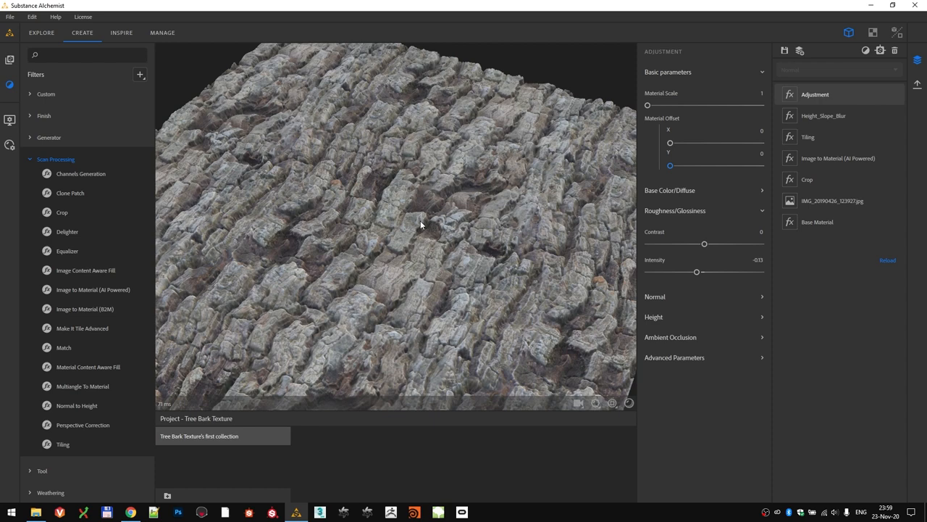
Enable Apply Modification To Normal in the Height adjustment settings
{"action": "left_click", "coordinate": [655, 316]}
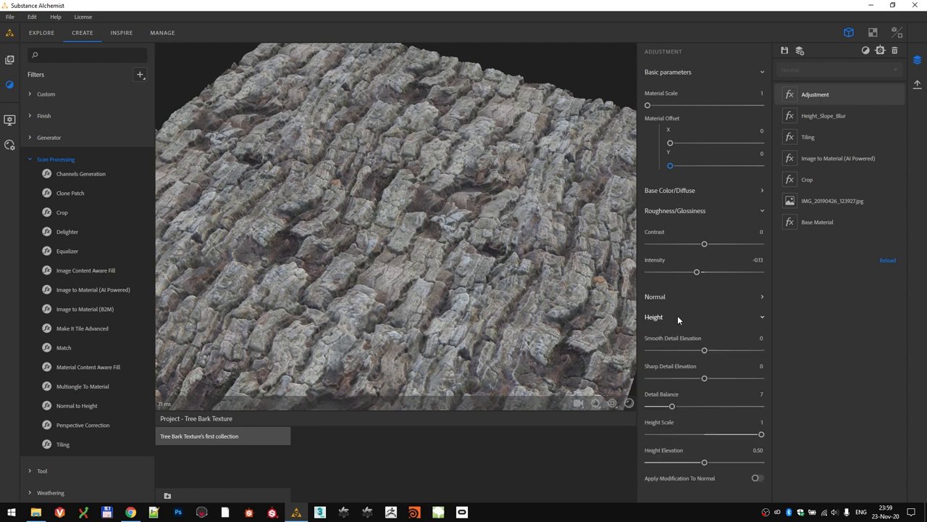
{"action": "scroll", "scroll_direction": "down", "scroll_amount": 3}
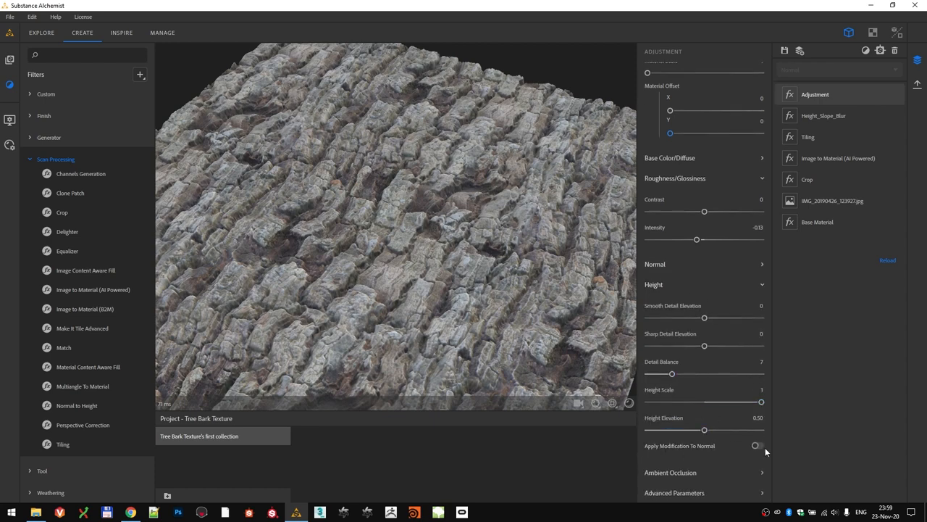
{"action": "left_click", "coordinate": [757, 445]}
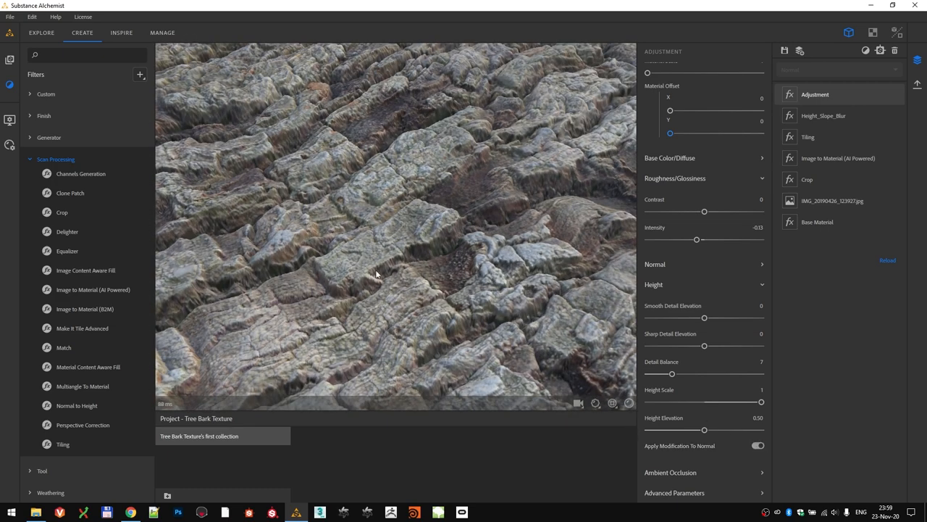
{"action": "mouse_move", "coordinate": [387, 180]}
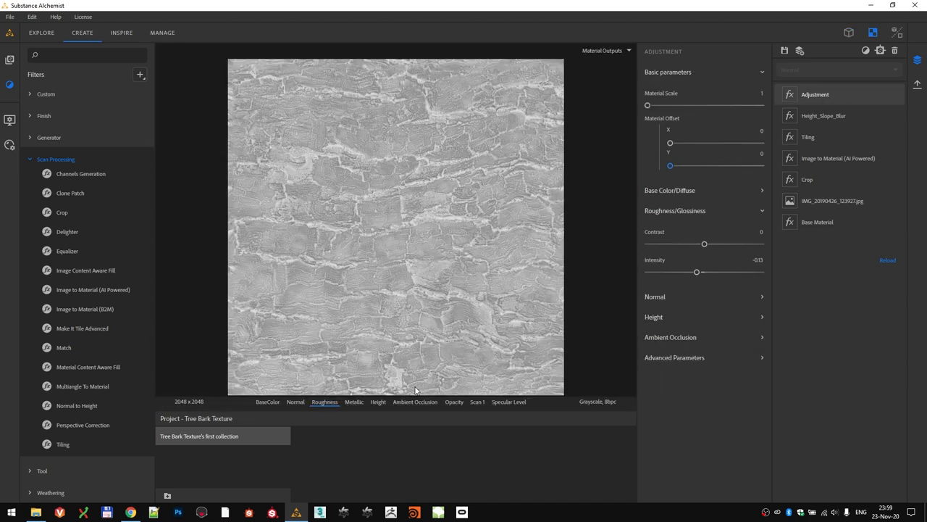
Enable Recompute AO From New Height in the Ambient Occlusion settings
{"action": "left_click", "coordinate": [414, 402]}
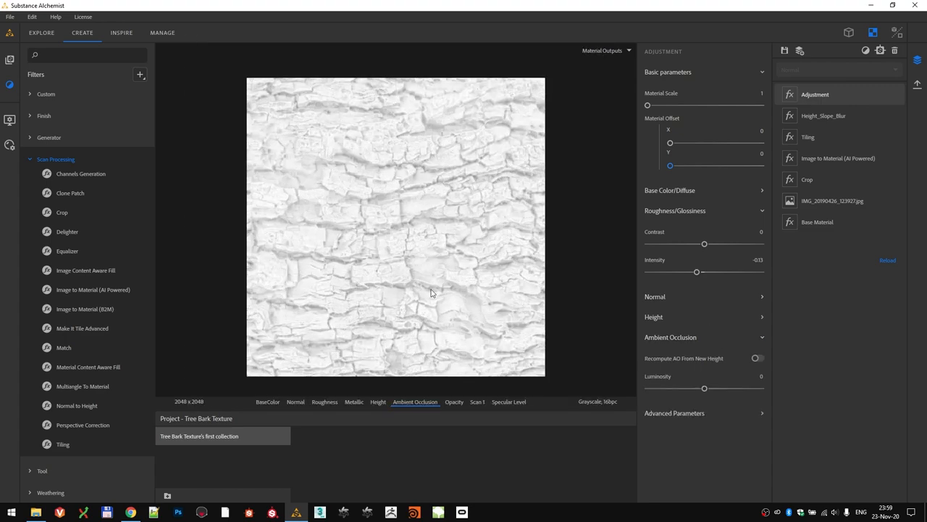
{"action": "left_click", "coordinate": [756, 356]}
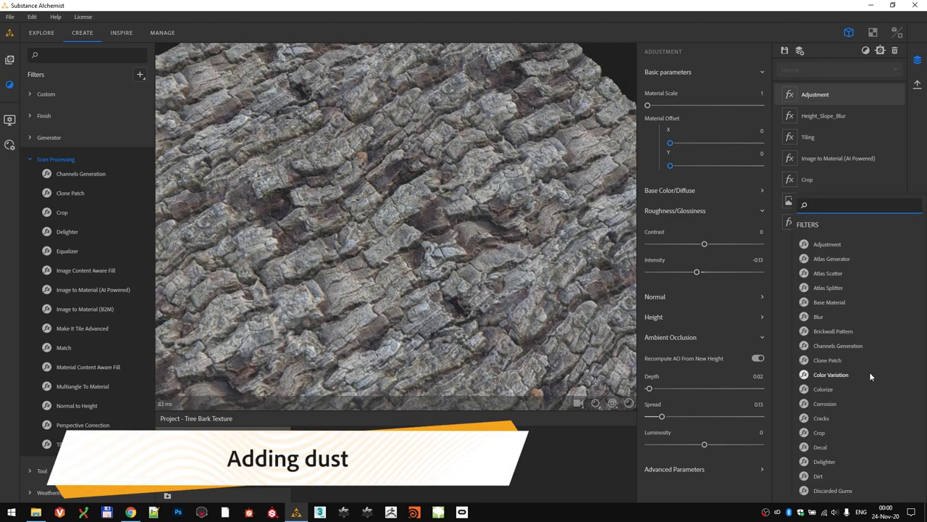
Add a Dust filter with quantity 0.37, opacity 0.64 and depth 0.79
{"action": "type", "text": "dust"}
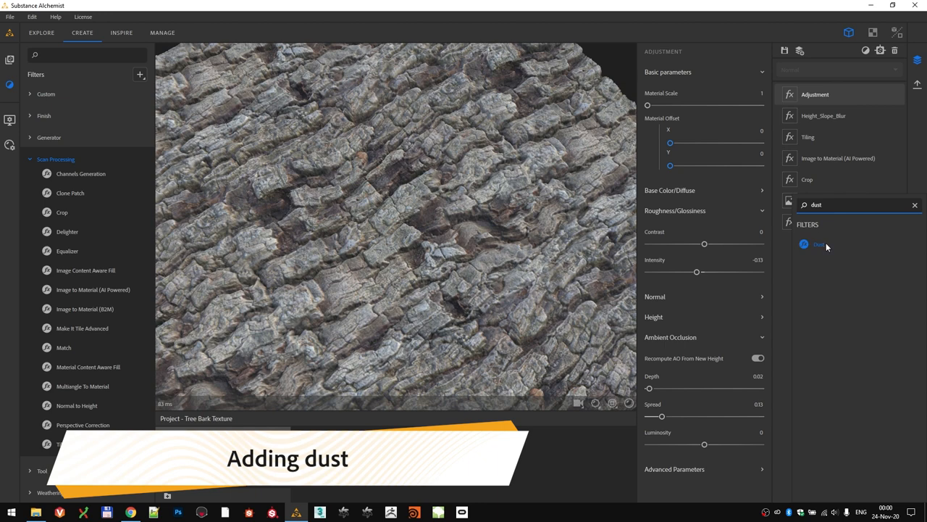
{"action": "left_click", "coordinate": [819, 243]}
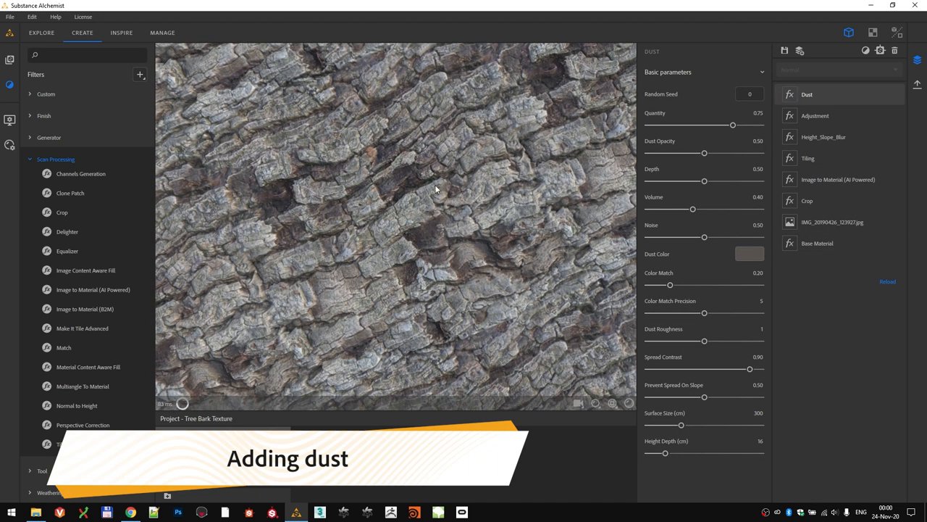
{"action": "left_click_drag", "start_coordinate": [704, 154], "coordinate": [704, 154]}
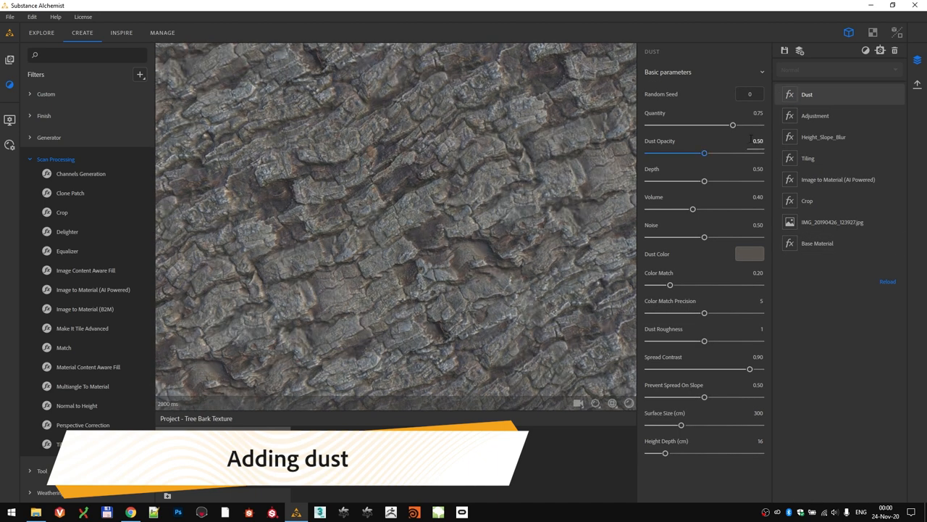
{"action": "left_click_drag", "start_coordinate": [733, 125], "coordinate": [668, 125]}
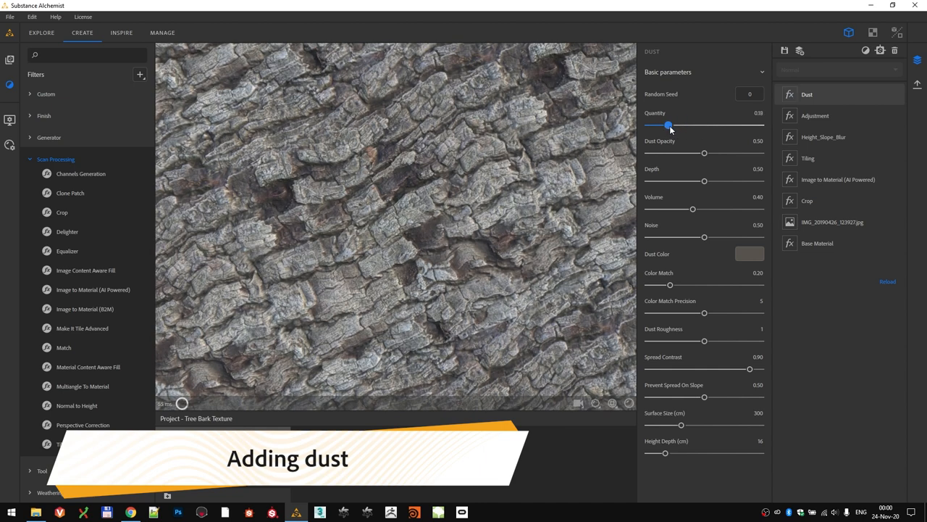
{"action": "left_click_drag", "start_coordinate": [668, 125], "coordinate": [686, 124]}
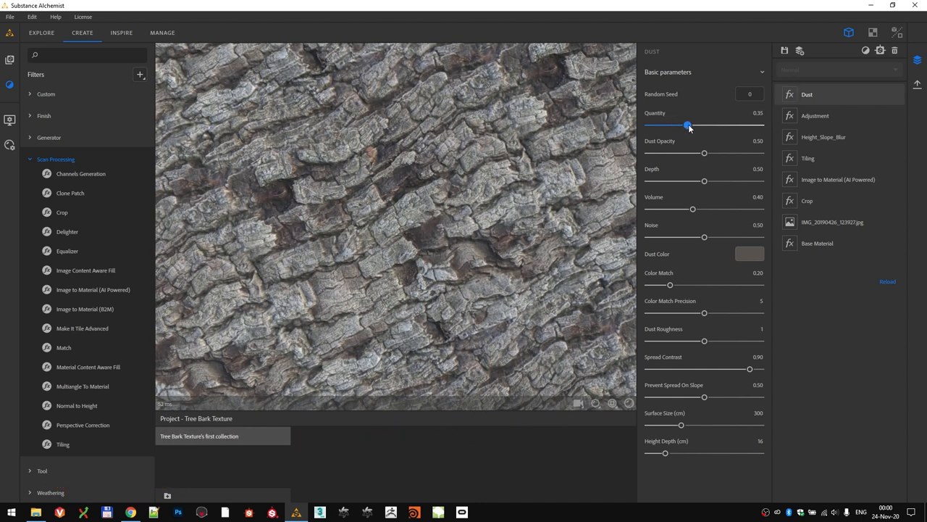
{"action": "left_click_drag", "start_coordinate": [704, 153], "coordinate": [736, 154]}
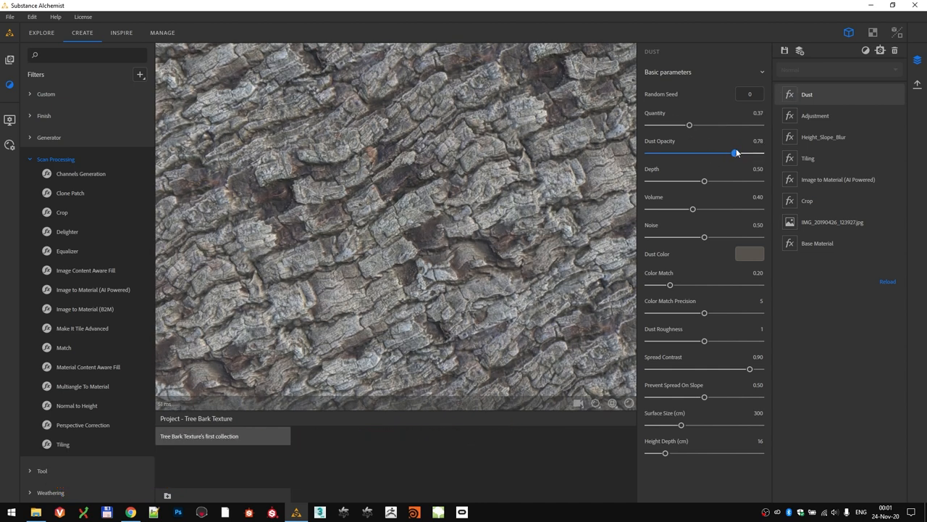
{"action": "left_click_drag", "start_coordinate": [736, 154], "coordinate": [721, 153]}
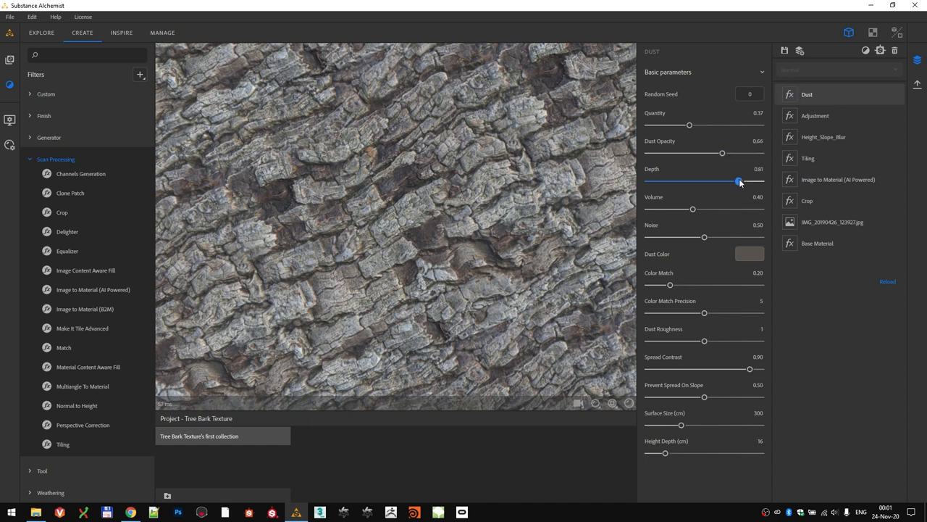
Set the Dust Color to a warm brownish shade
{"action": "left_click", "coordinate": [750, 254]}
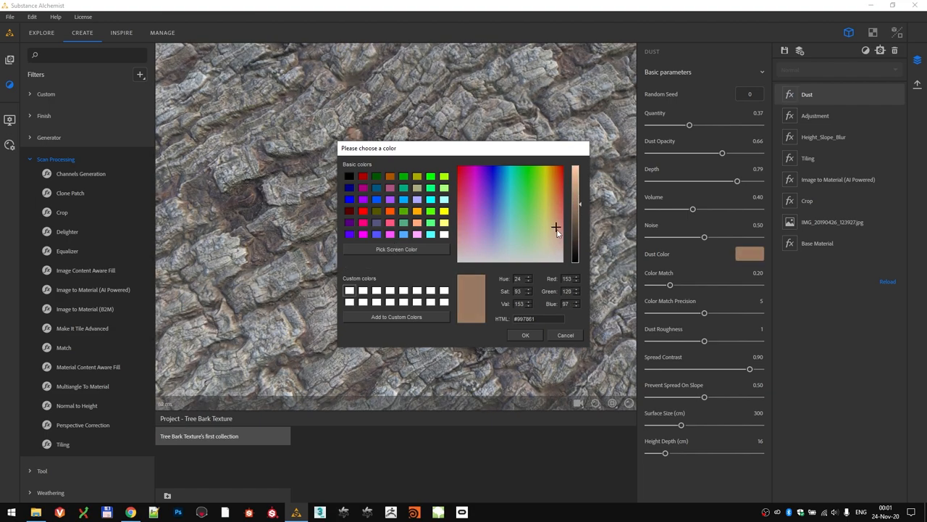
{"action": "left_click", "coordinate": [525, 334]}
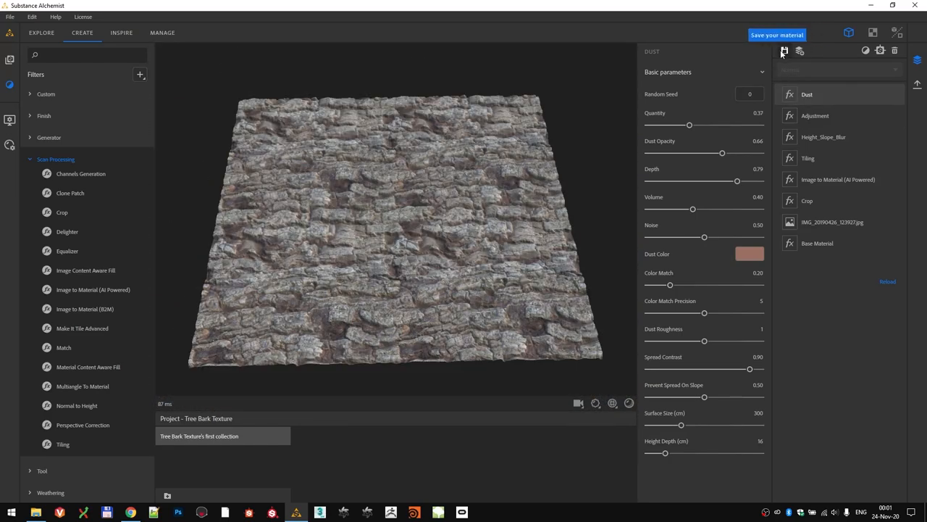
Save the bark material to the collection as 'Tree Bark 01'
{"action": "left_click", "coordinate": [783, 50]}
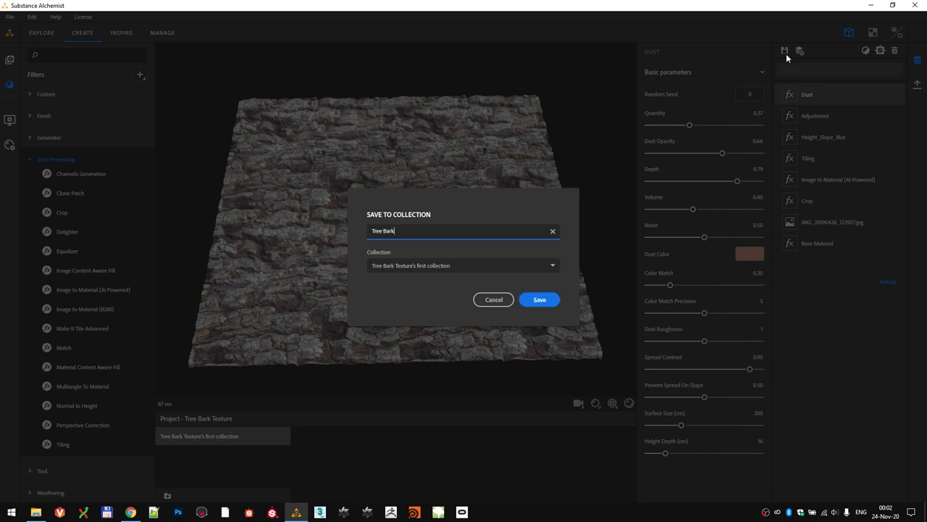
{"action": "type", "text": "01"}
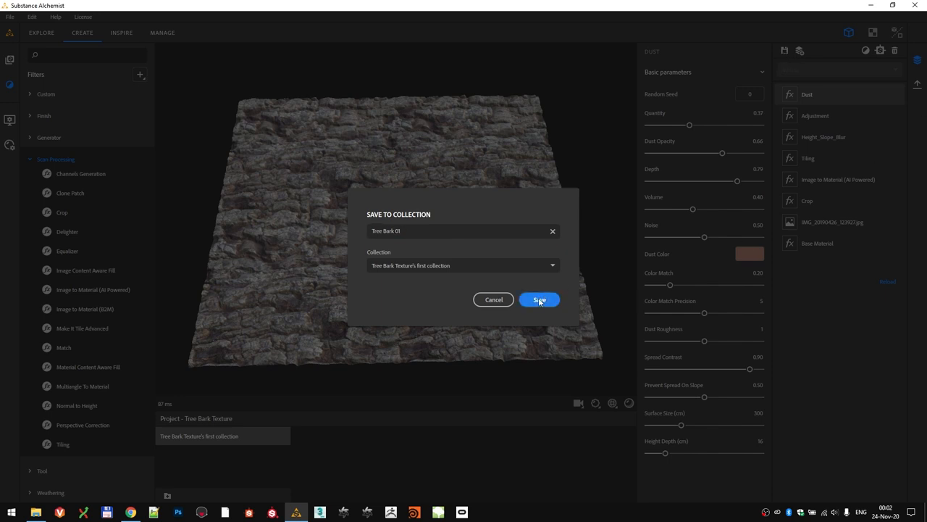
{"action": "left_click", "coordinate": [539, 298]}
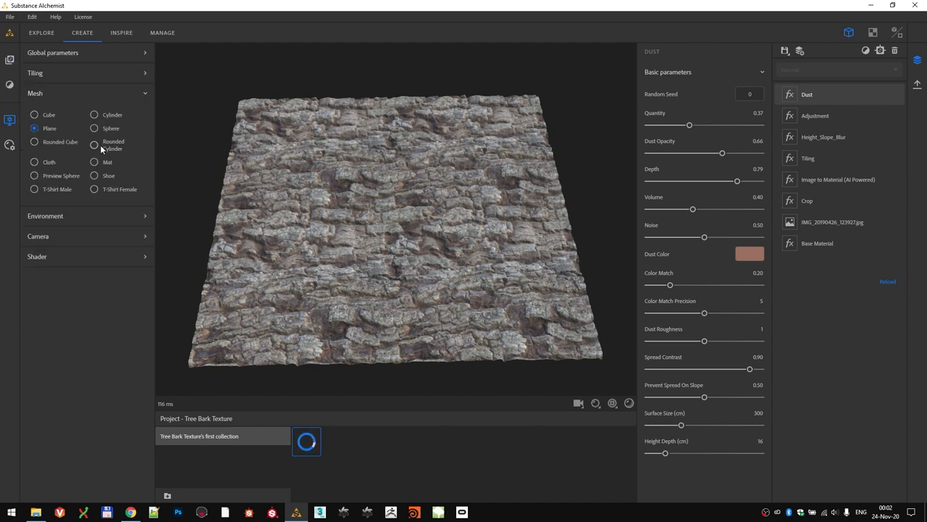
Preview the material on a rounded cylinder mesh
{"action": "left_click", "coordinate": [93, 145]}
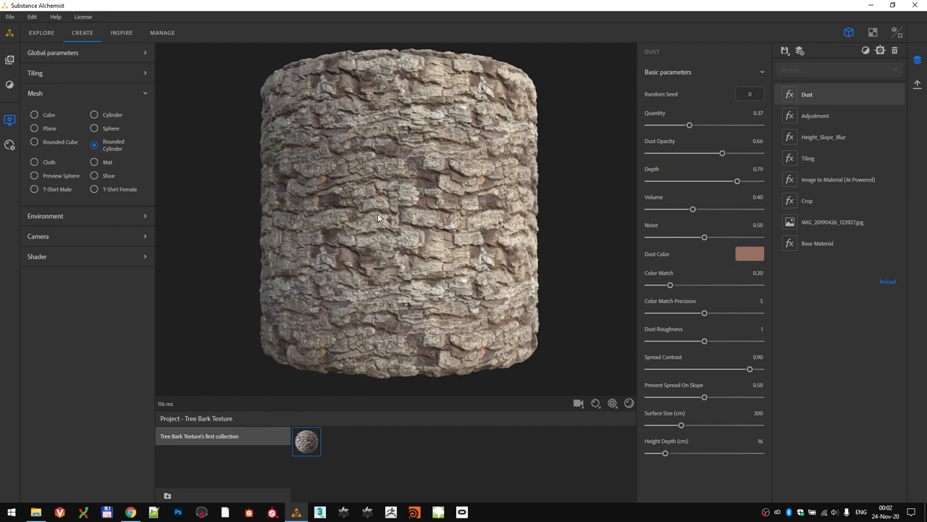
{"action": "mouse_move", "coordinate": [462, 223]}
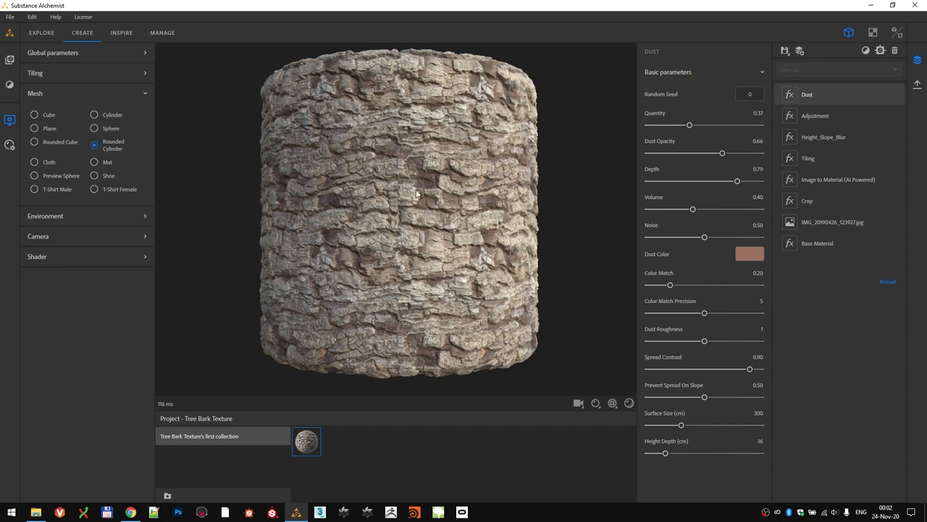
{"action": "mouse_move", "coordinate": [429, 200]}
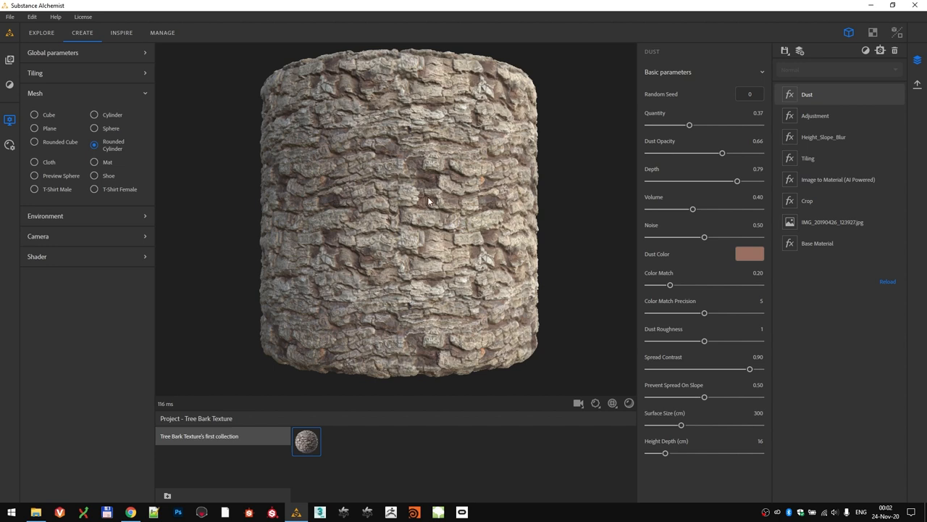
{"action": "type", "text": "trans"}
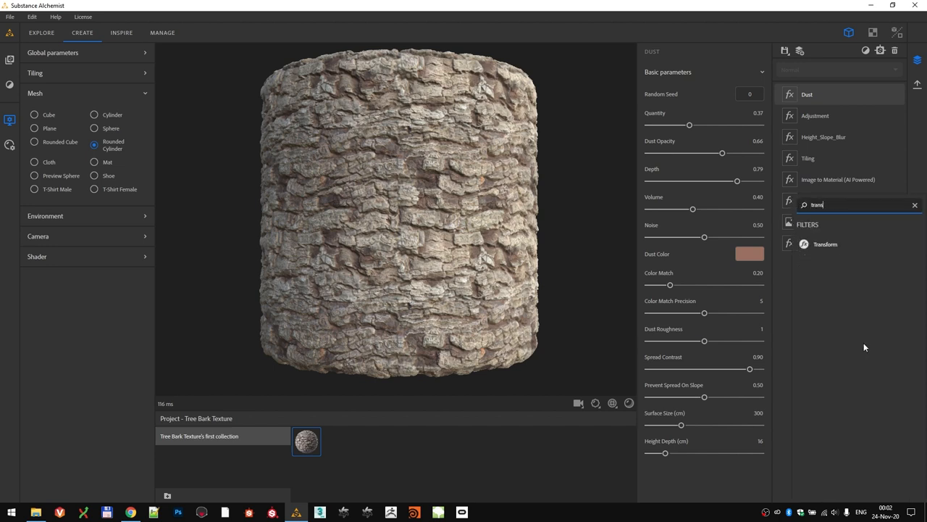
Add a Transform filter with Safe Transform enabled and rotate the bark pattern
{"action": "left_click", "coordinate": [825, 243]}
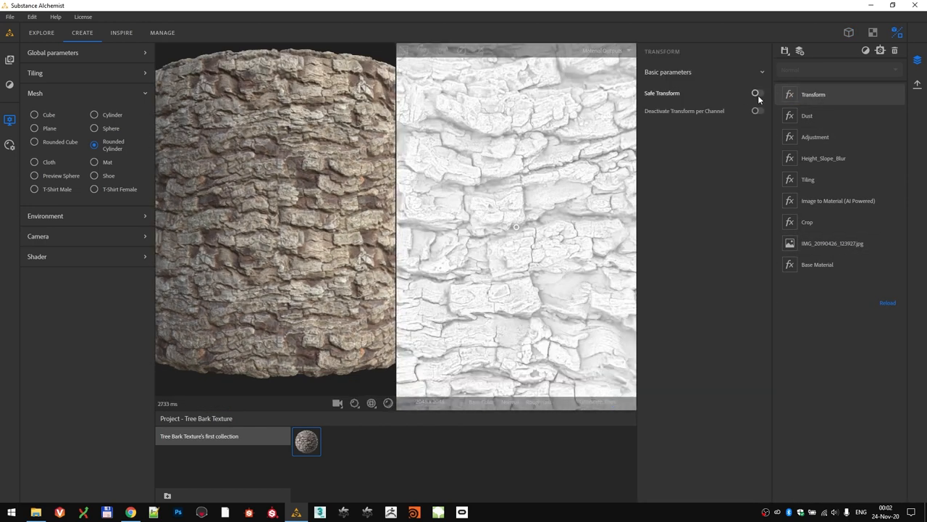
{"action": "left_click", "coordinate": [756, 92]}
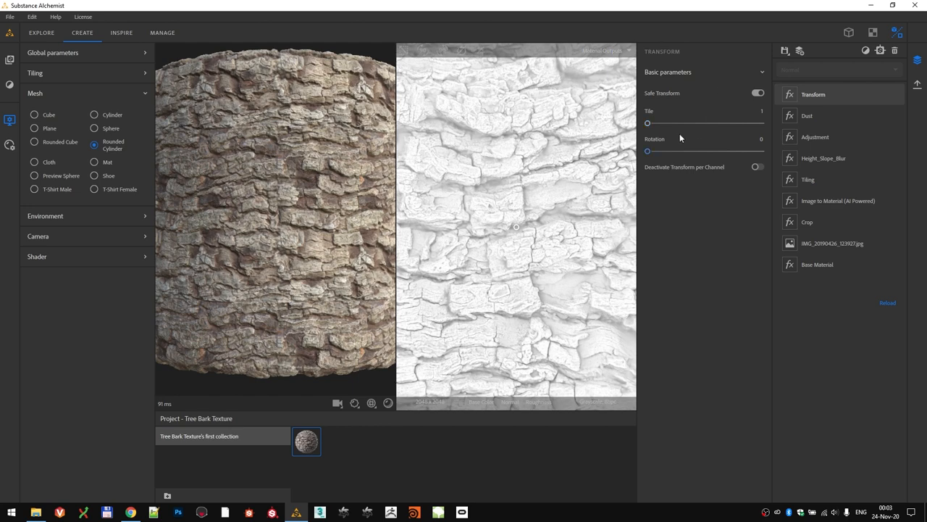
{"action": "left_click_drag", "start_coordinate": [647, 151], "coordinate": [675, 151]}
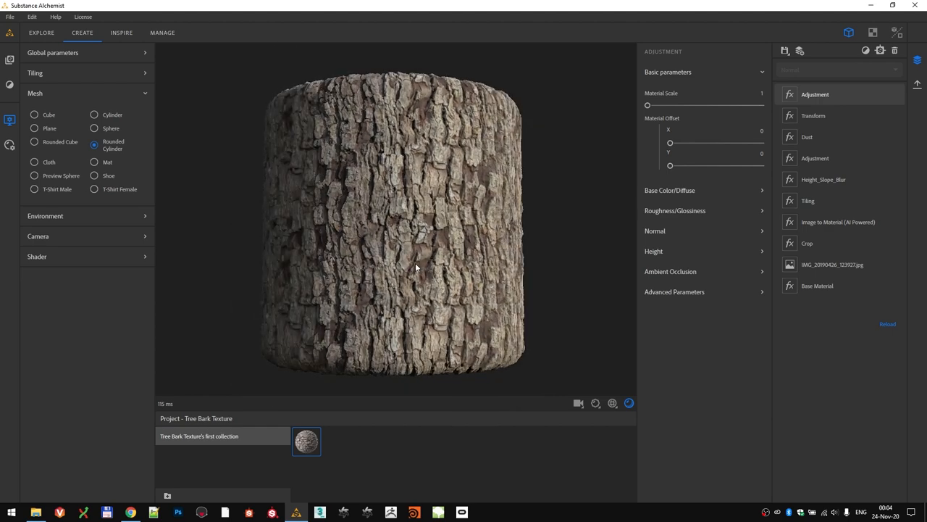
Save the rotated material as 'Tree Bark 01 Rotated' in the collection
{"action": "left_click", "coordinate": [785, 49]}
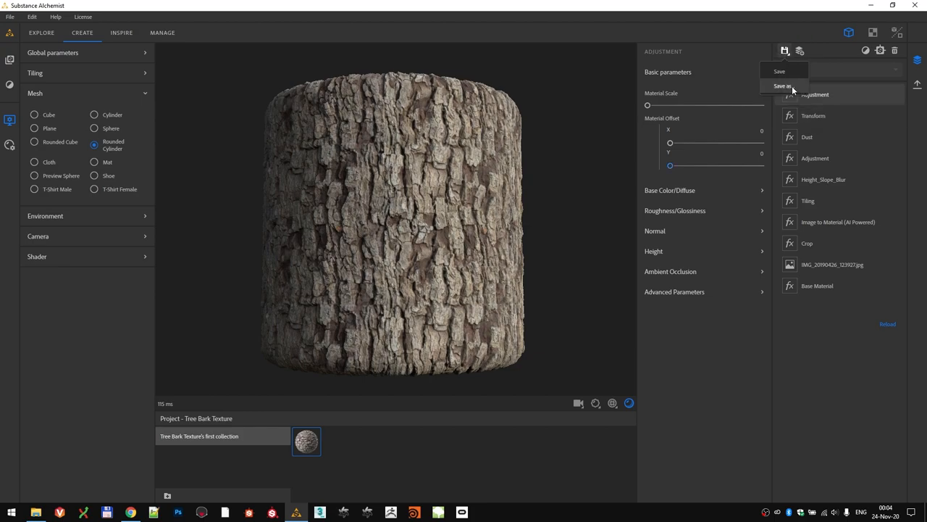
{"action": "left_click", "coordinate": [782, 85]}
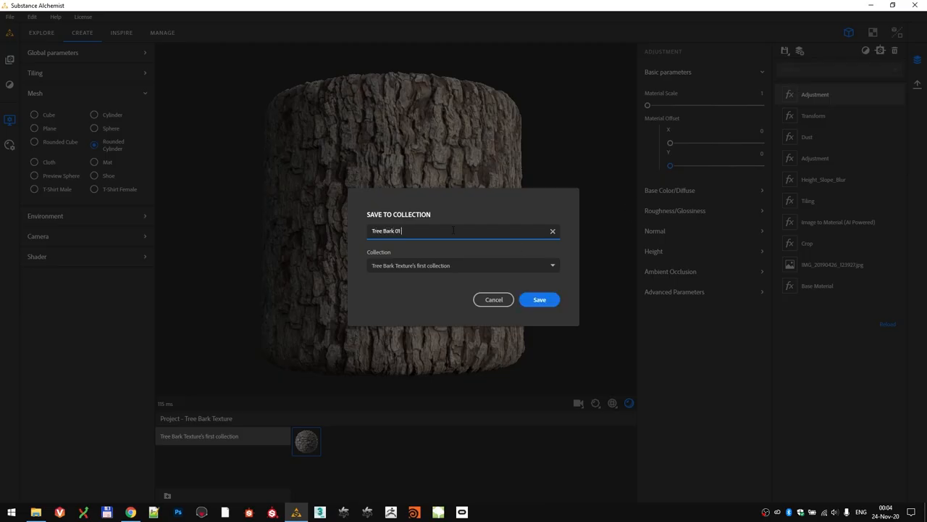
{"action": "type", "text": "Rotated"}
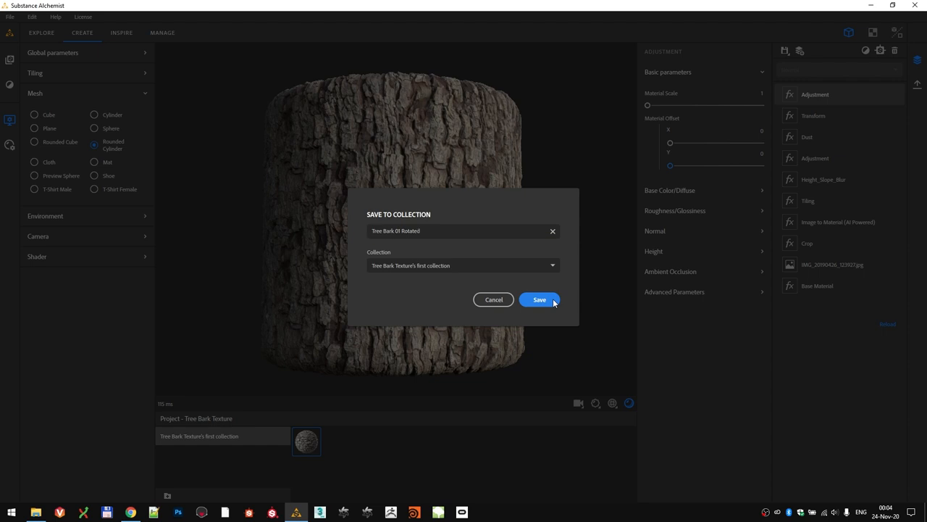
{"action": "left_click", "coordinate": [539, 298]}
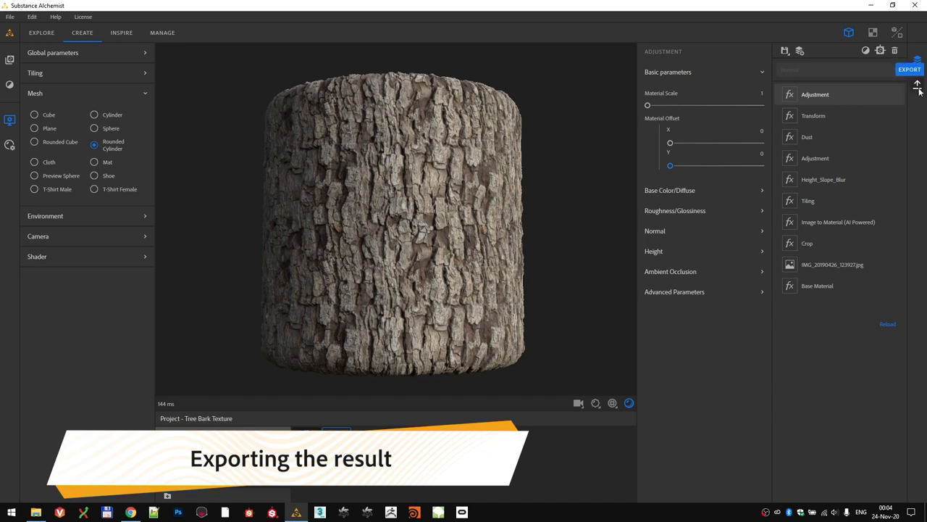
Export the texture maps as 4096×4096 PNGs, replacing all previously exported files
{"action": "left_click", "coordinate": [909, 70]}
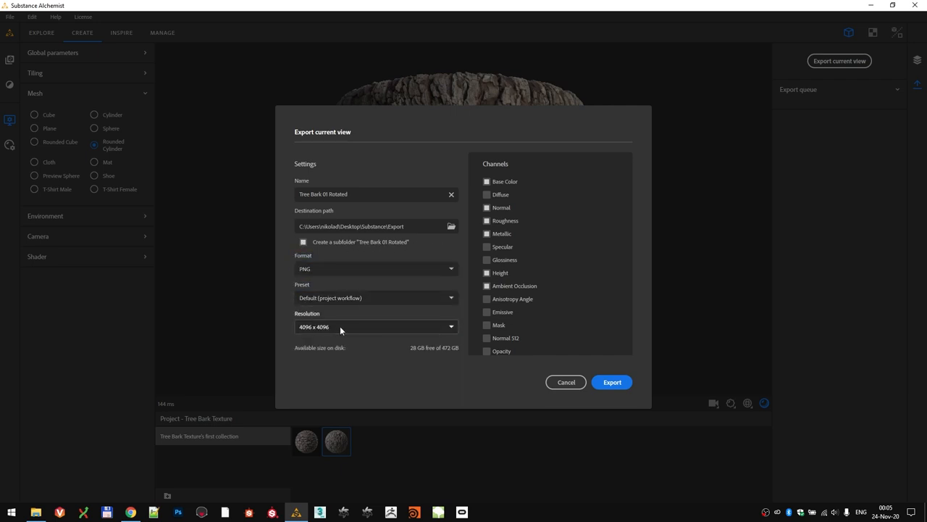
{"action": "left_click", "coordinate": [611, 383]}
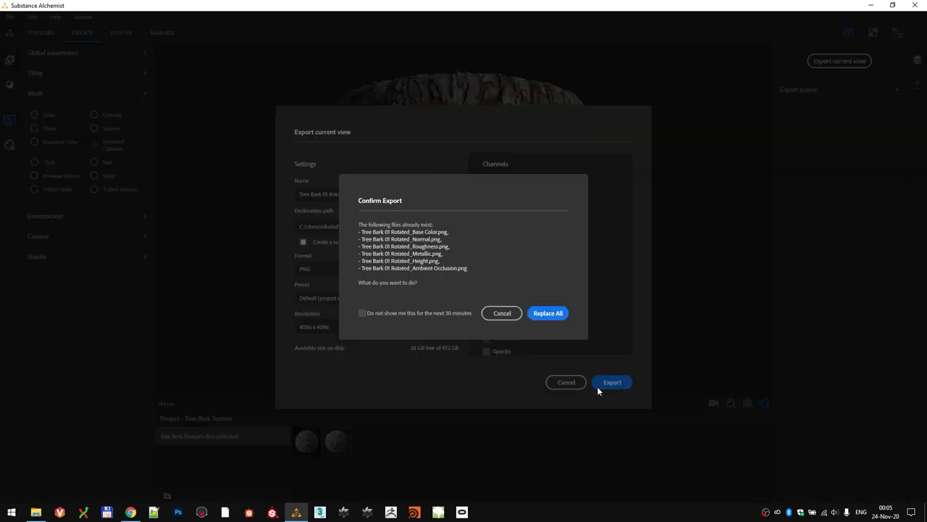
{"action": "left_click", "coordinate": [548, 312]}
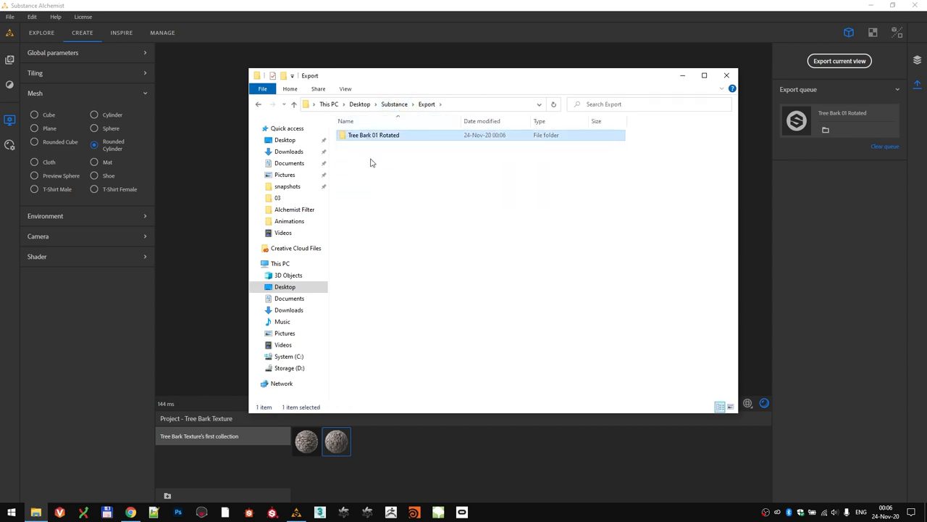
View the seven PNG maps in the Tree Bark 01 Rotated export folder, then close File Explorer
{"action": "double_click", "coordinate": [374, 135]}
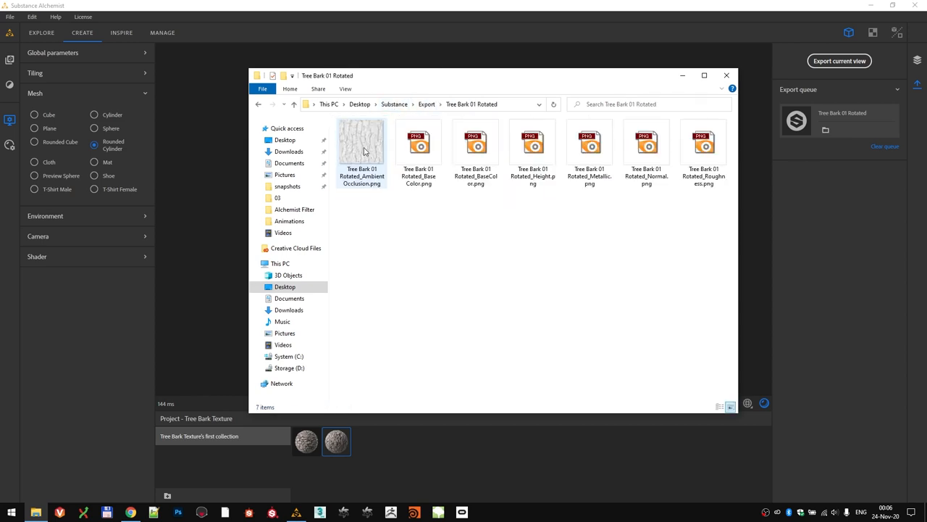
{"action": "left_click", "coordinate": [726, 75]}
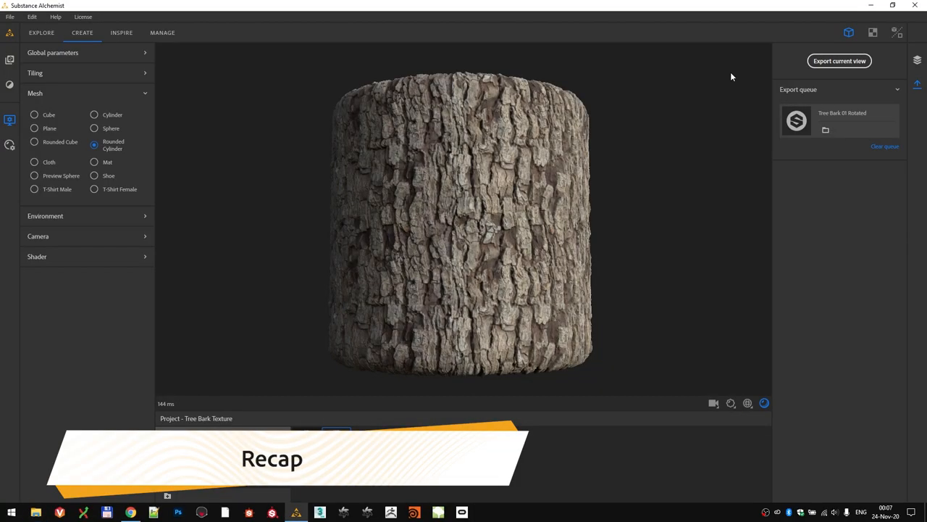
{"action": "mouse_move", "coordinate": [711, 186]}
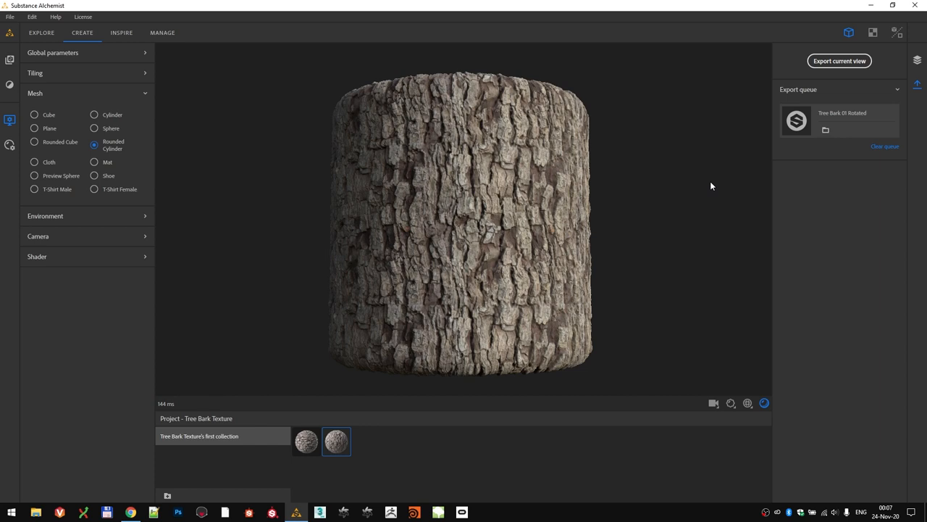
{"action": "mouse_move", "coordinate": [733, 385]}
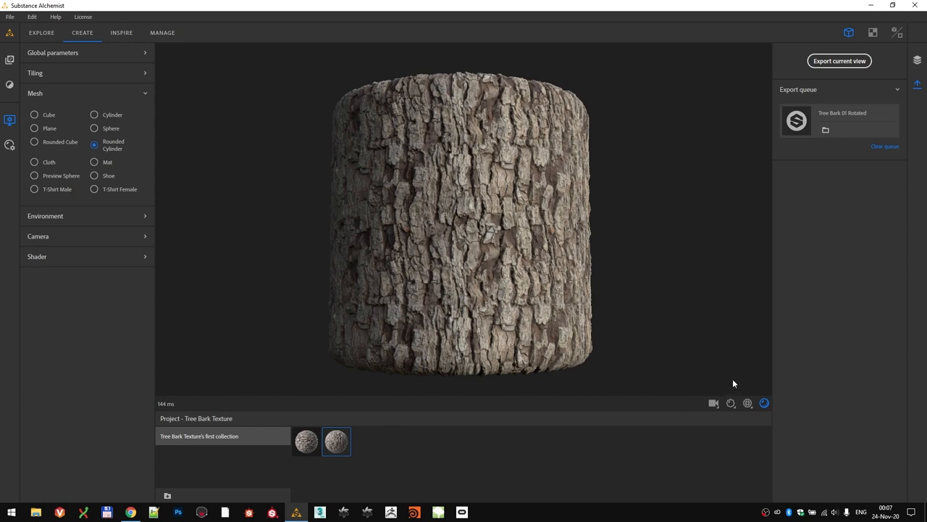
{"action": "mouse_move", "coordinate": [662, 252]}
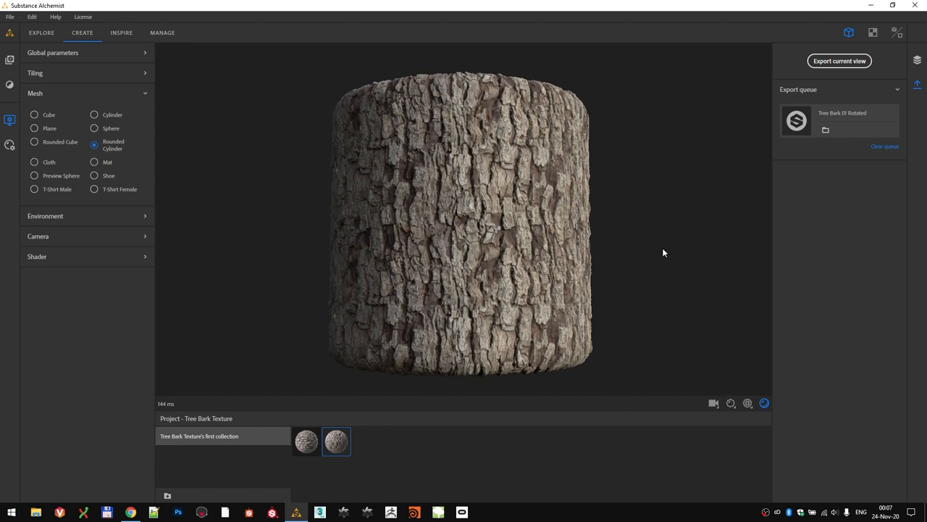